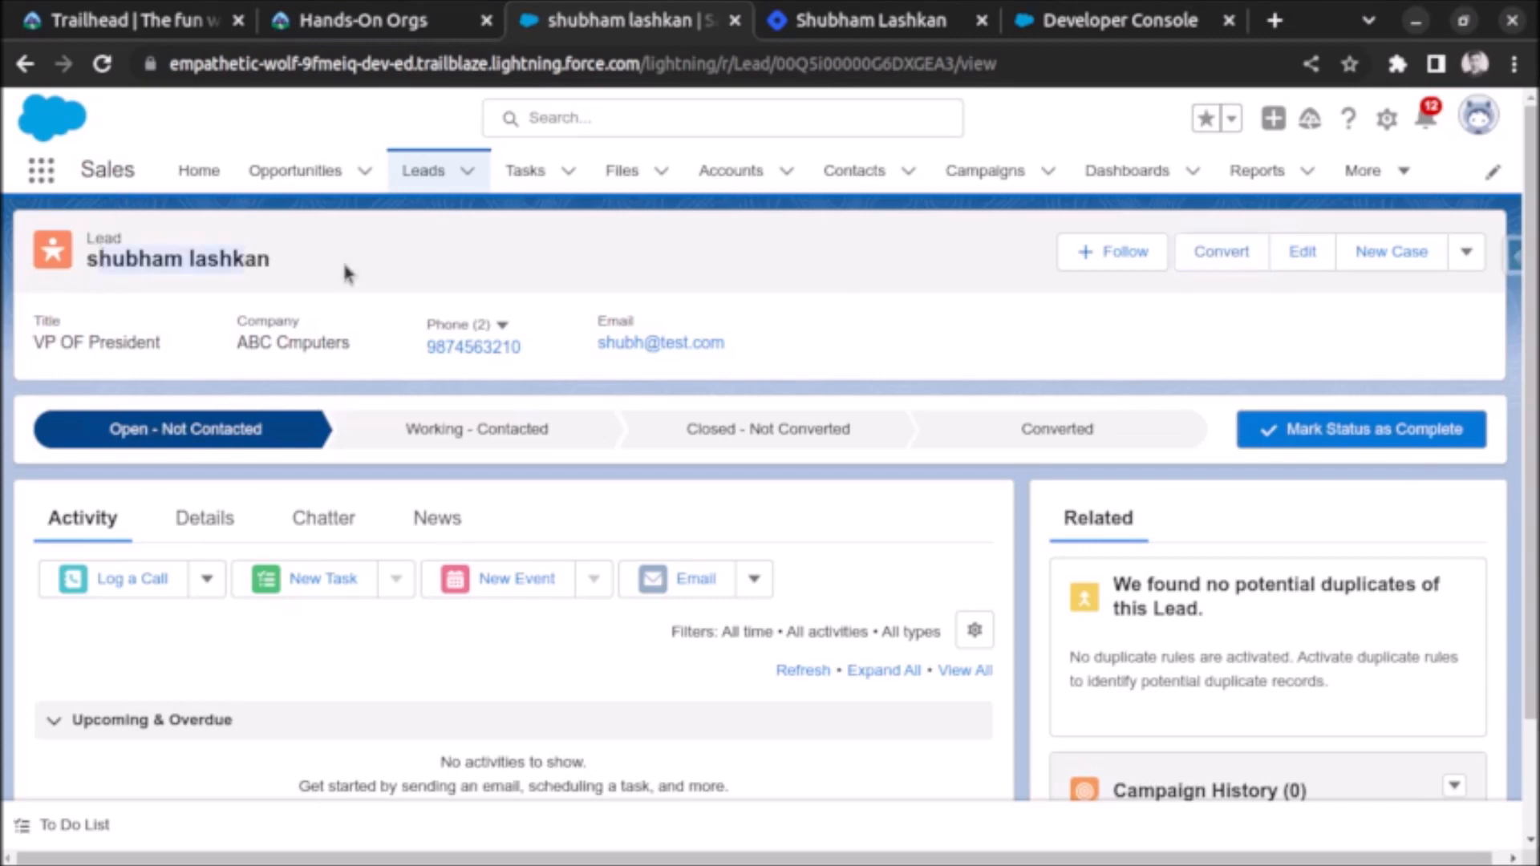
mouse_move(435, 264)
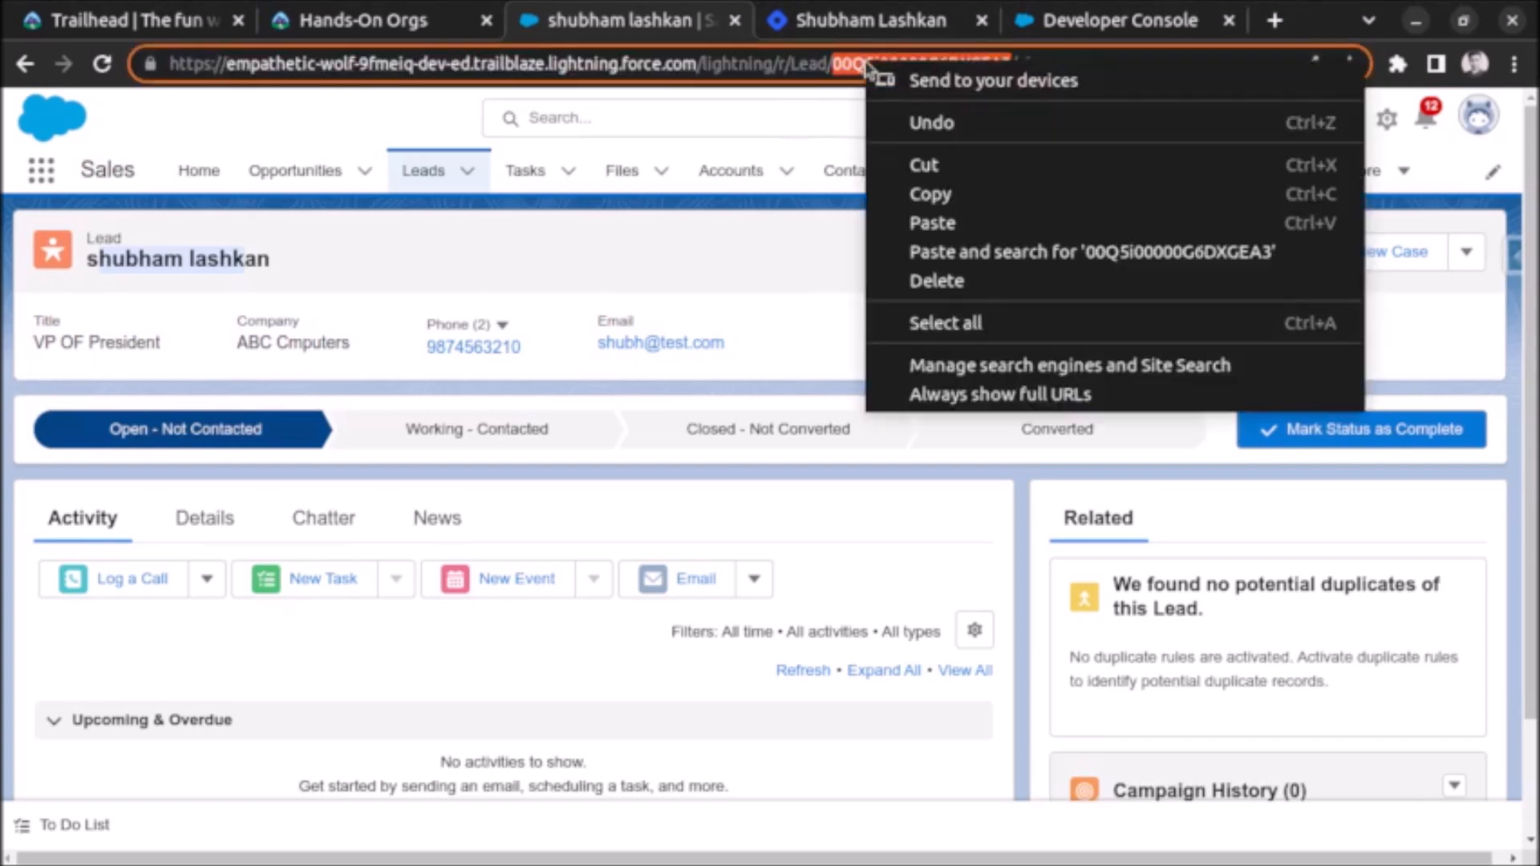
click(928, 194)
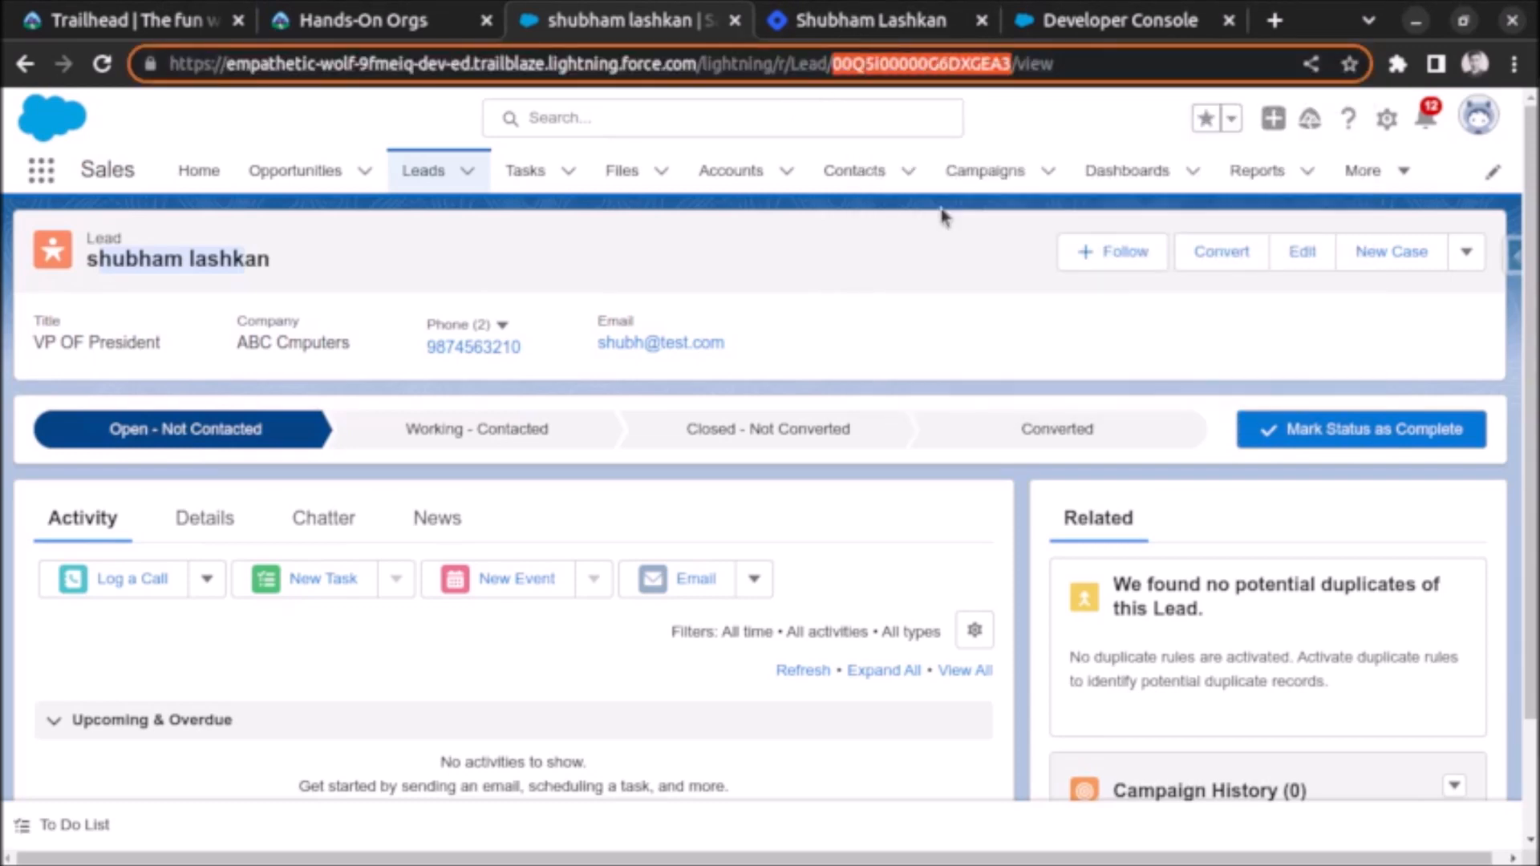
mouse_move(898, 298)
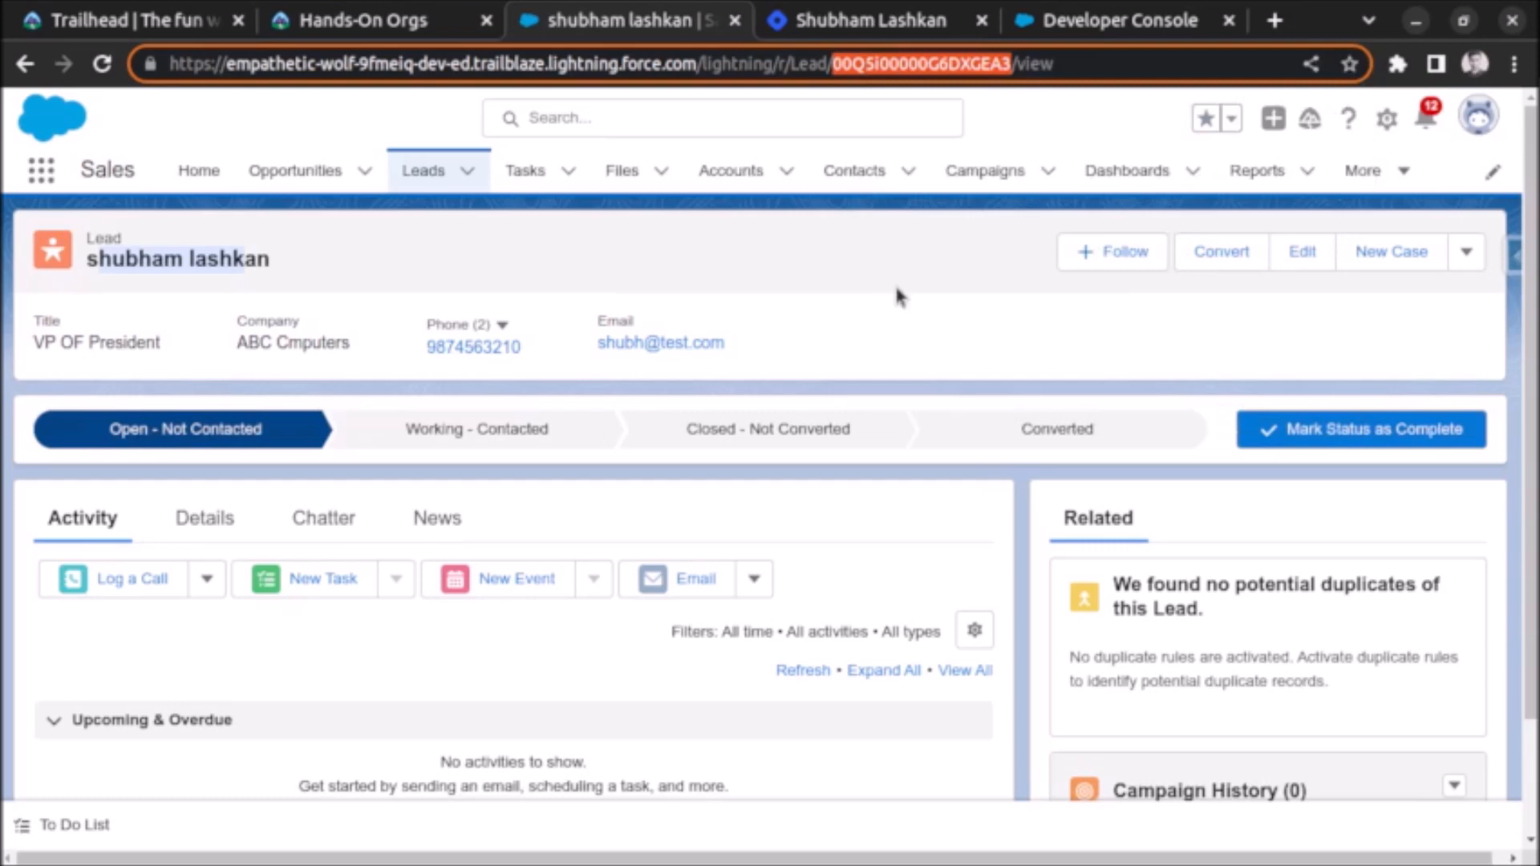
mouse_move(1017, 340)
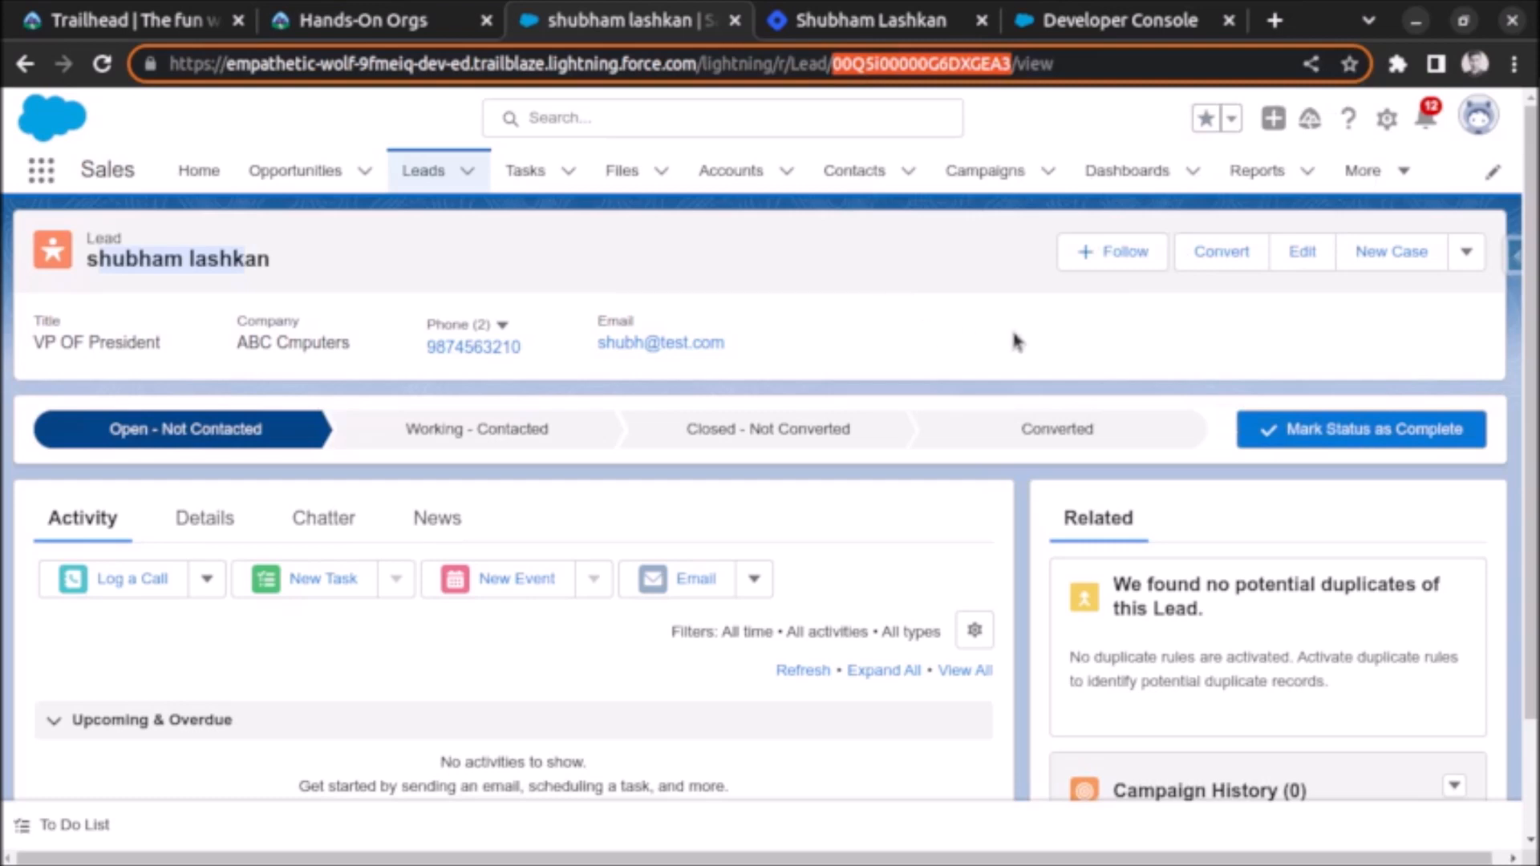
Step: Start converting the lead with 'Don't create an opportunity upon conversion' ticked
click(1220, 252)
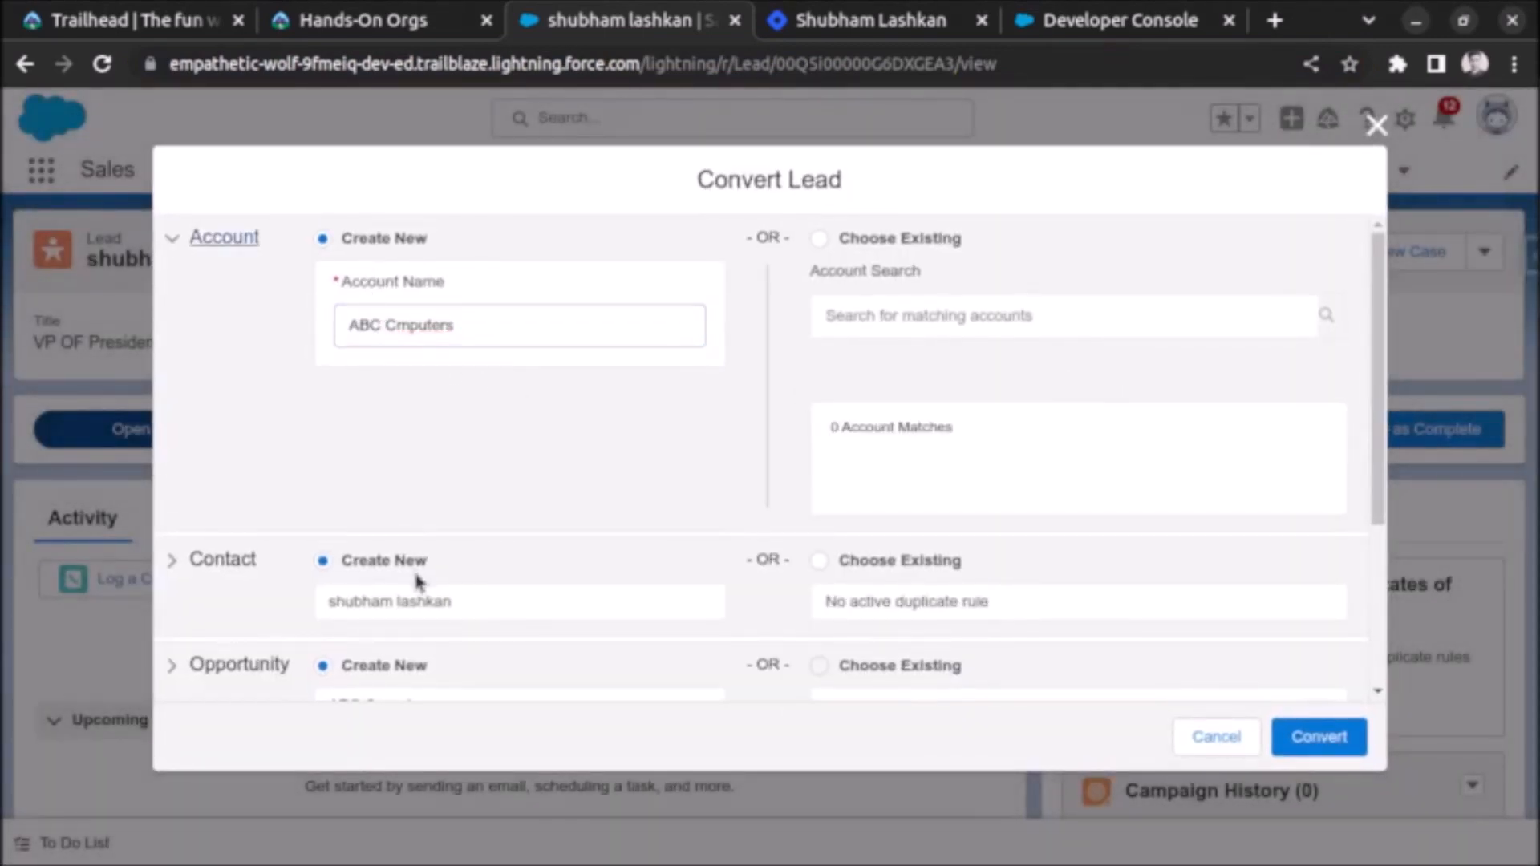
scroll(down, 3)
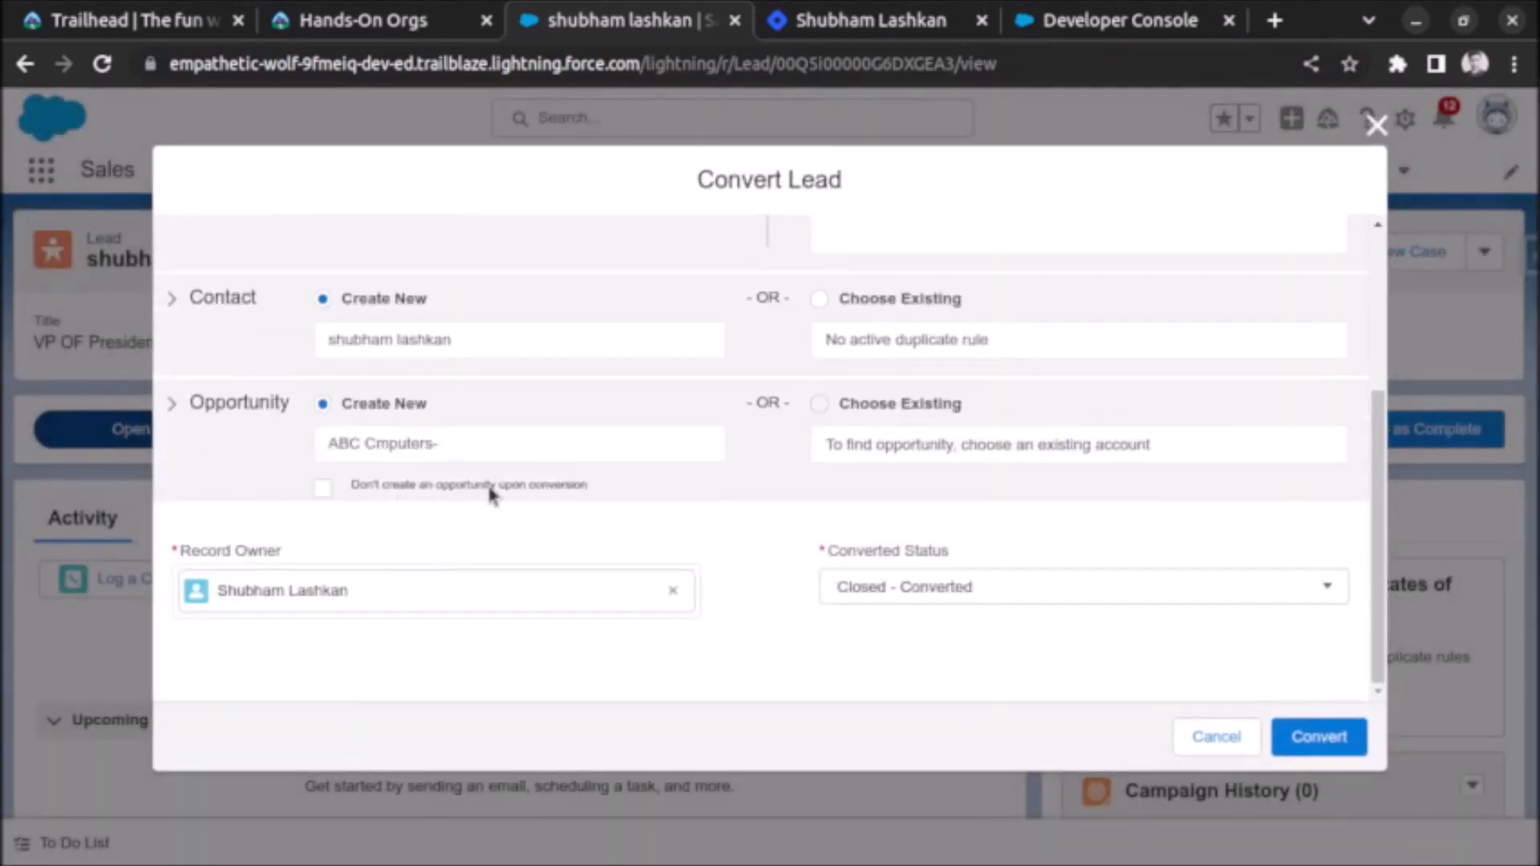
click(322, 488)
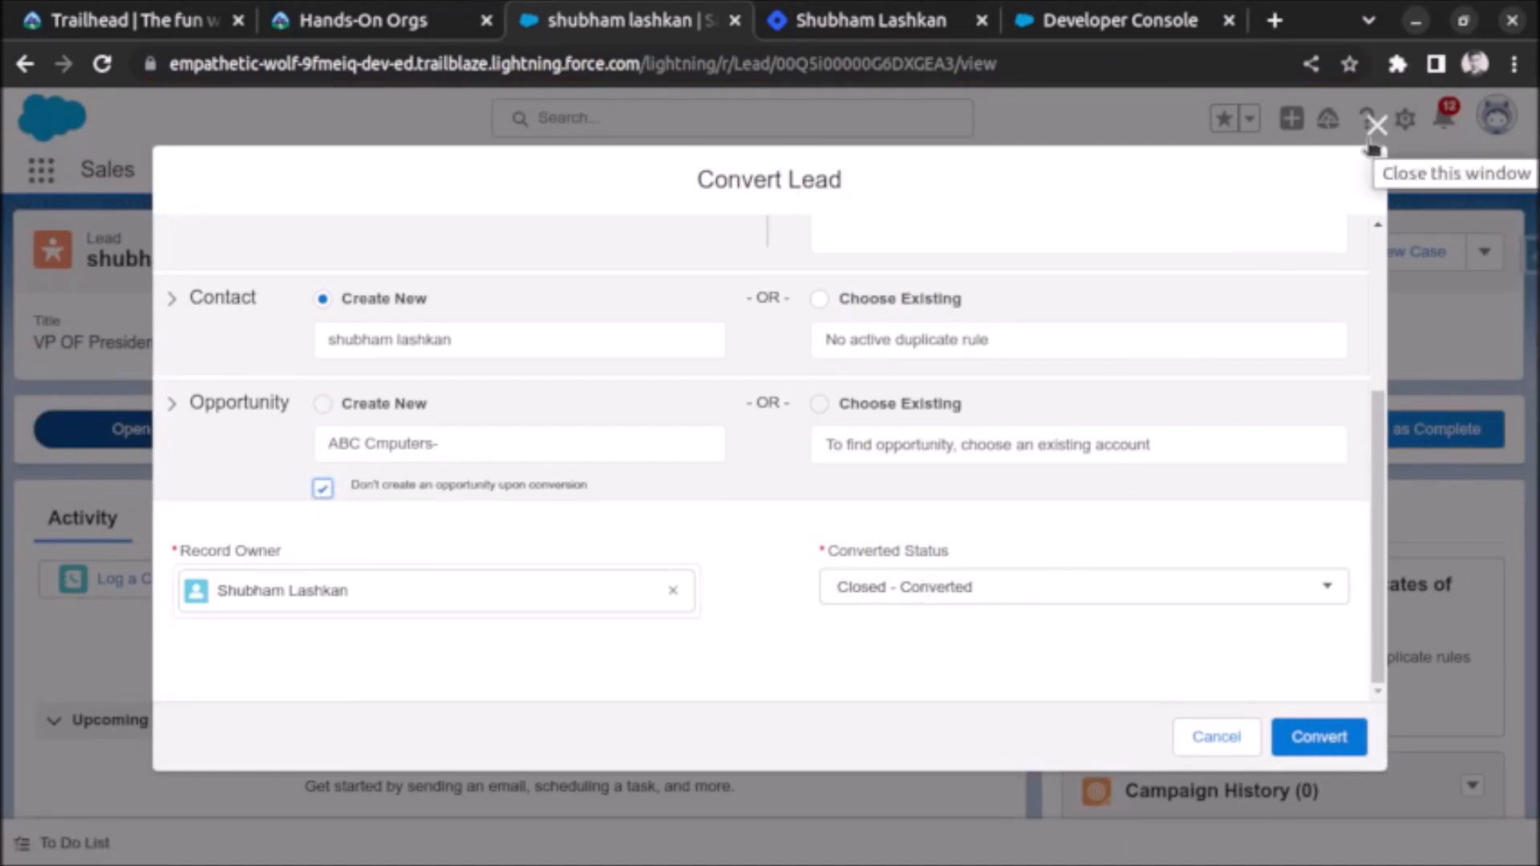
mouse_move(1370, 159)
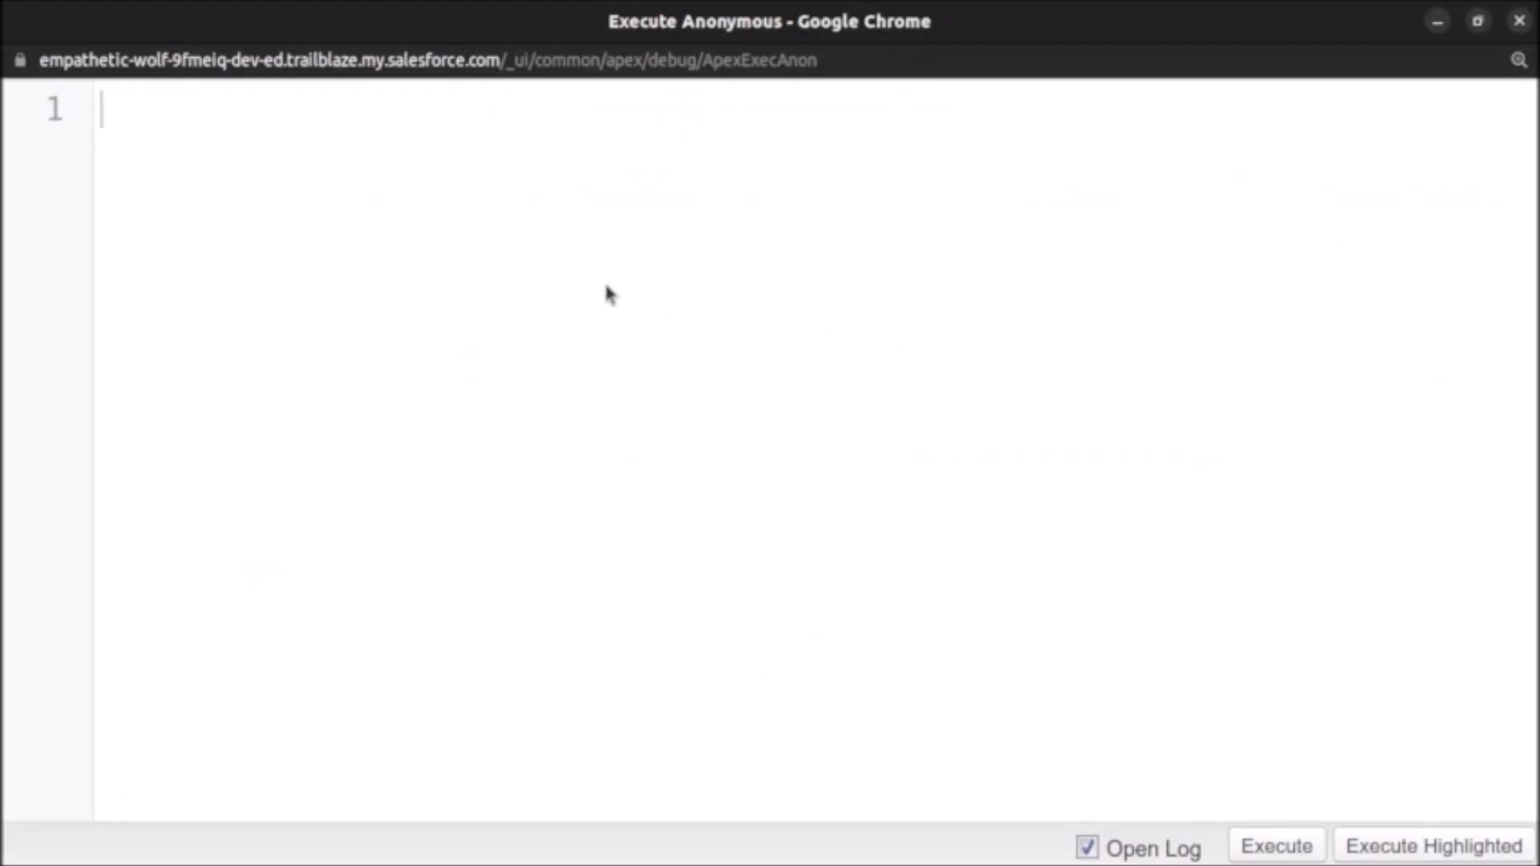
Step: Declare String leadId = '00Q5i00000G6DXGEA3'; in the Execute Anonymous editor
text(sTRING)
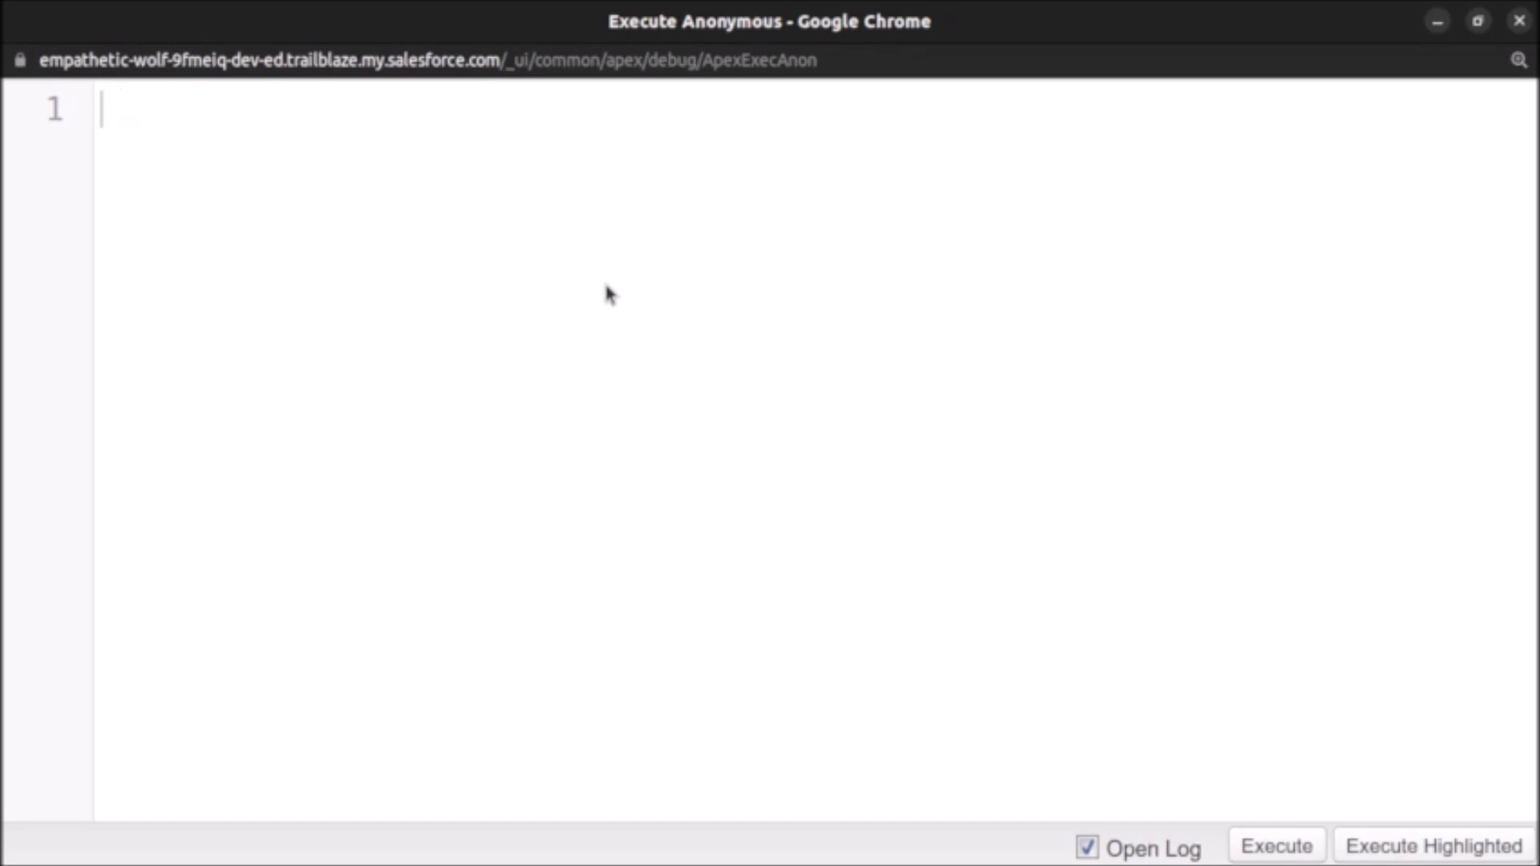
text(Str)
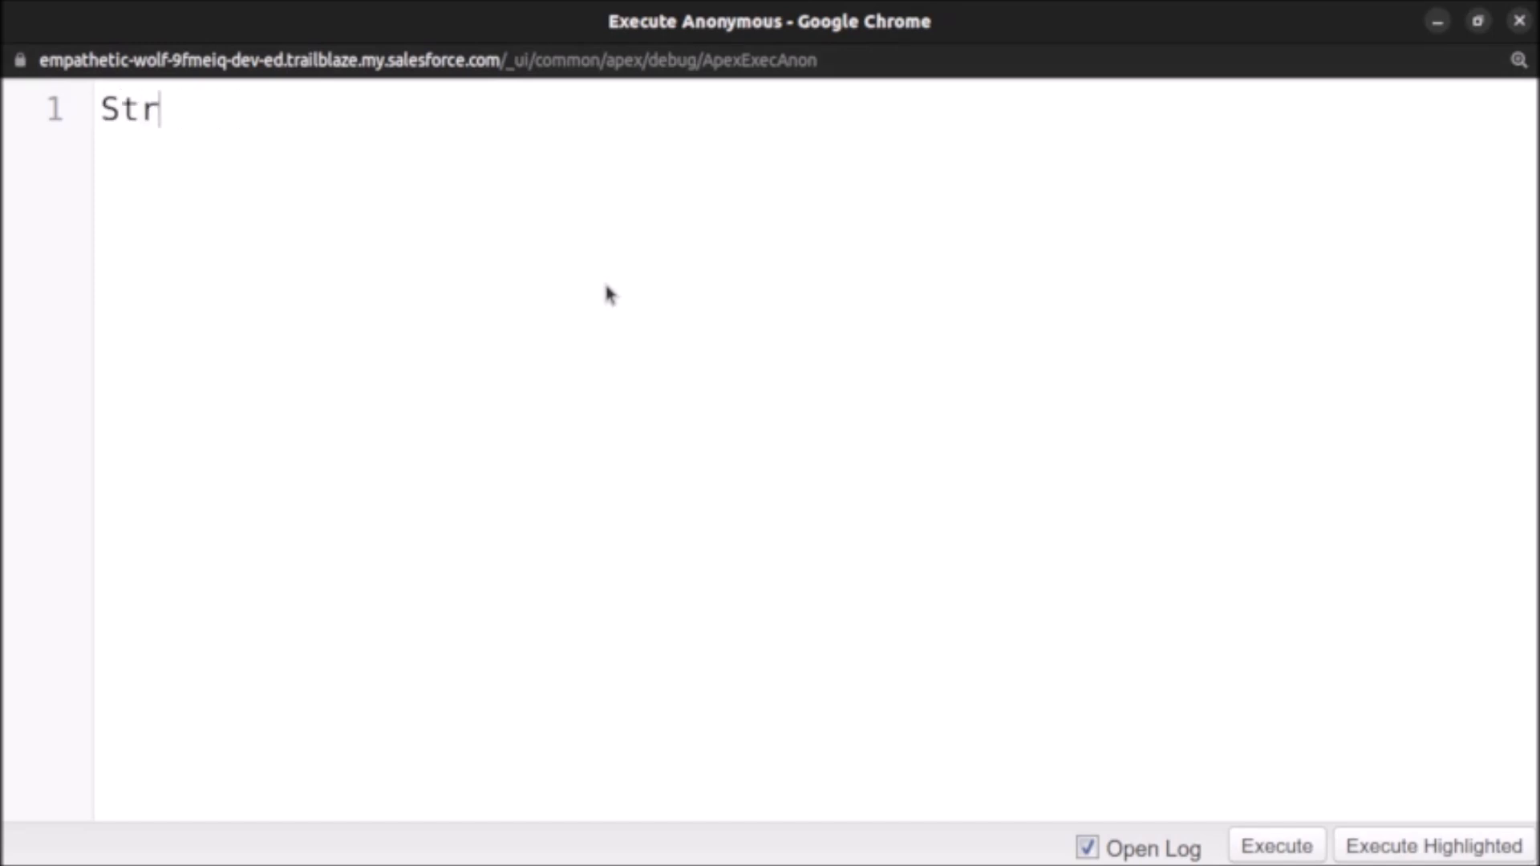
text(ing lead)
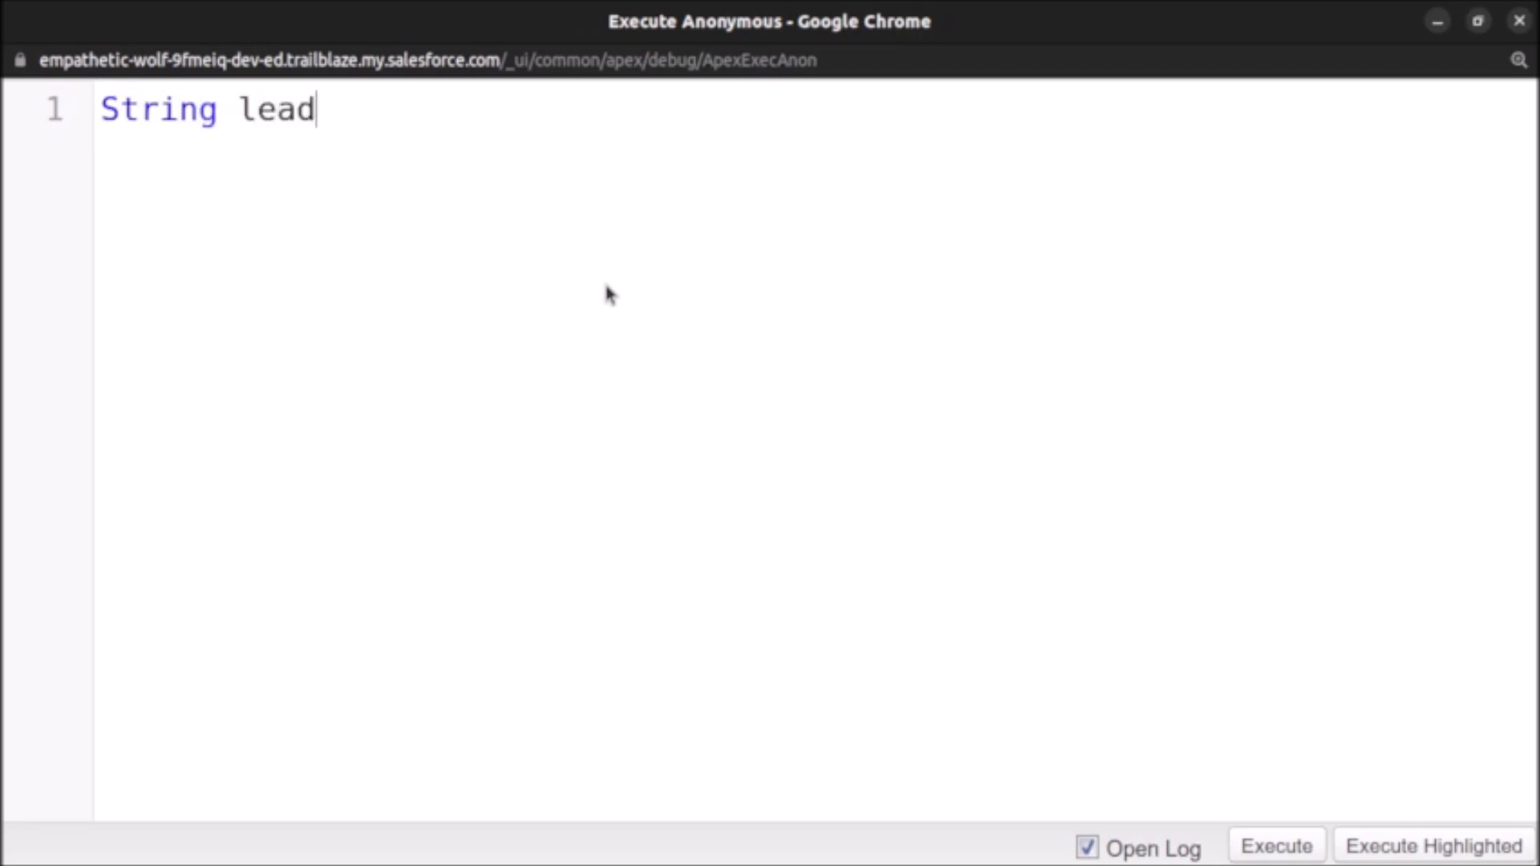
text(Id = '')
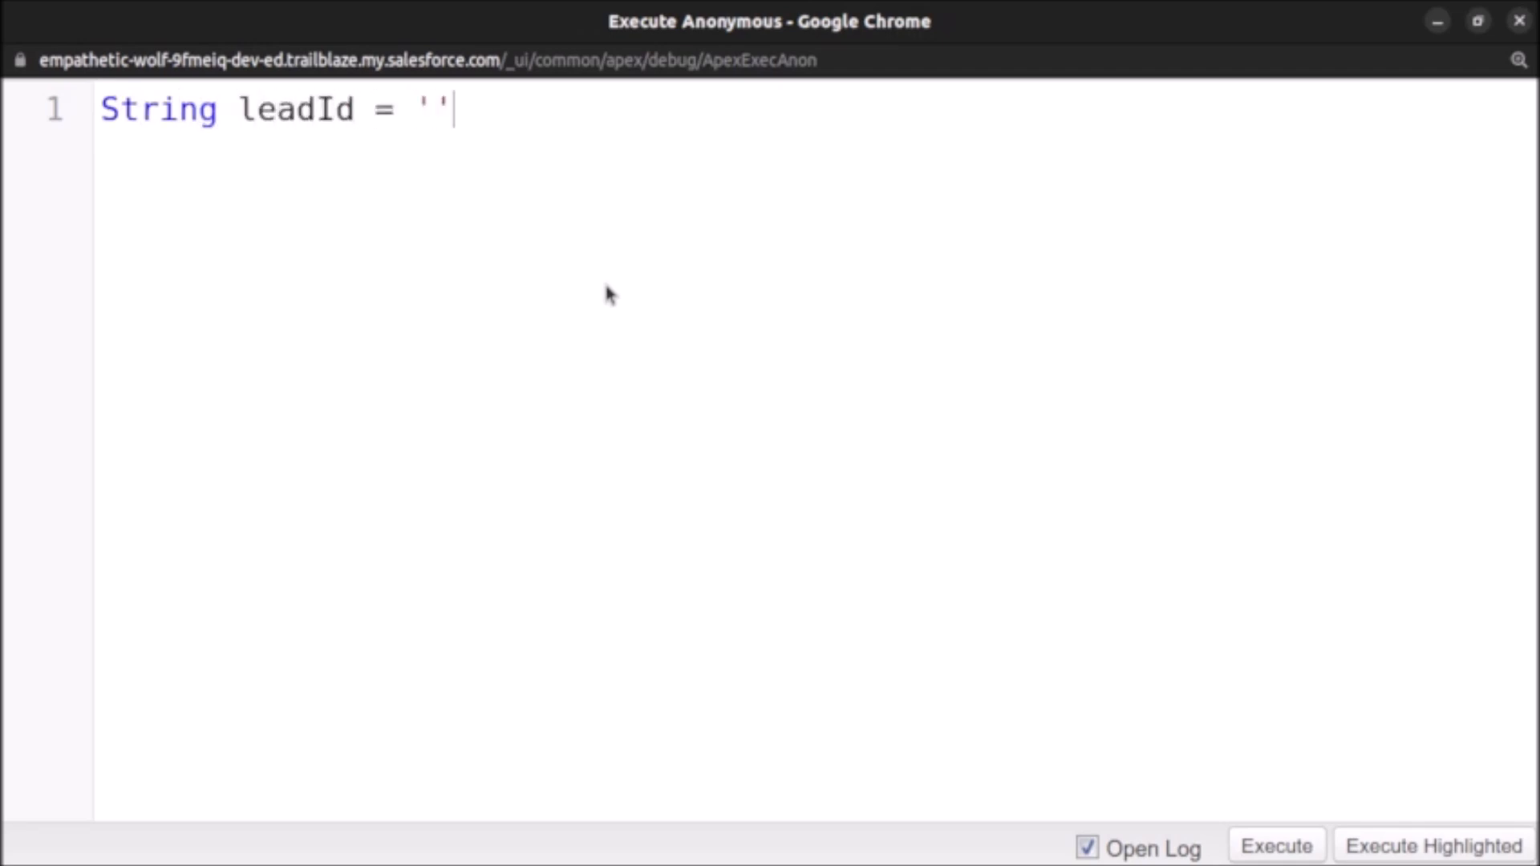
text(00Q5i00000G6DXGEA3)
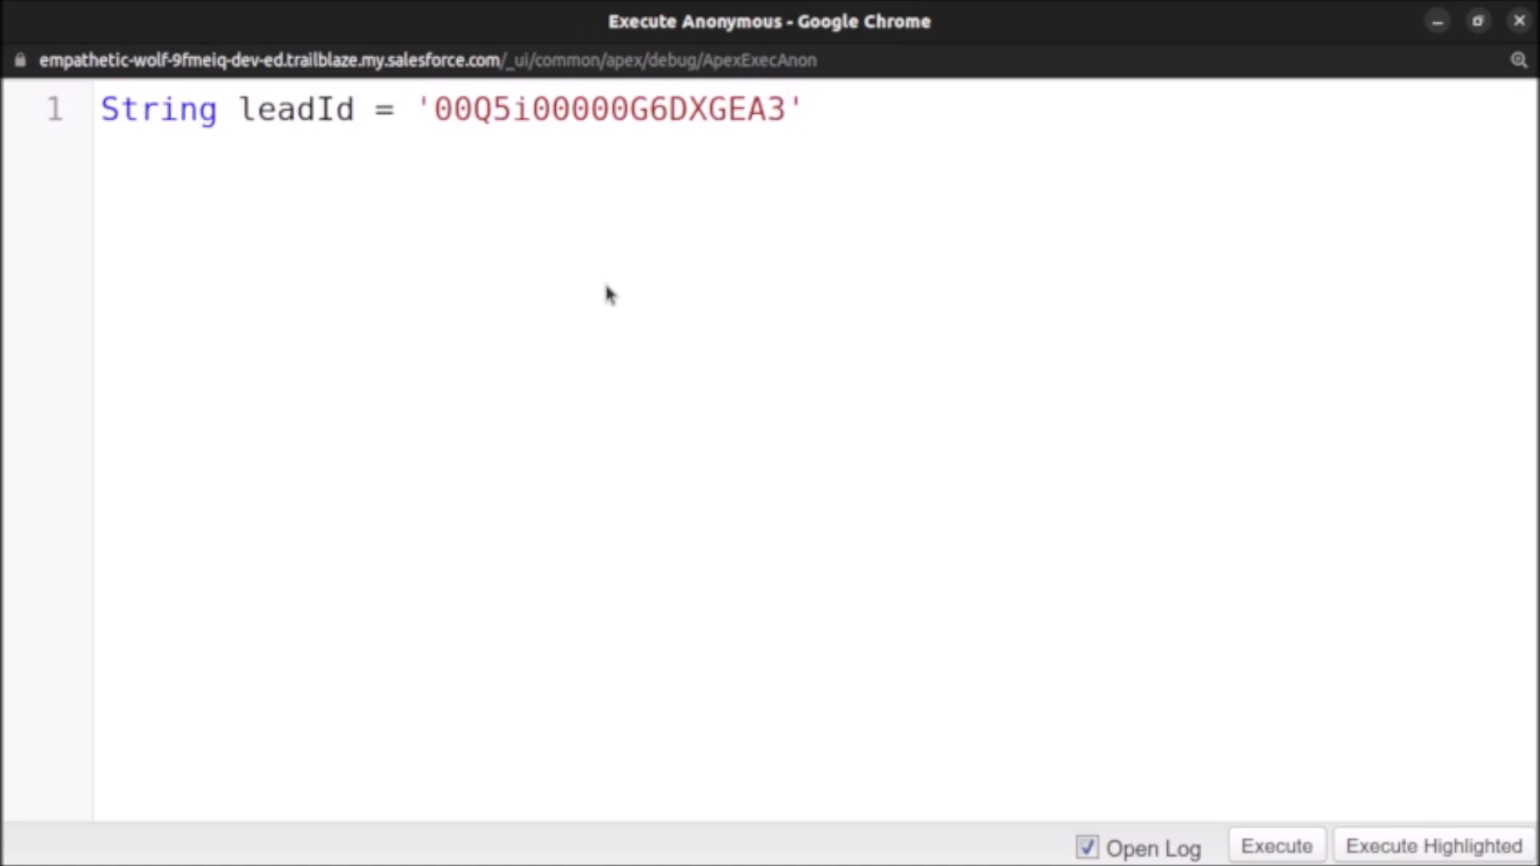
text(;)
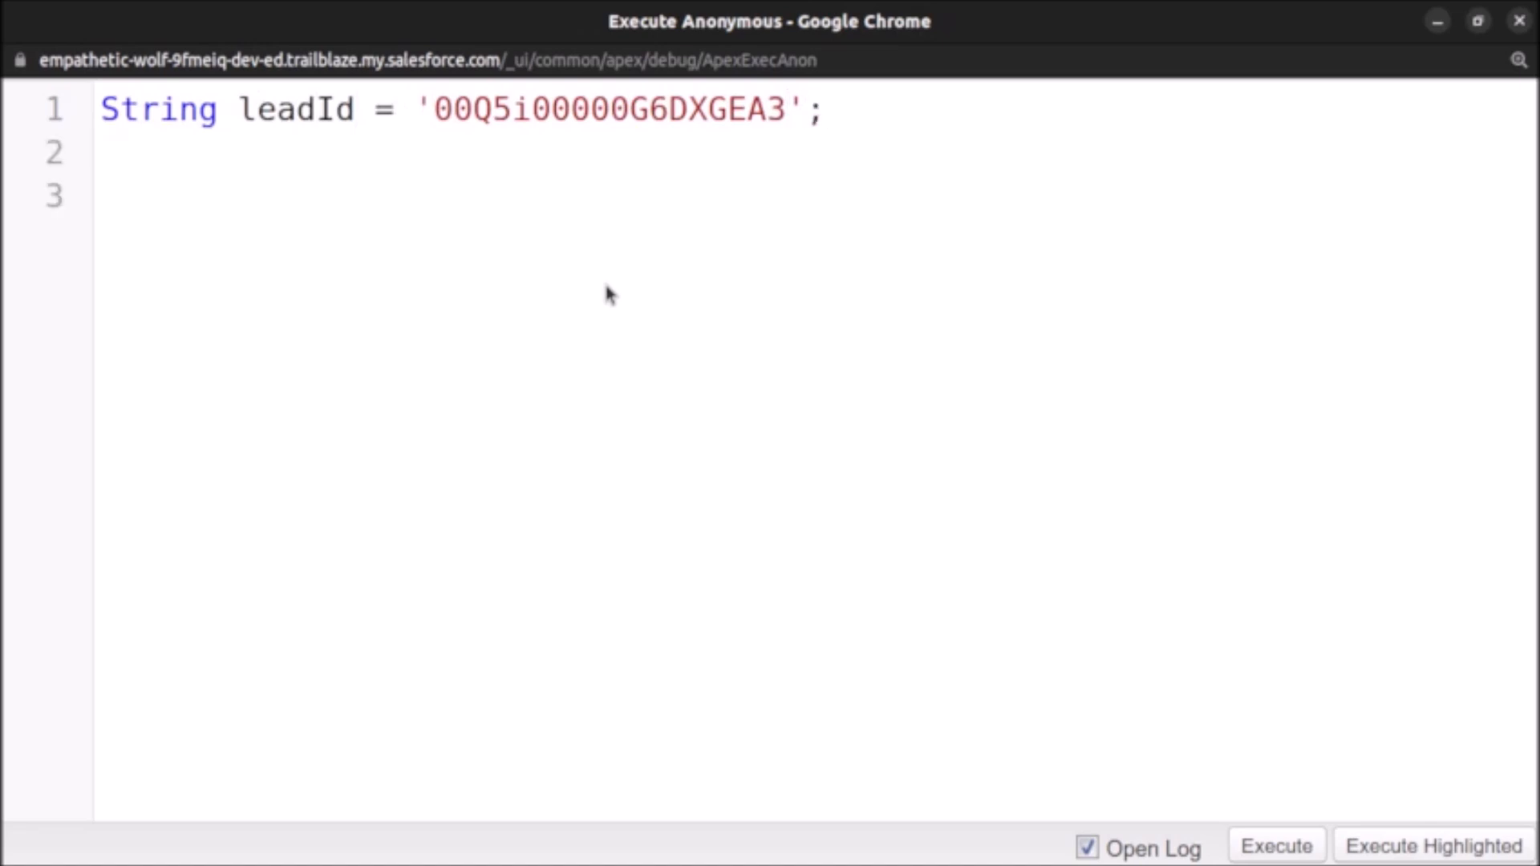
Step: Declare Database.LeadConvert lc = new Database.LeadConvert(); using autocomplete
text(Database)
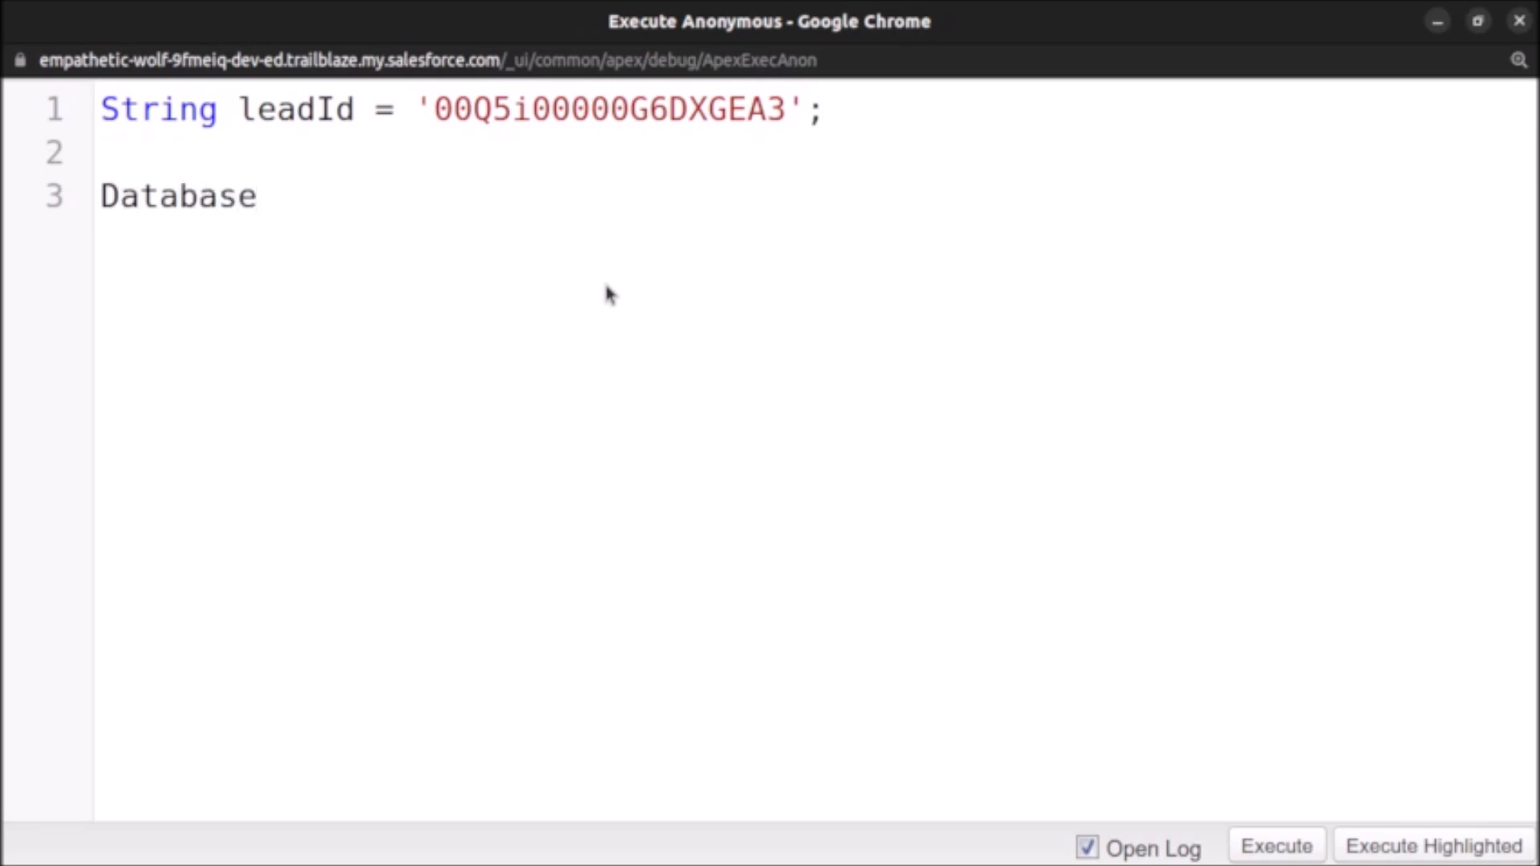
text(.Le)
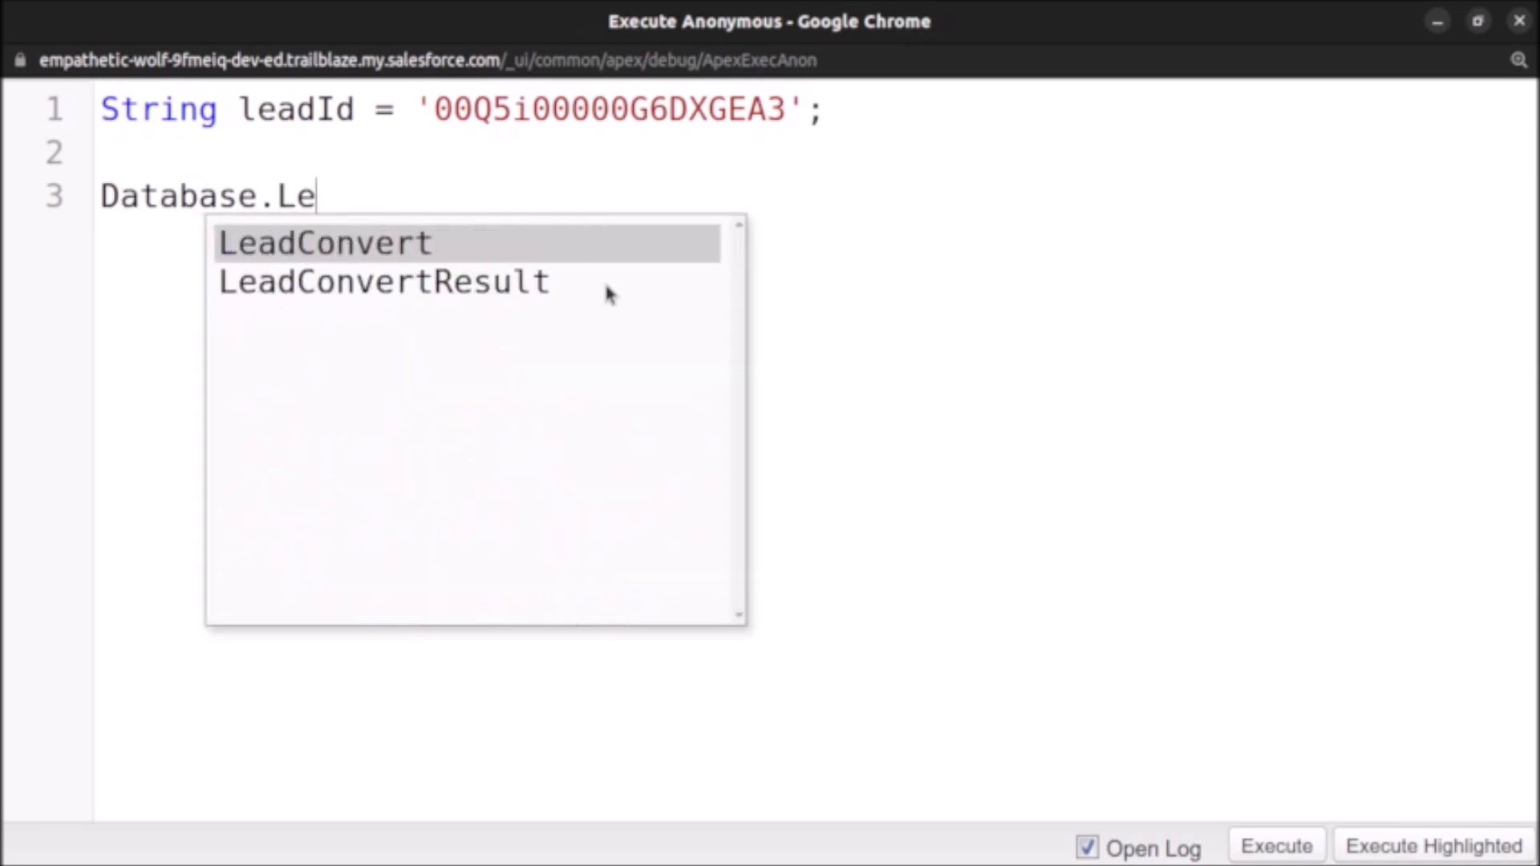
click(322, 242)
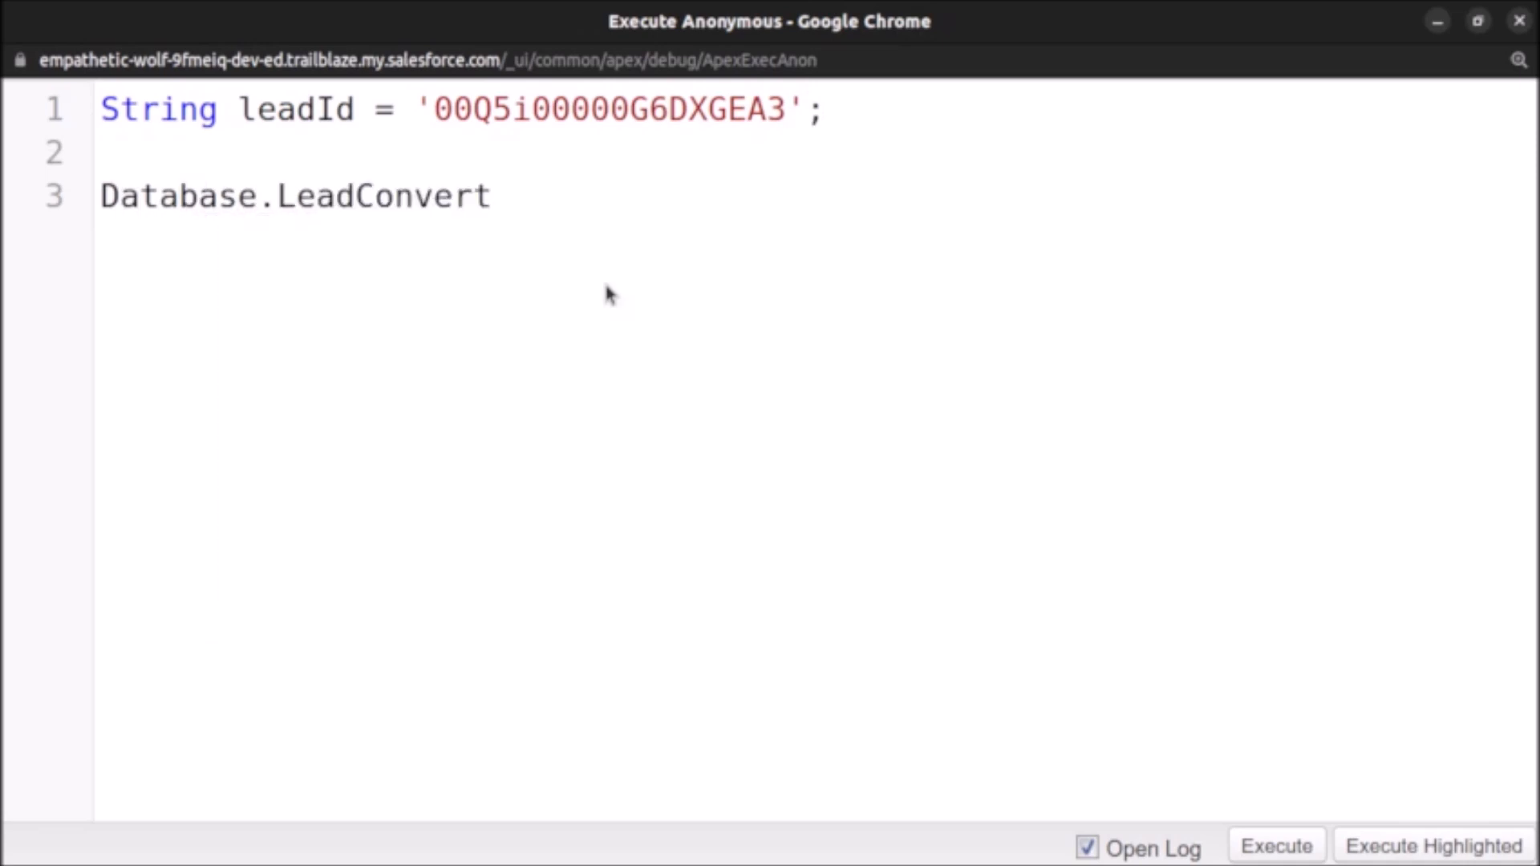
text(lc)
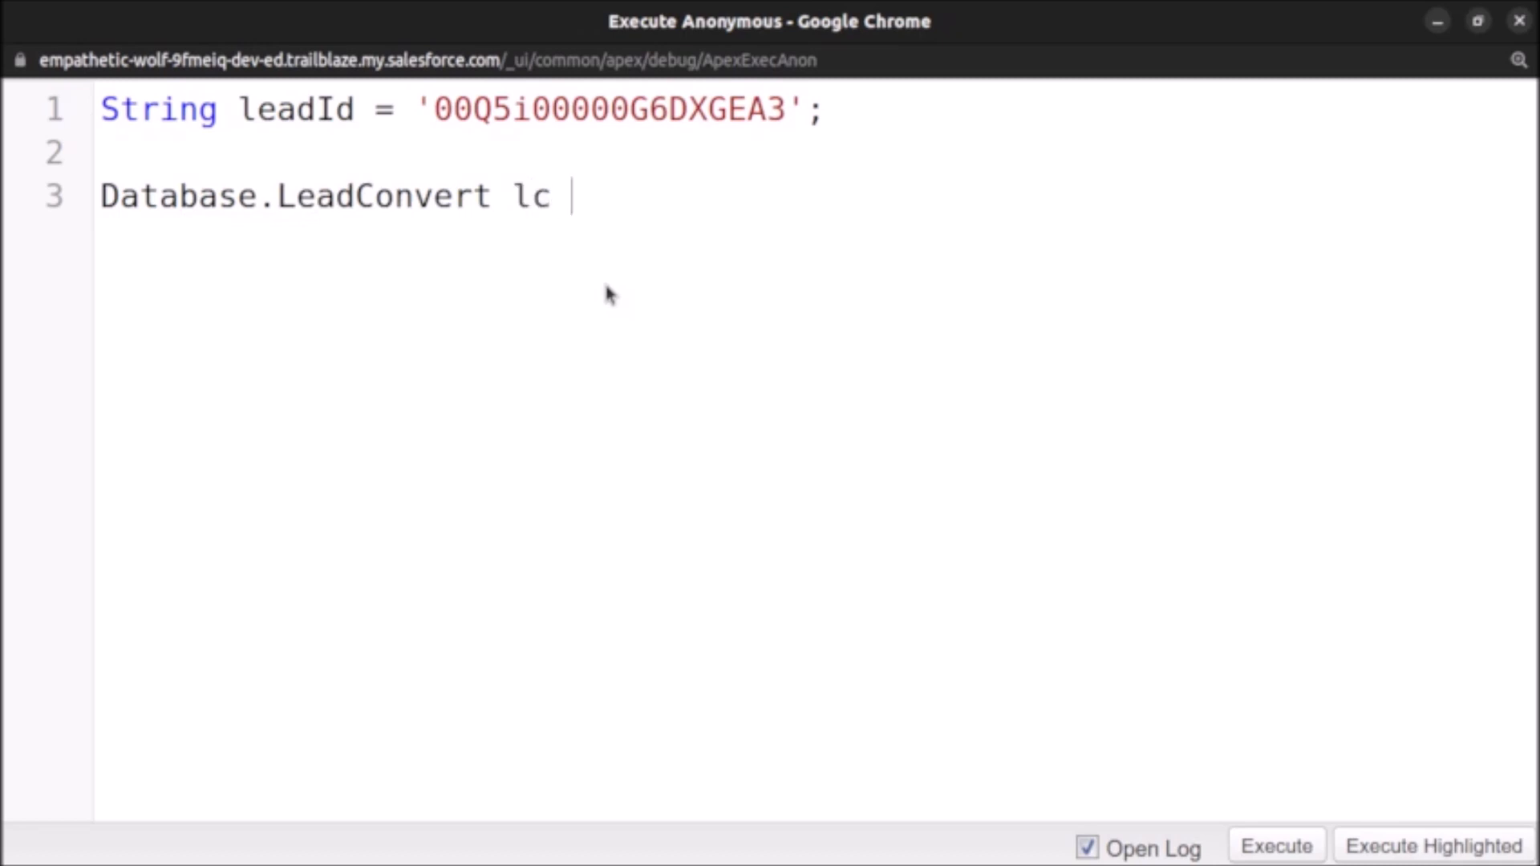
text(= new)
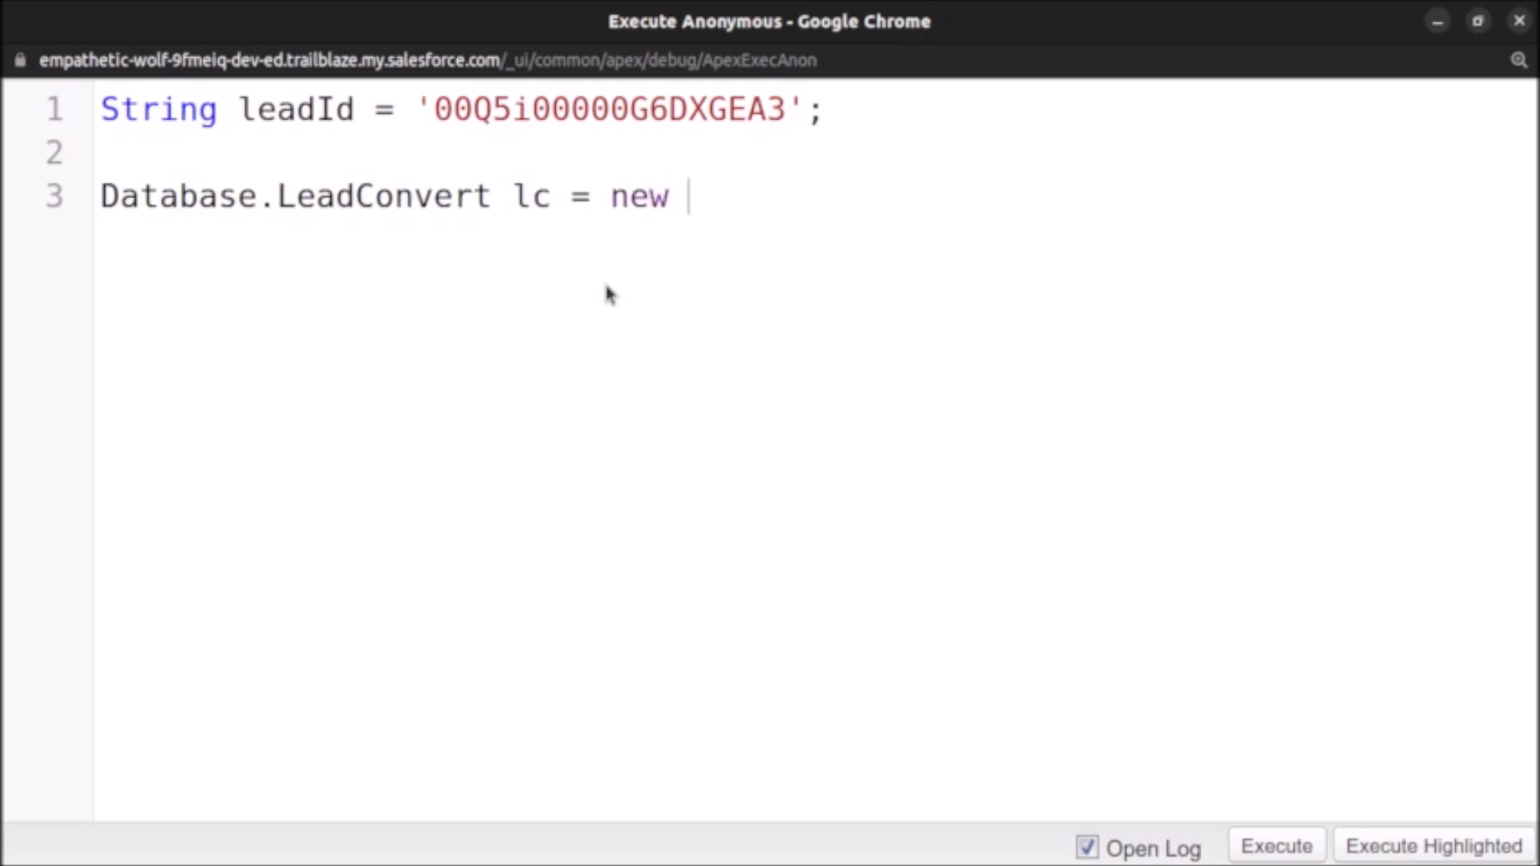
text(Database.LeadConvert();)
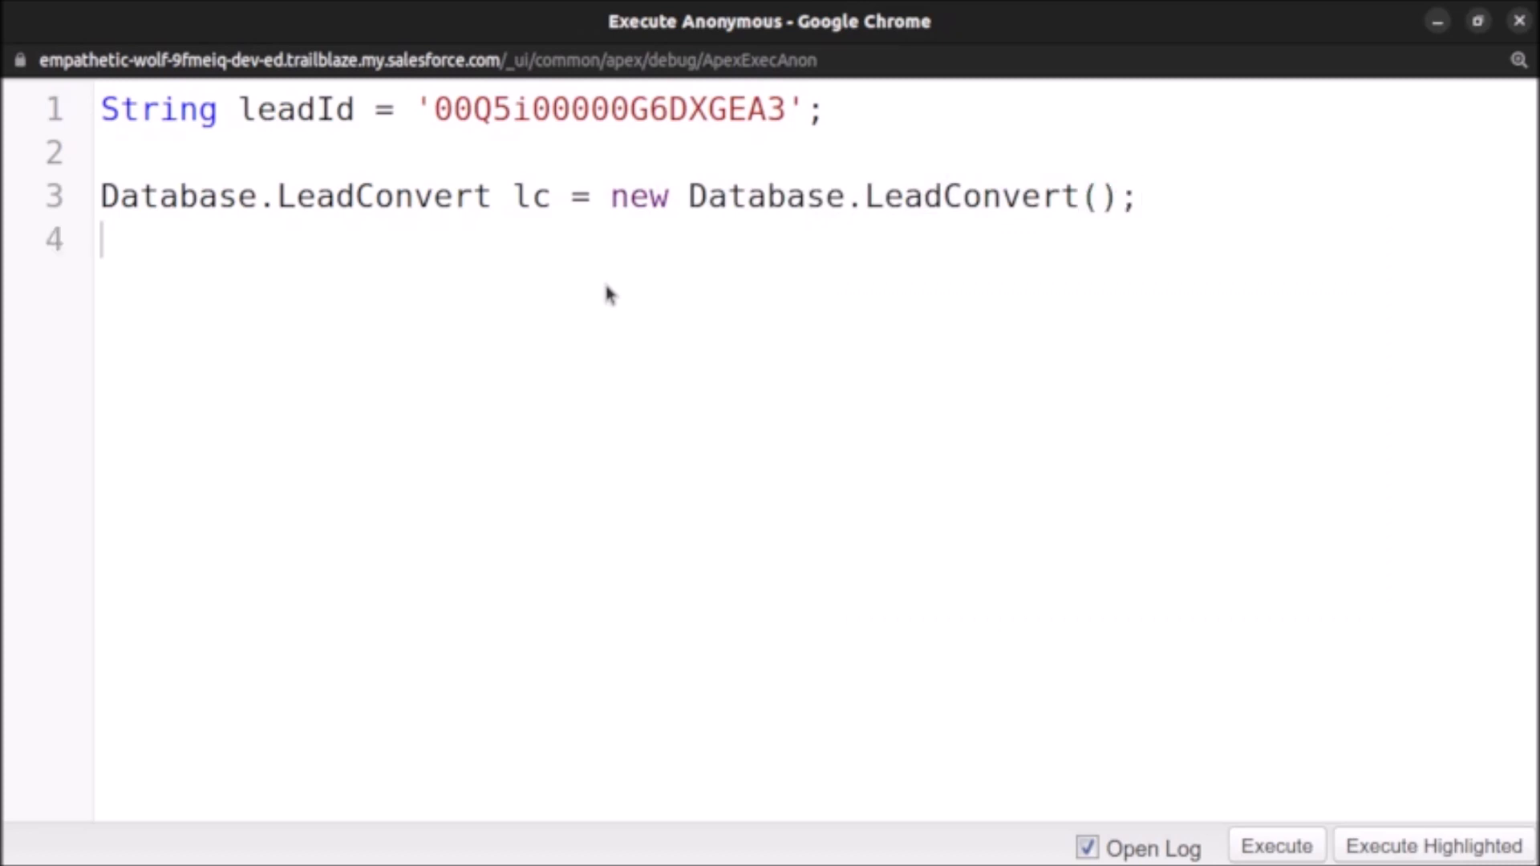
Step: Add lc.setLeadId(leadId); to the conversion script
text(lc.)
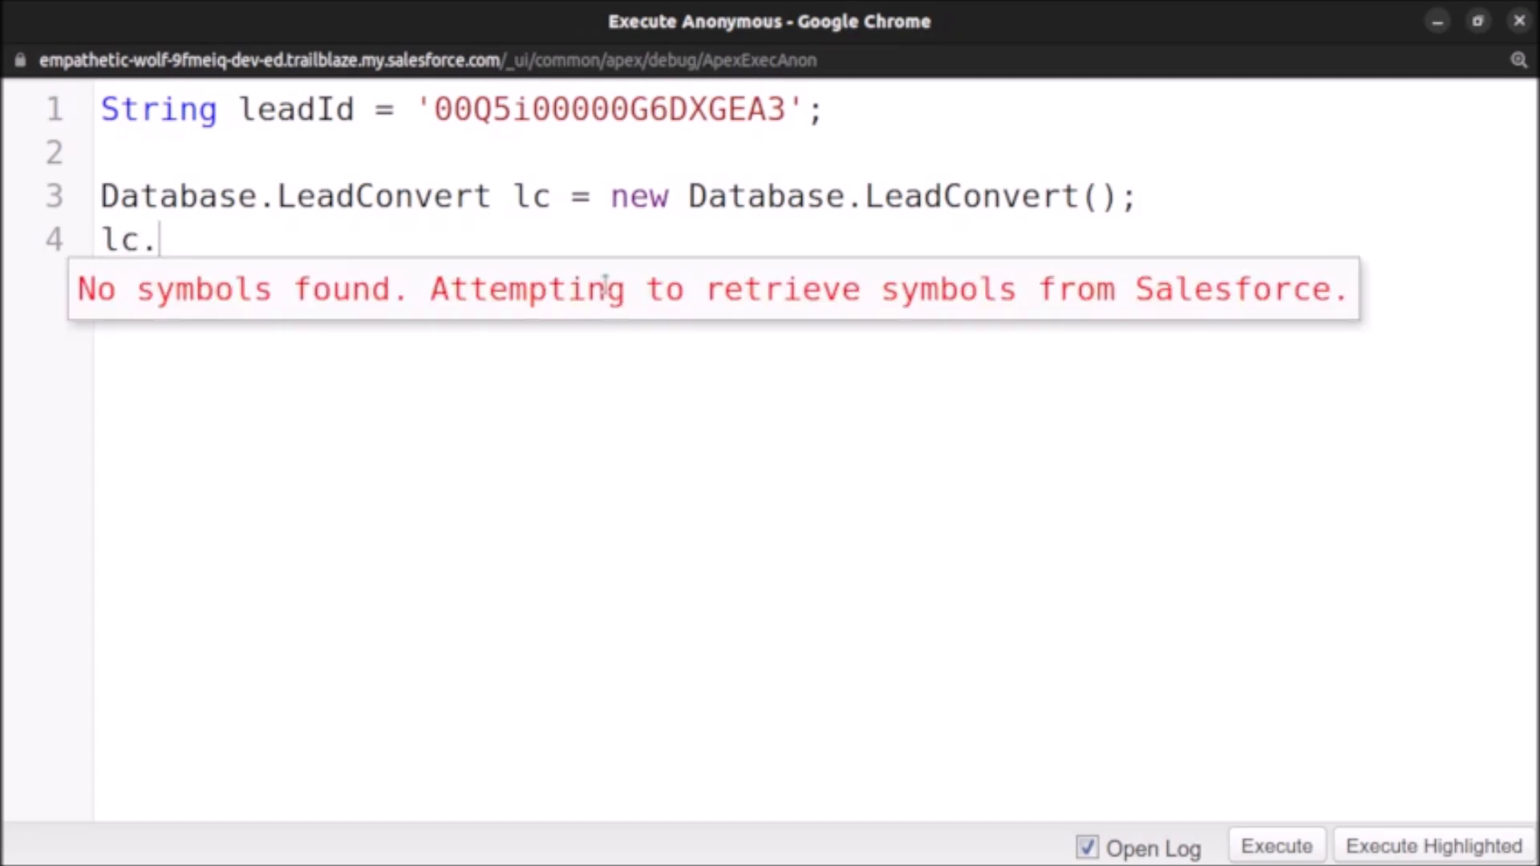
text(setLead)
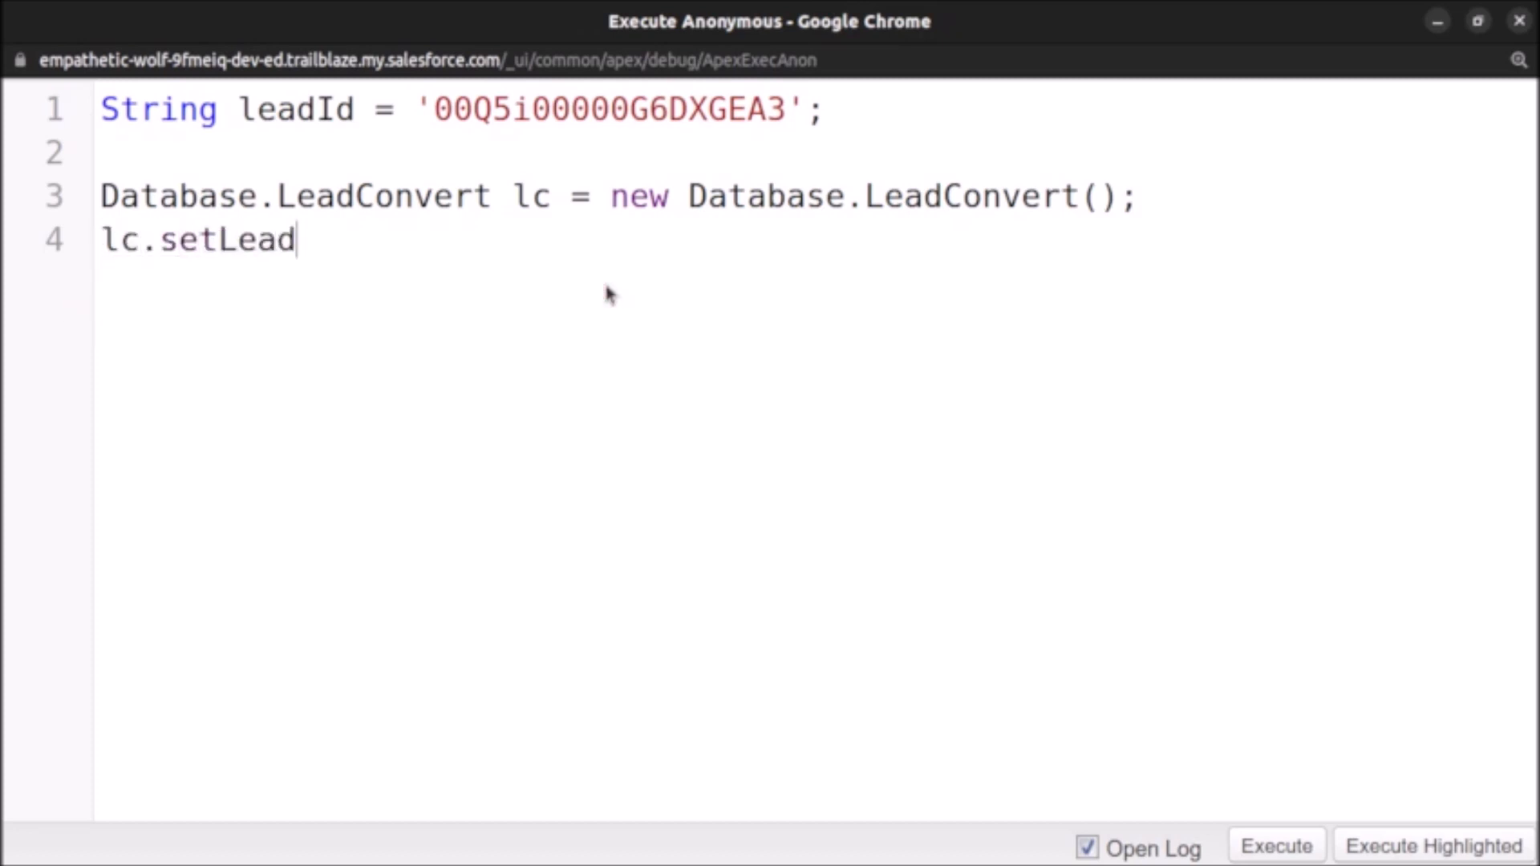
text(Id)
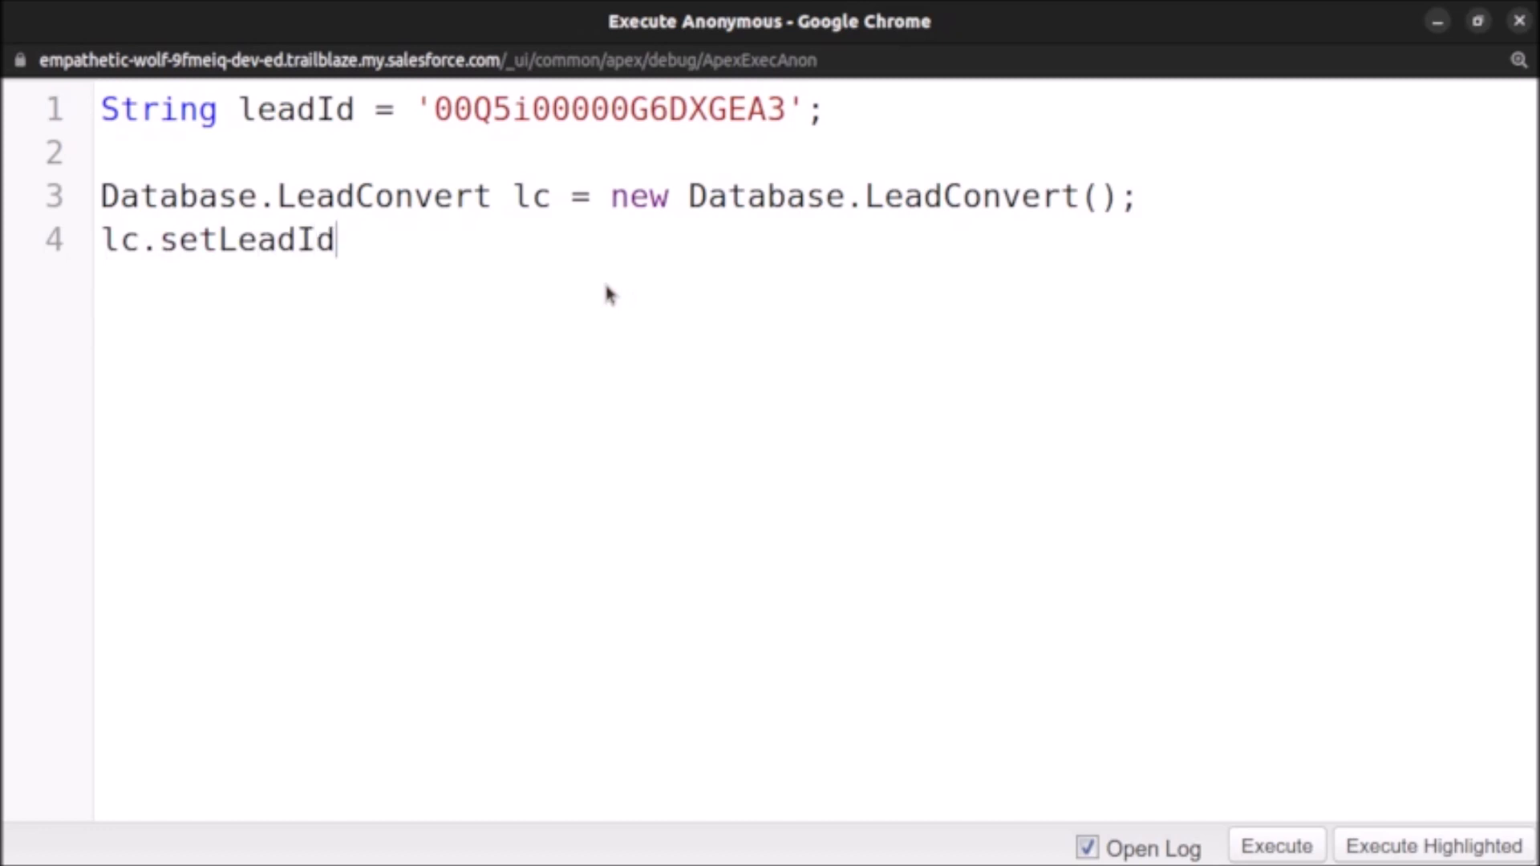
text((lead)
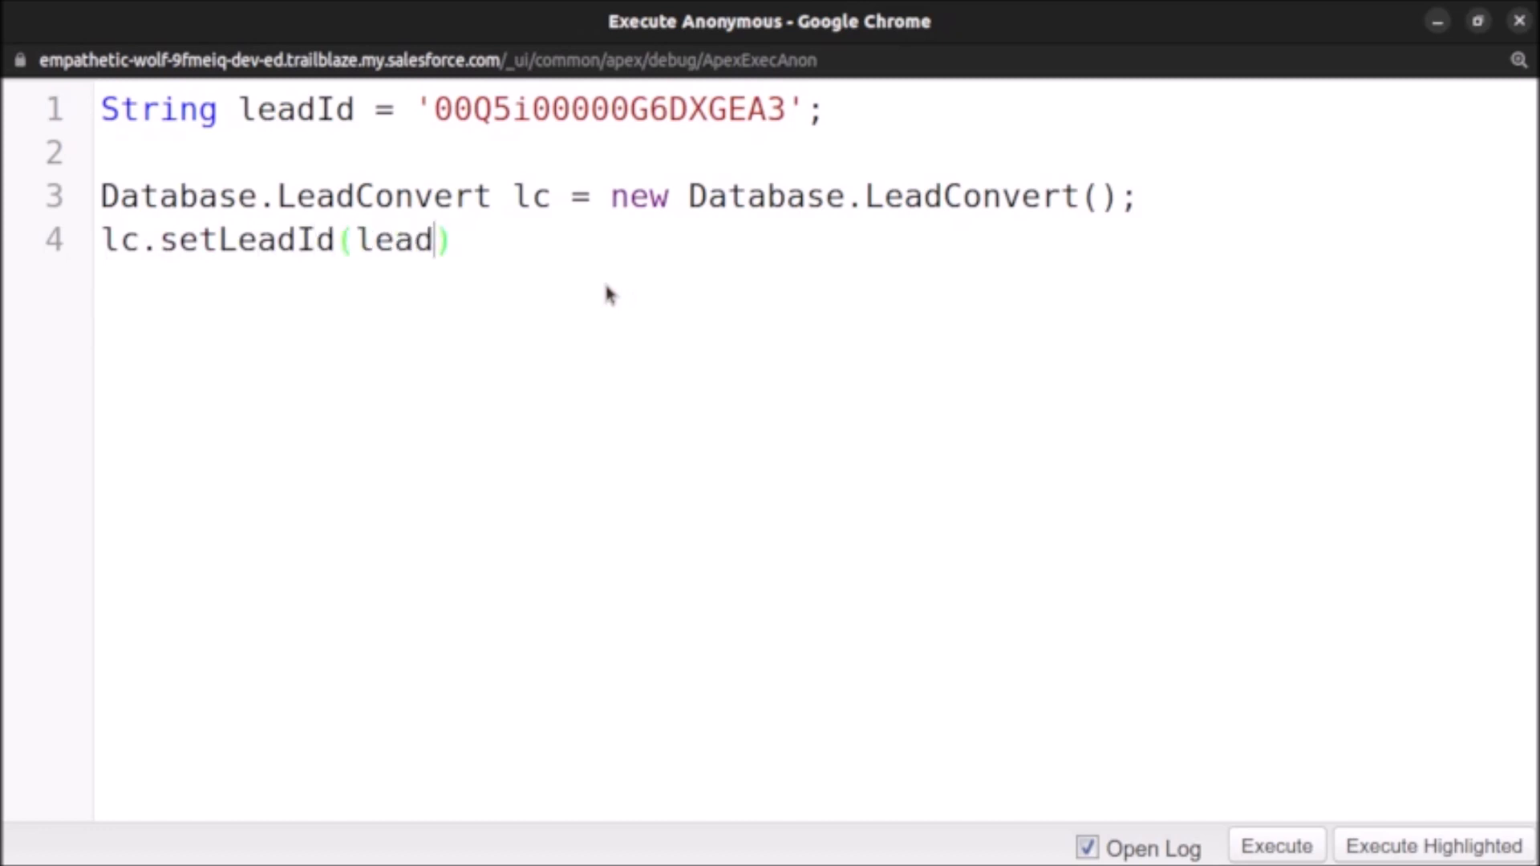
text(Id)
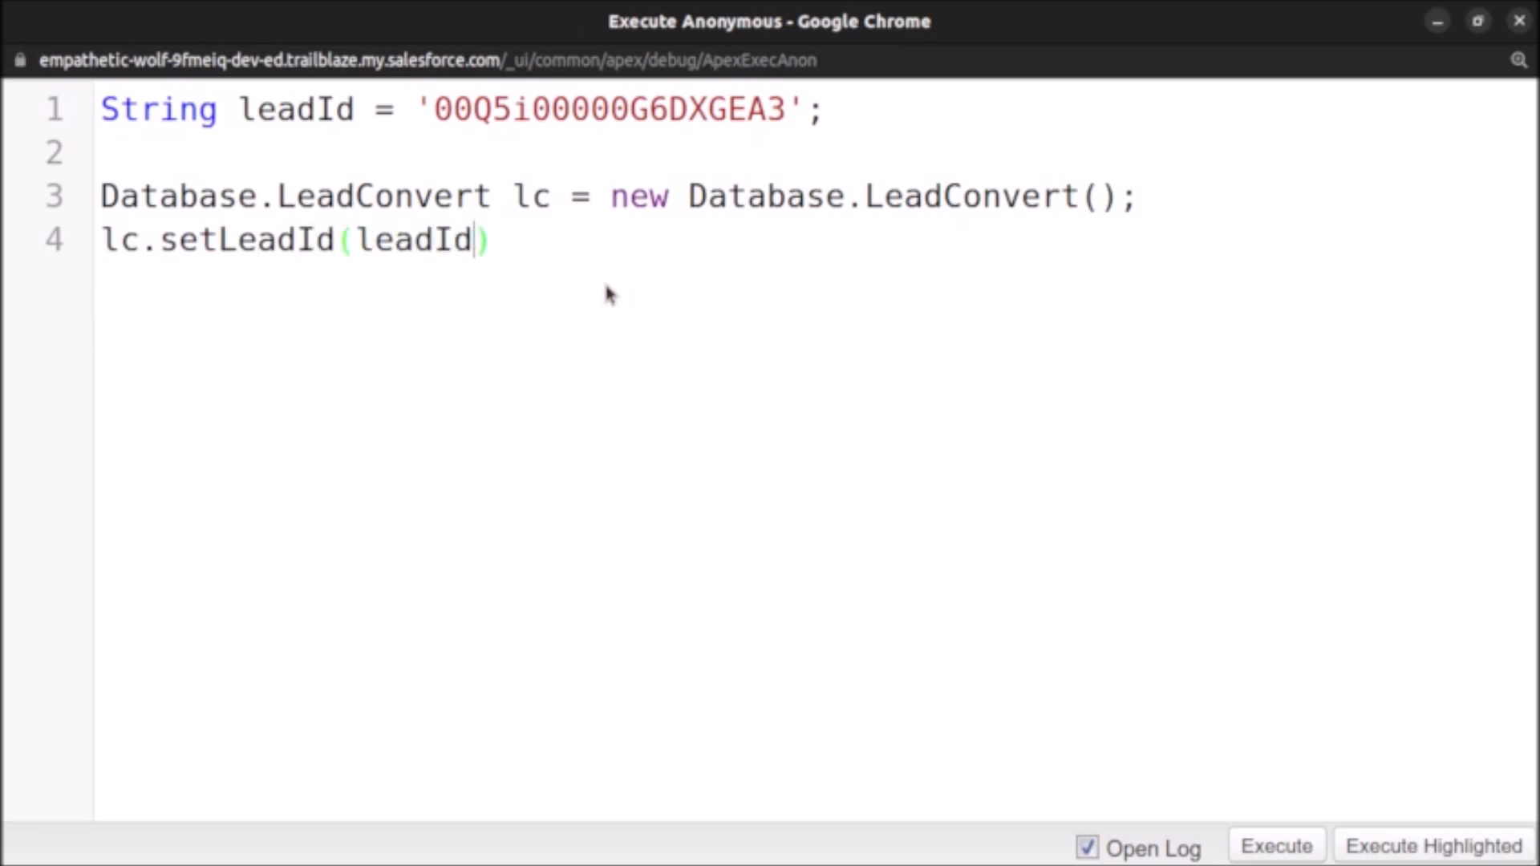
text(;)
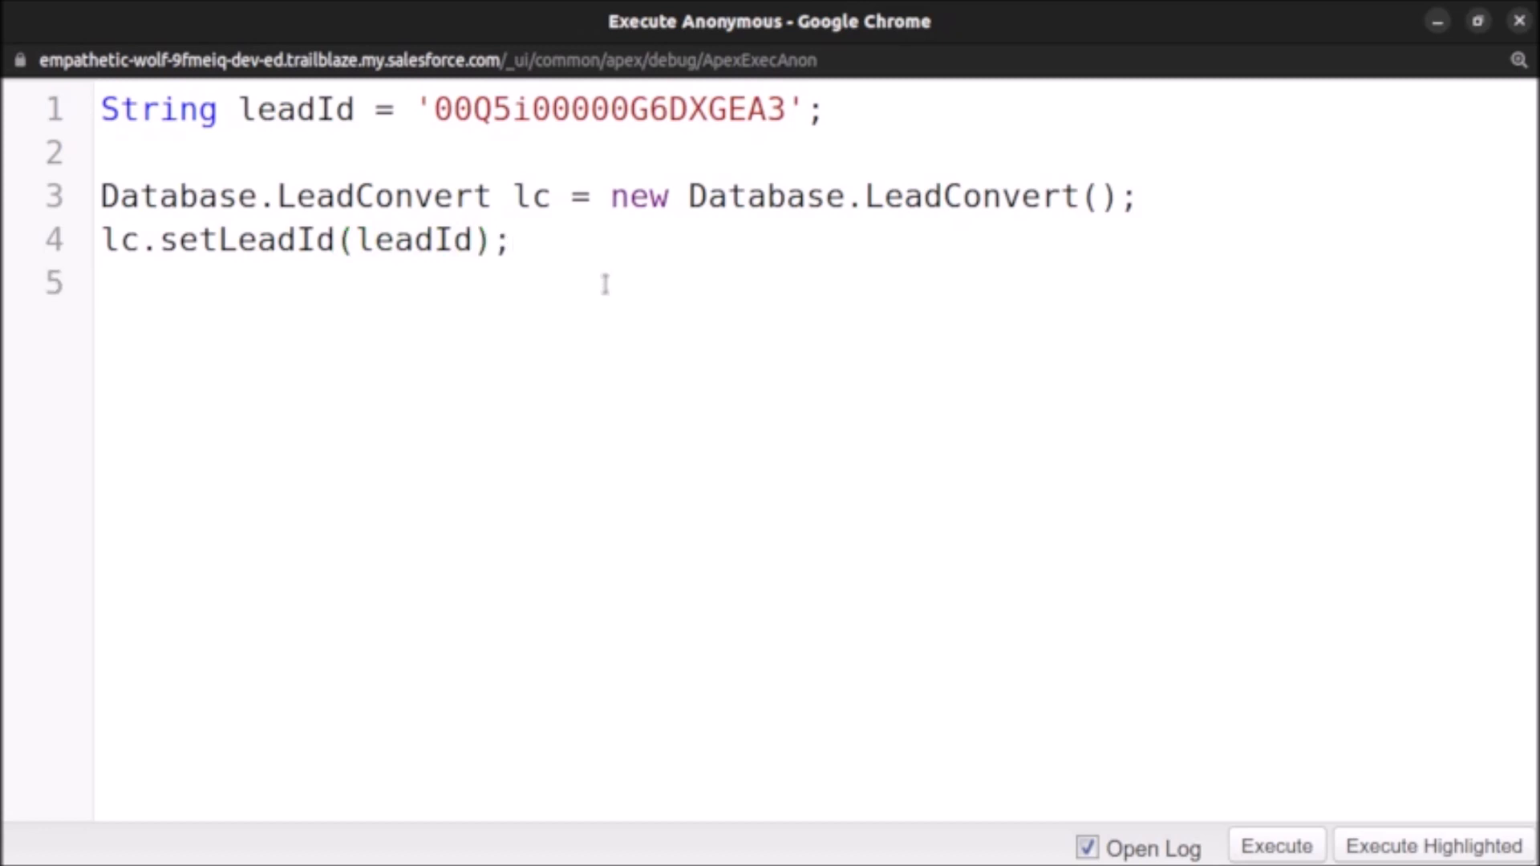
Step: Add lc.setConvertedStatus('Closed - Converted'); to the script
text(ls)
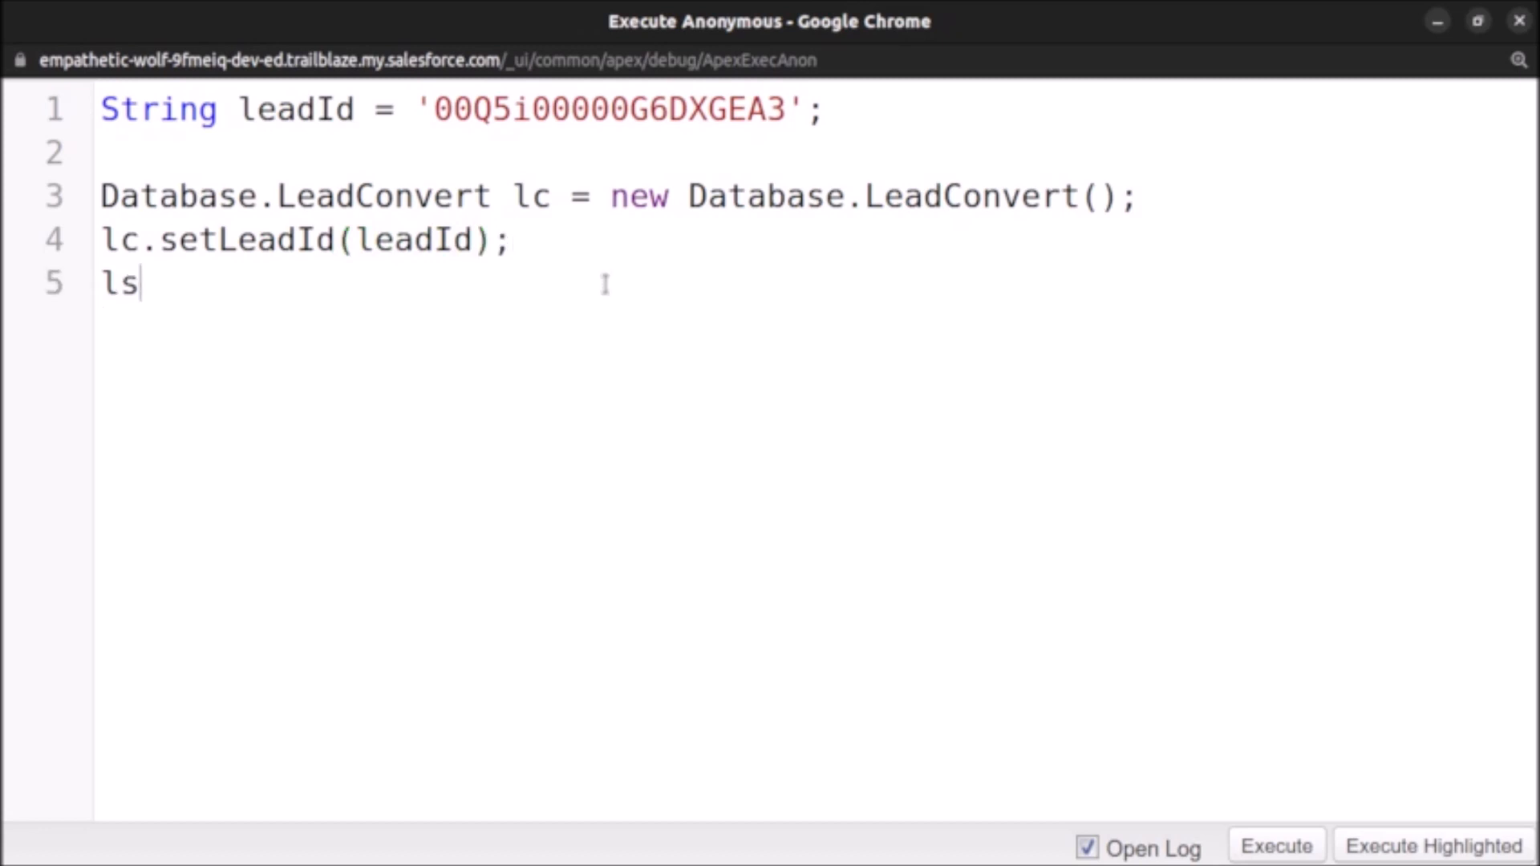
text(c)
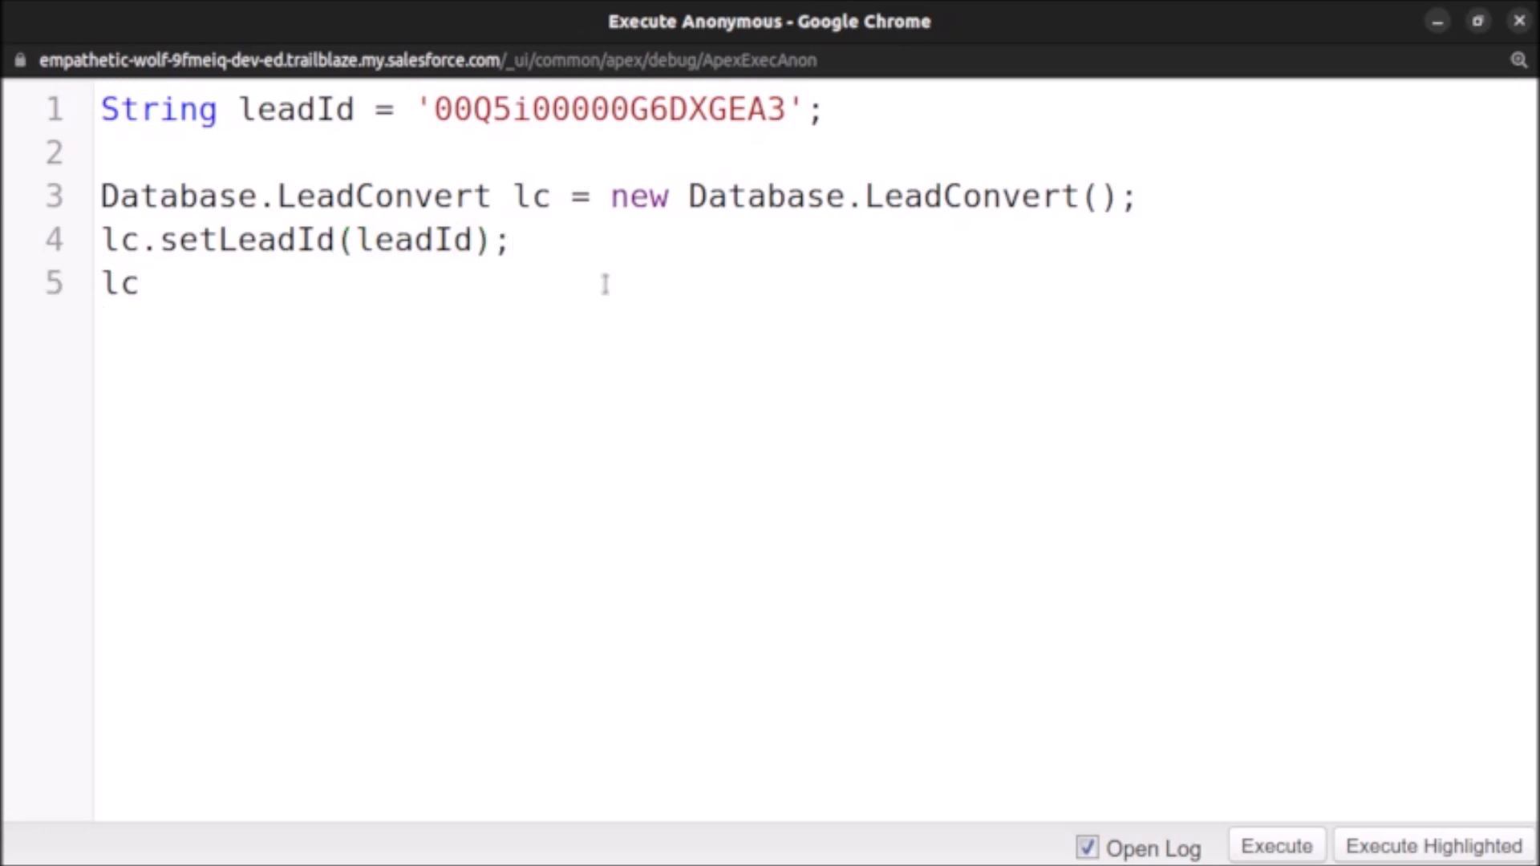
text(.se)
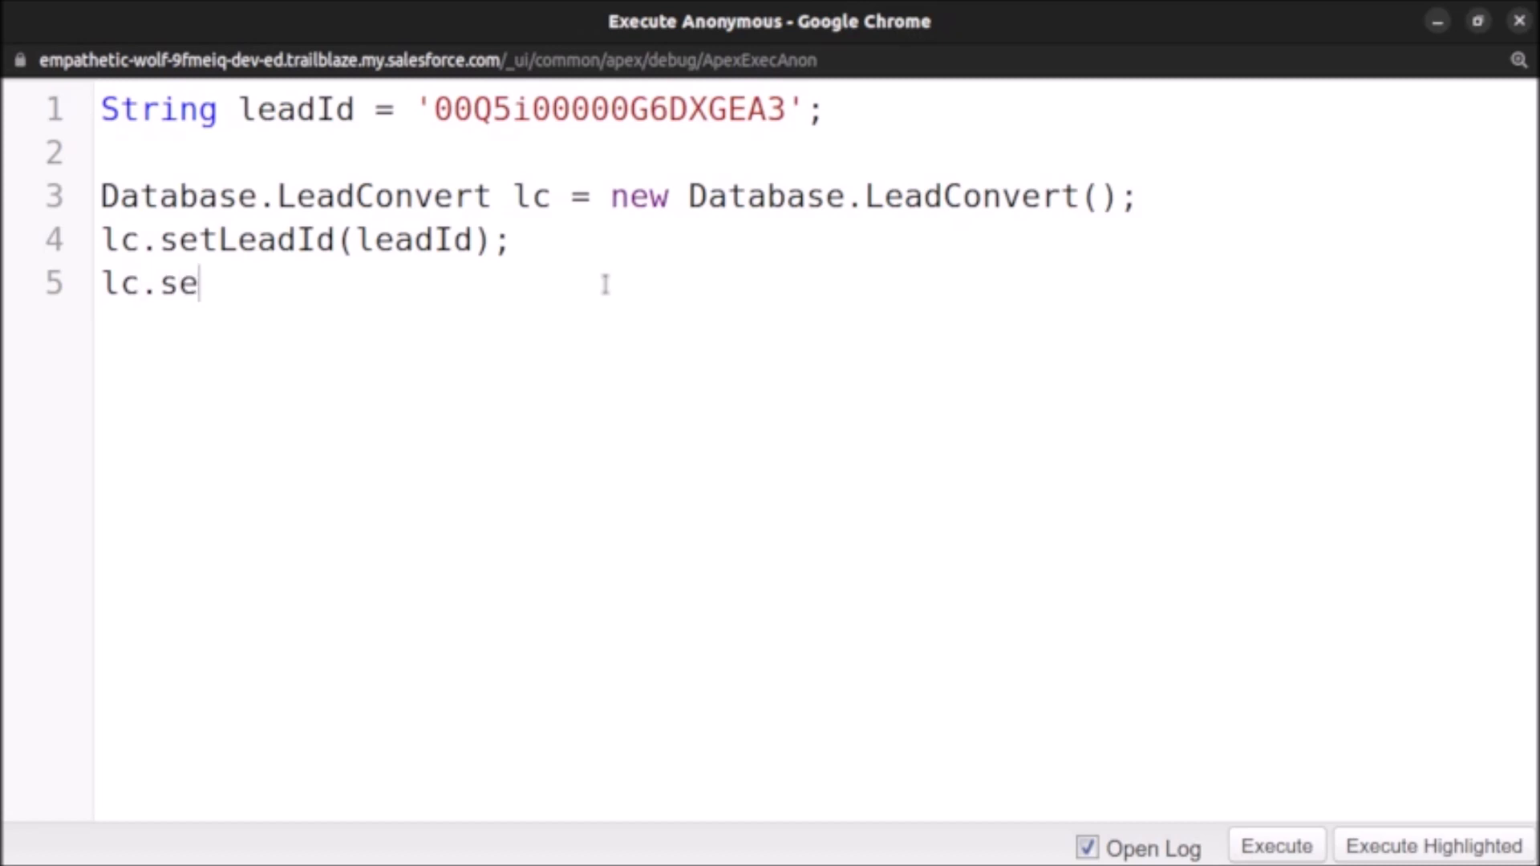
text(tCon)
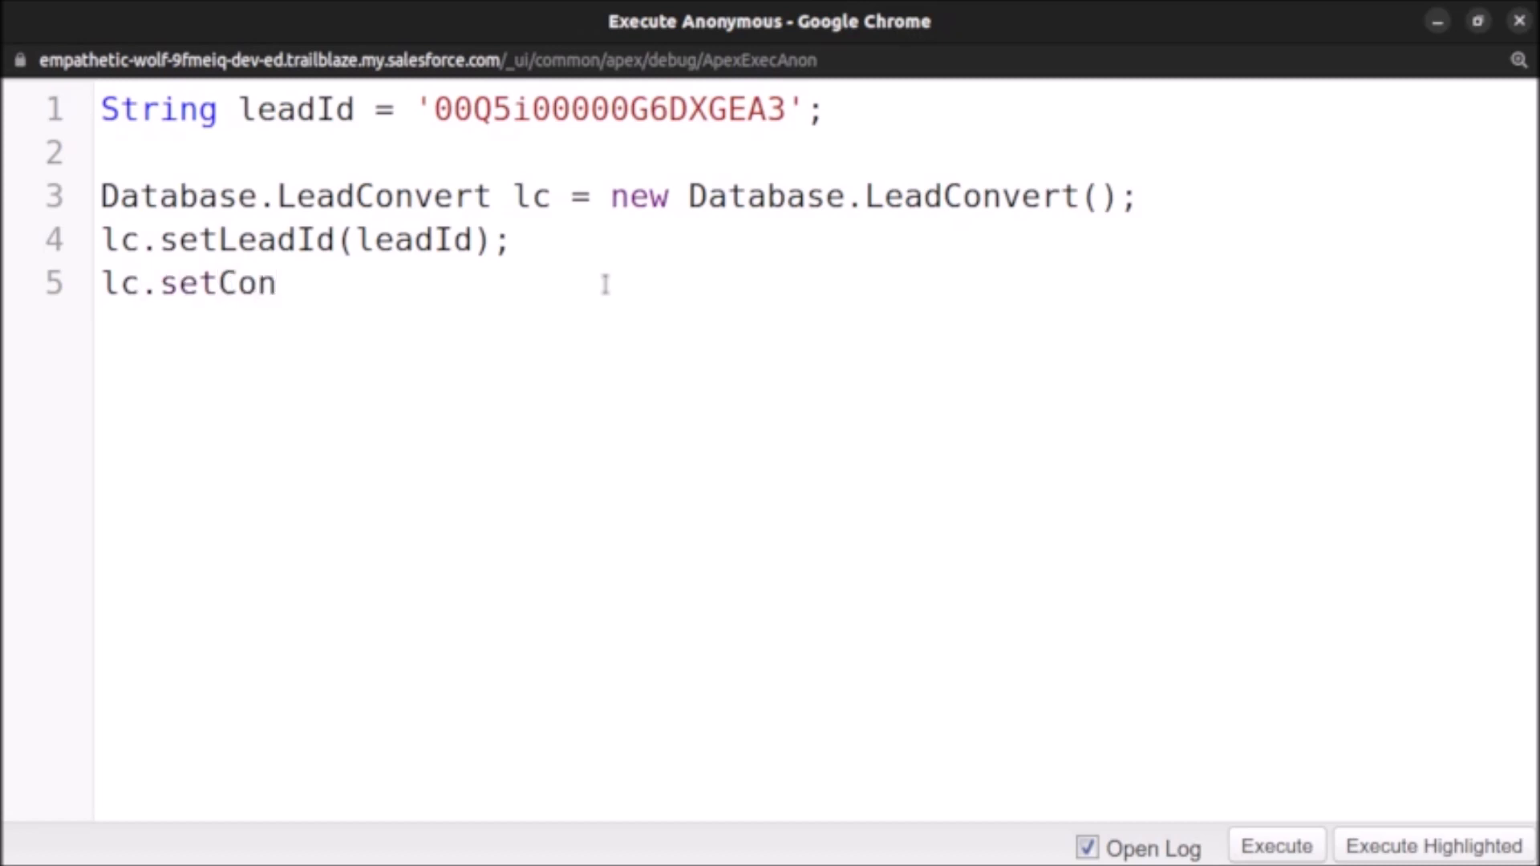
text(verted)
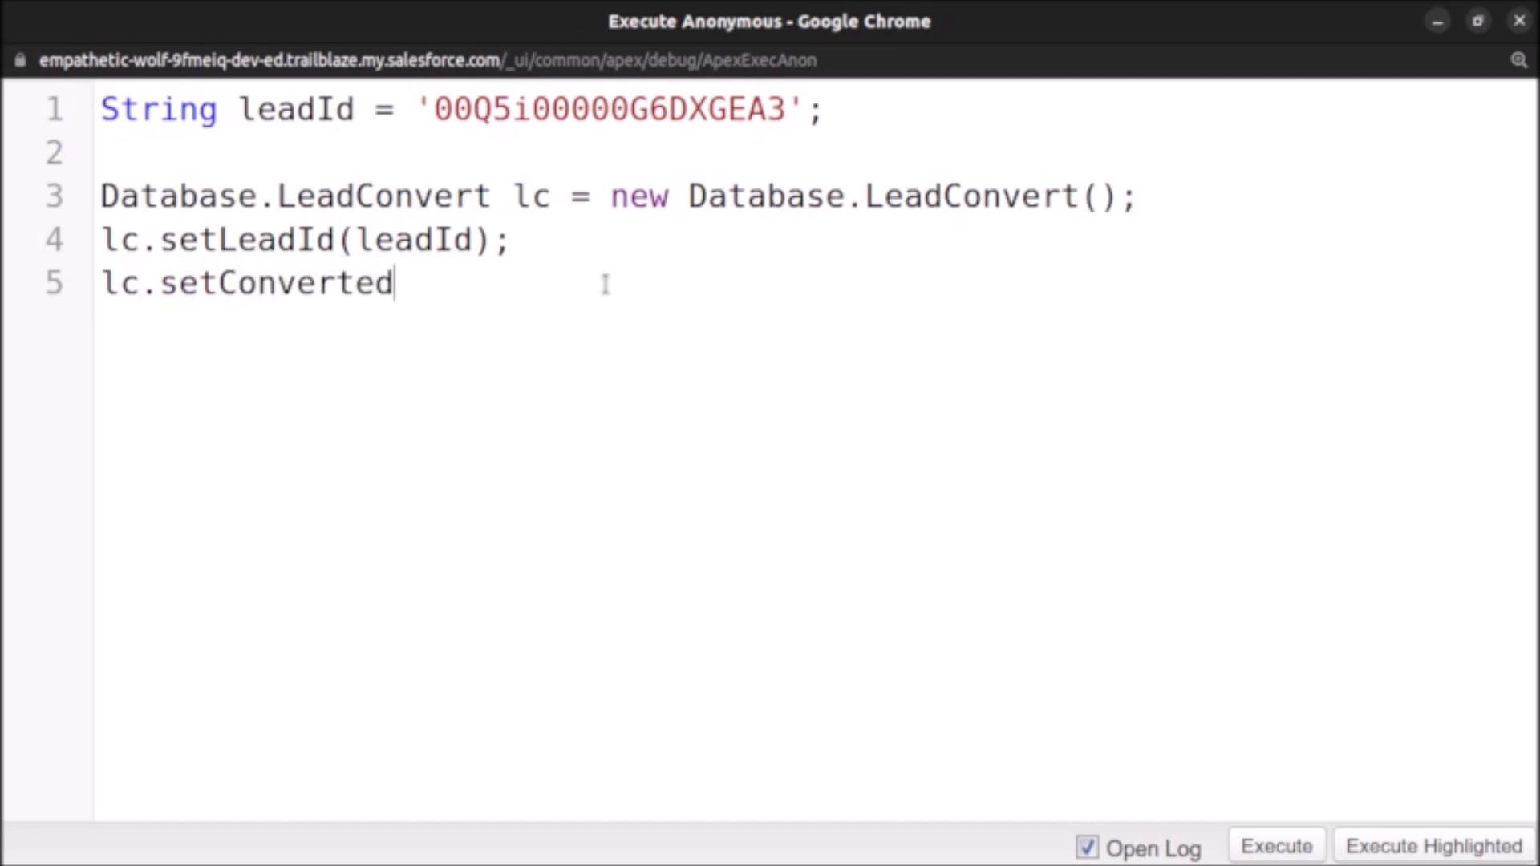
text(Stats)
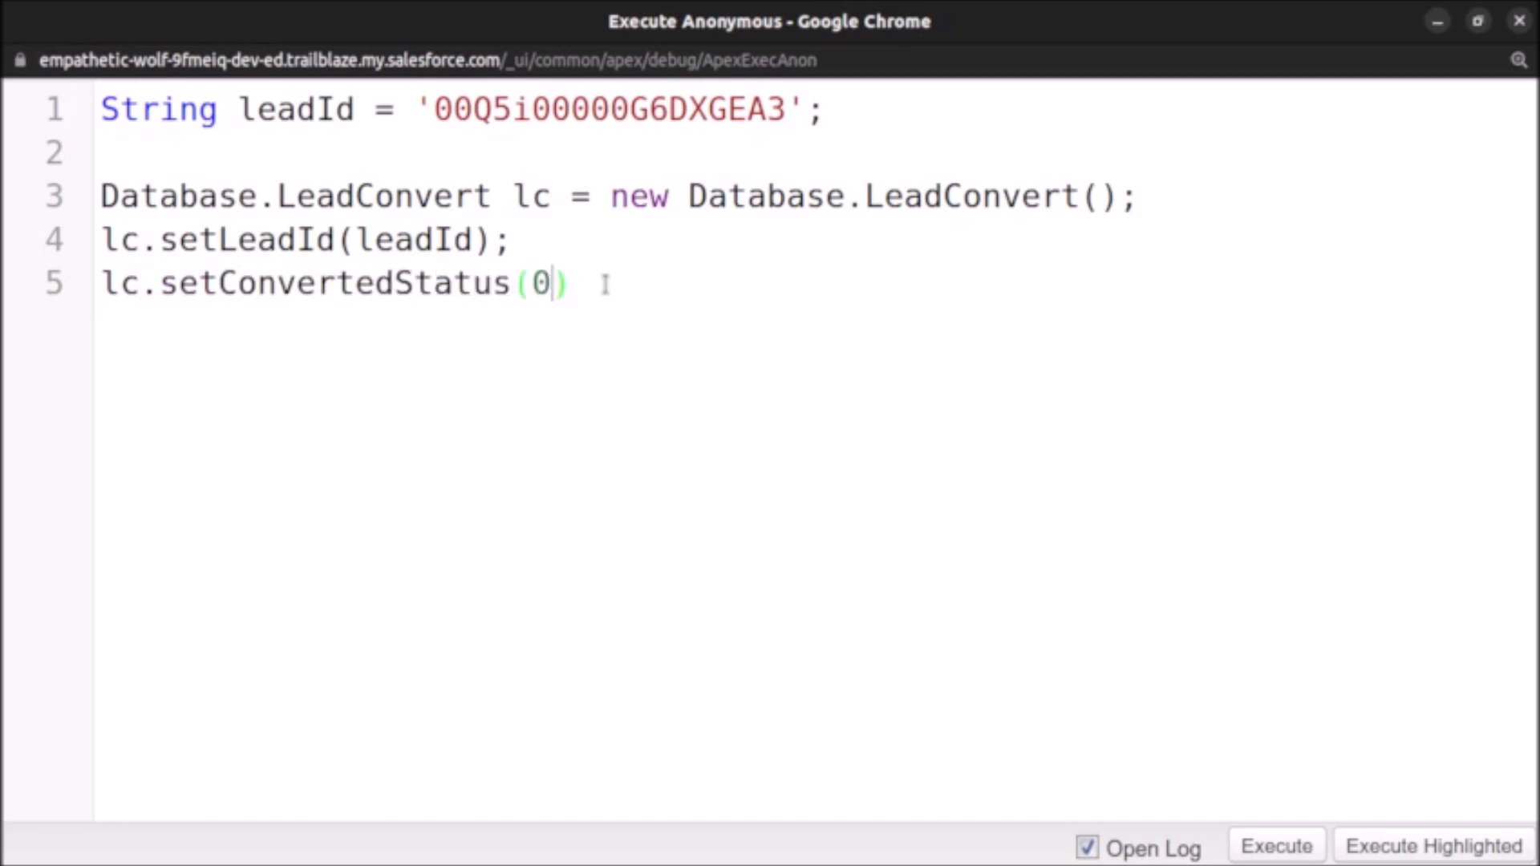
text('')
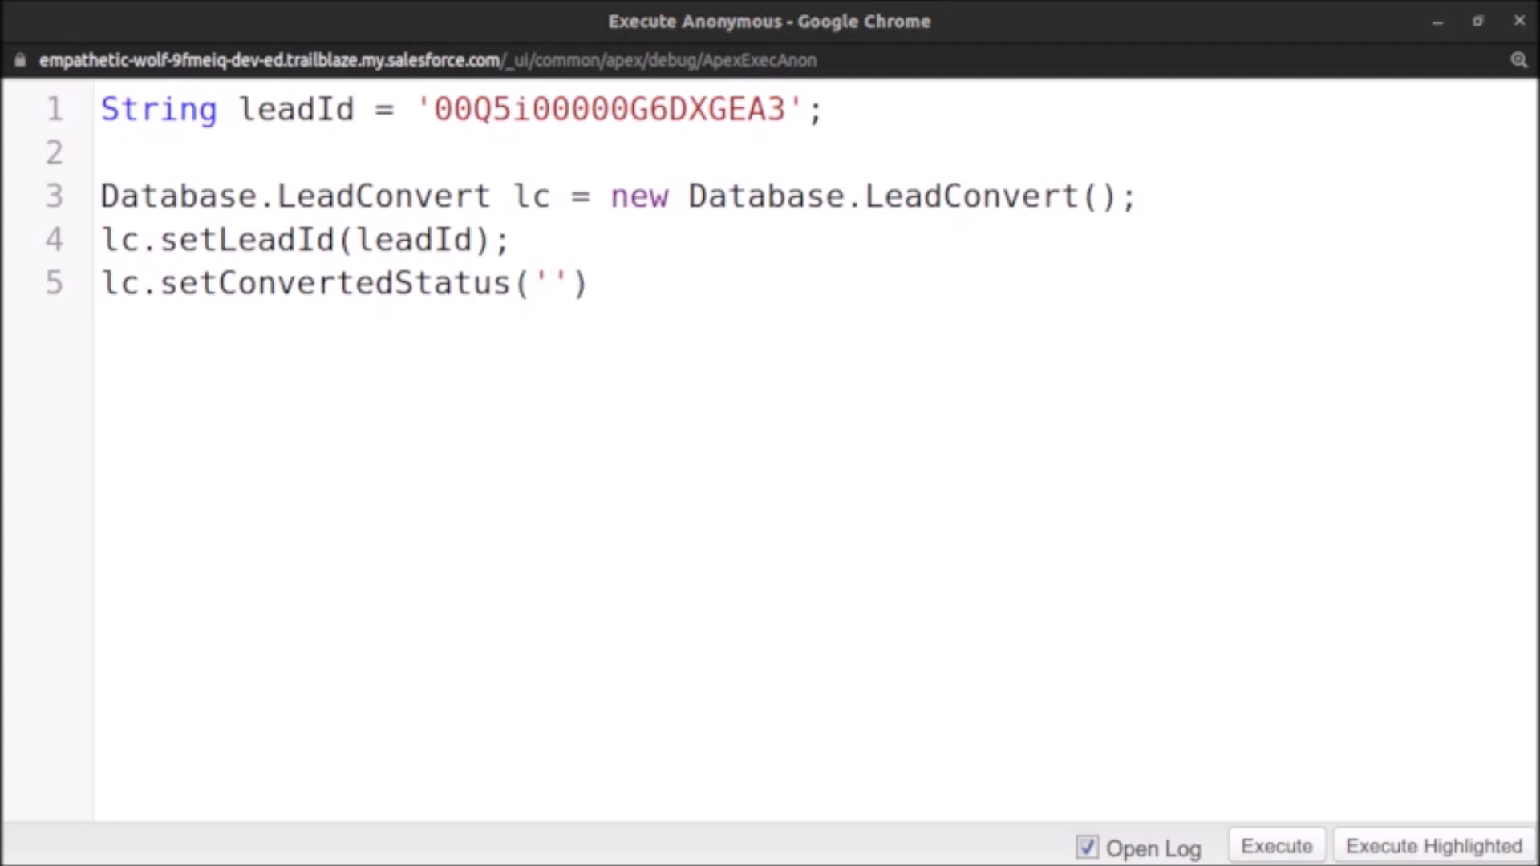
click(545, 283)
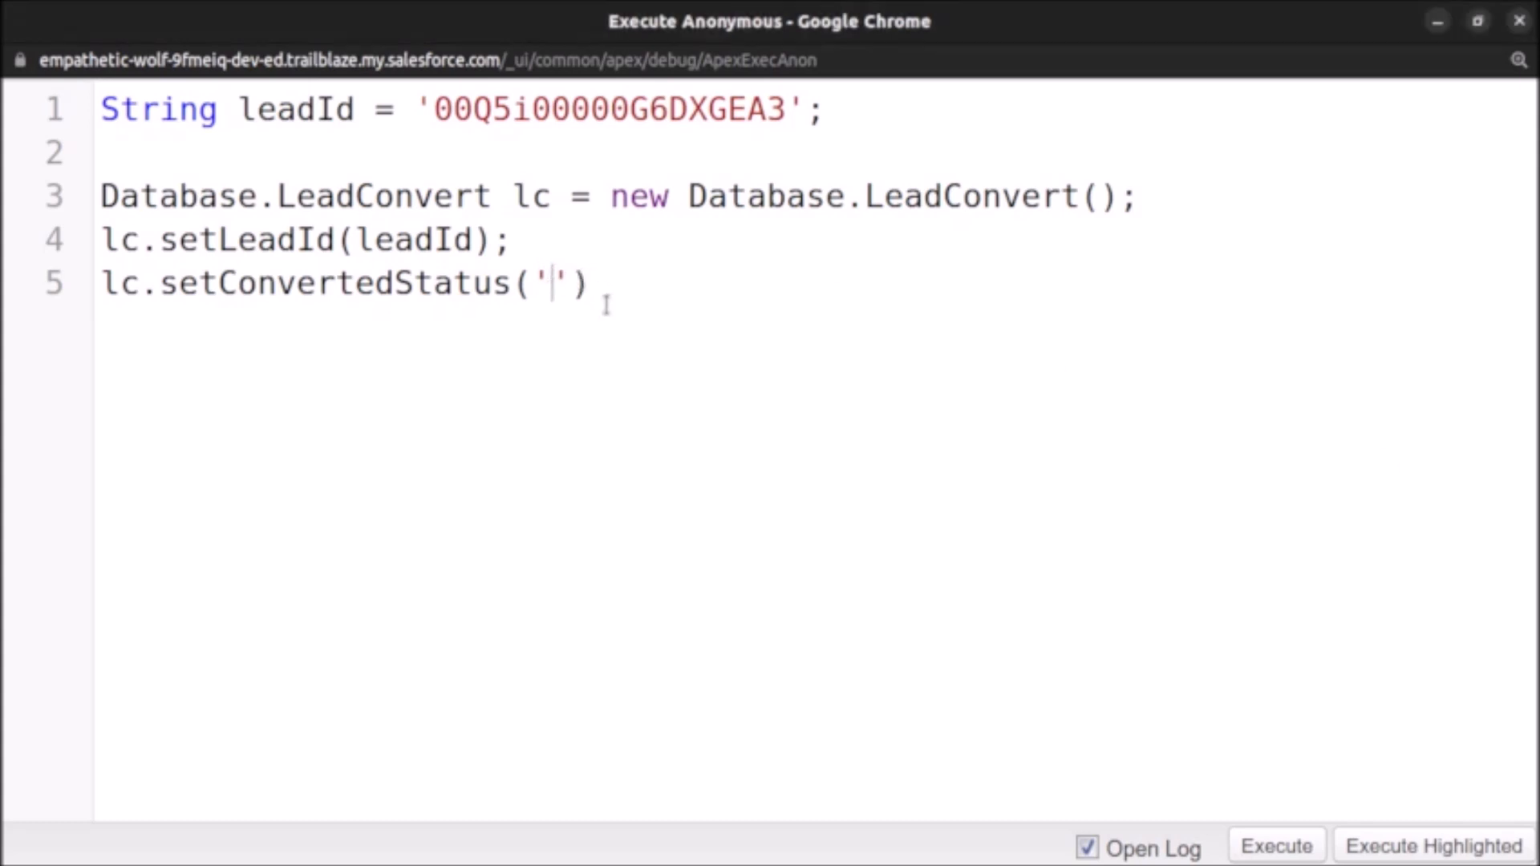
text(Closed - Converted)
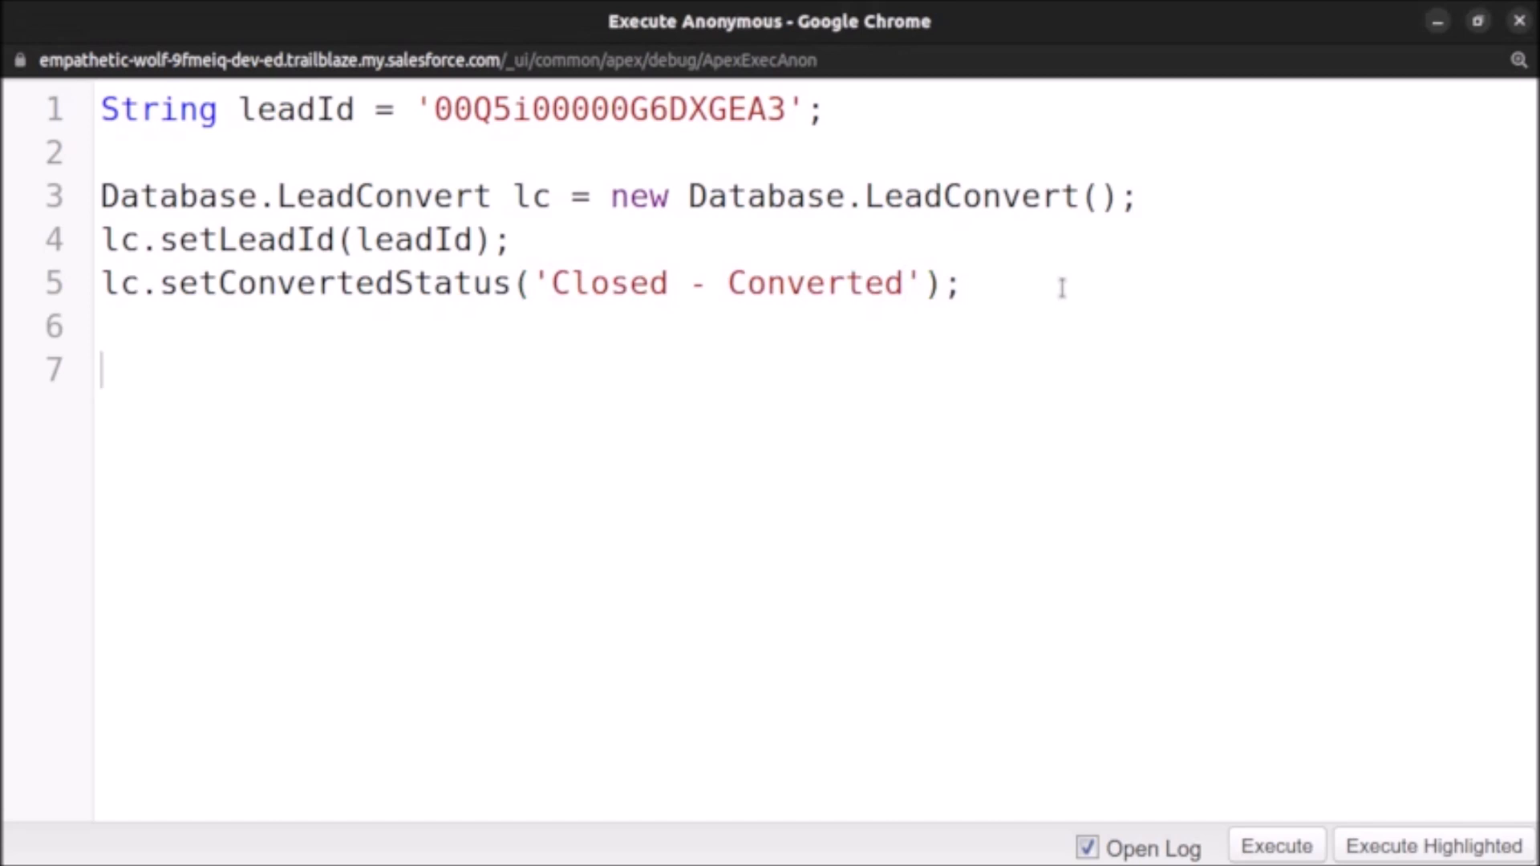
Step: Add Database.LeadConvertResult lcr = Database.convertLead(lc); to the script
text(Dat)
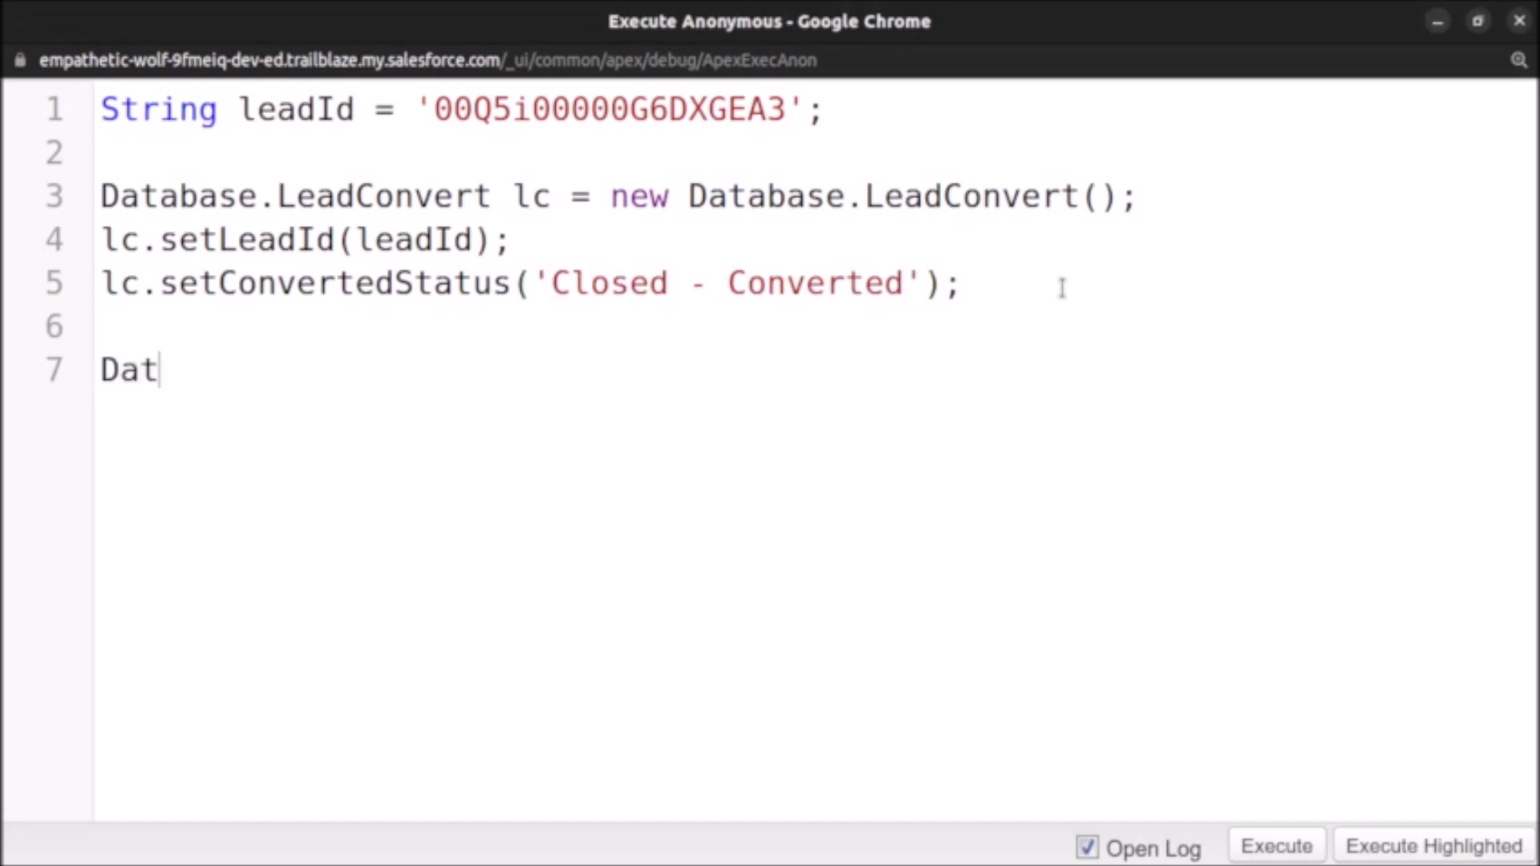
text(abase.leadConvertResult)
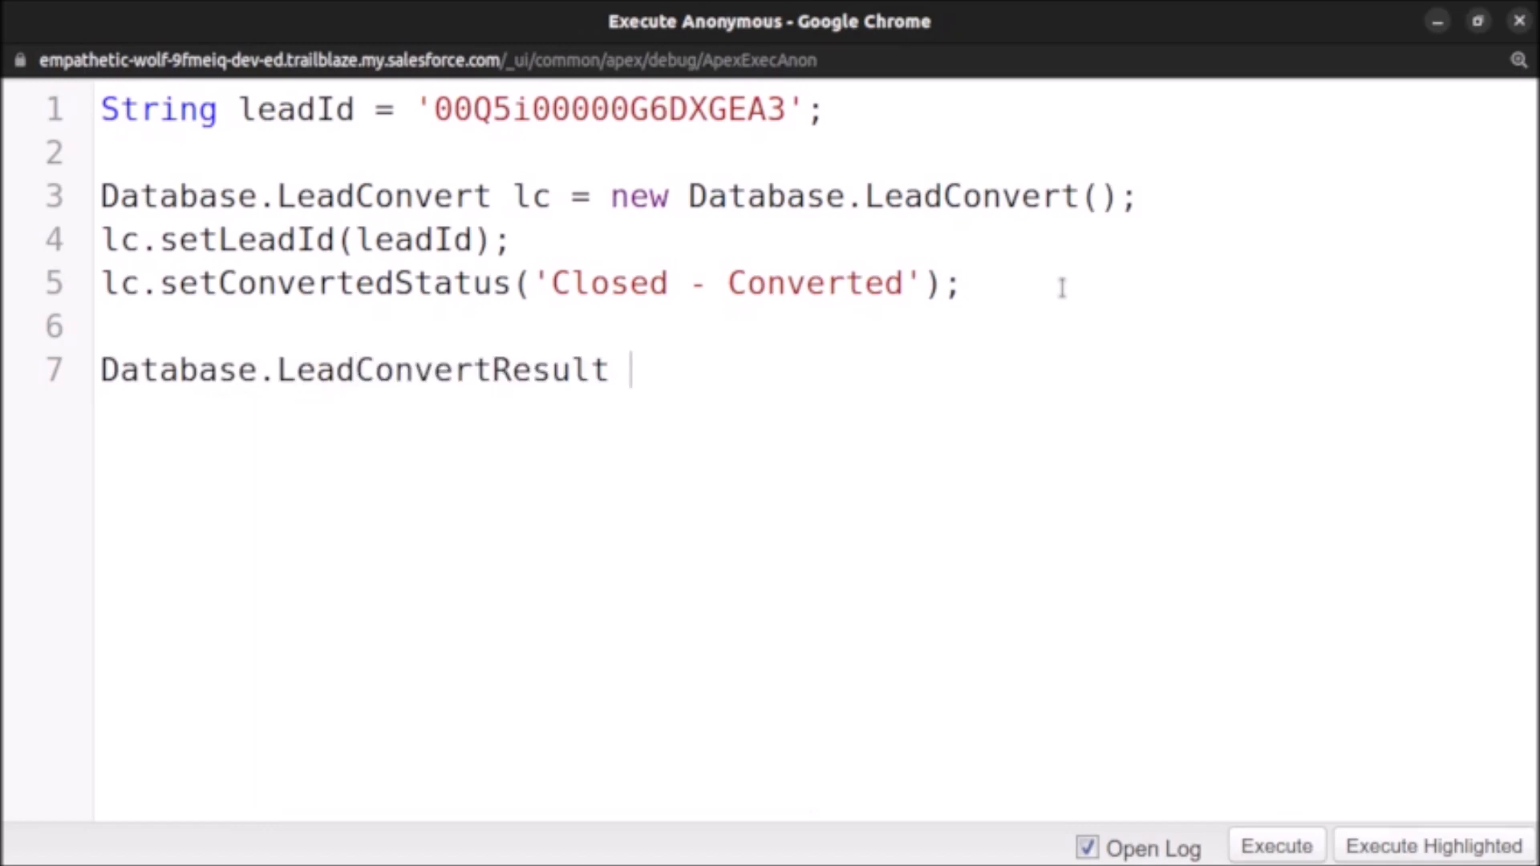
text(lcr)
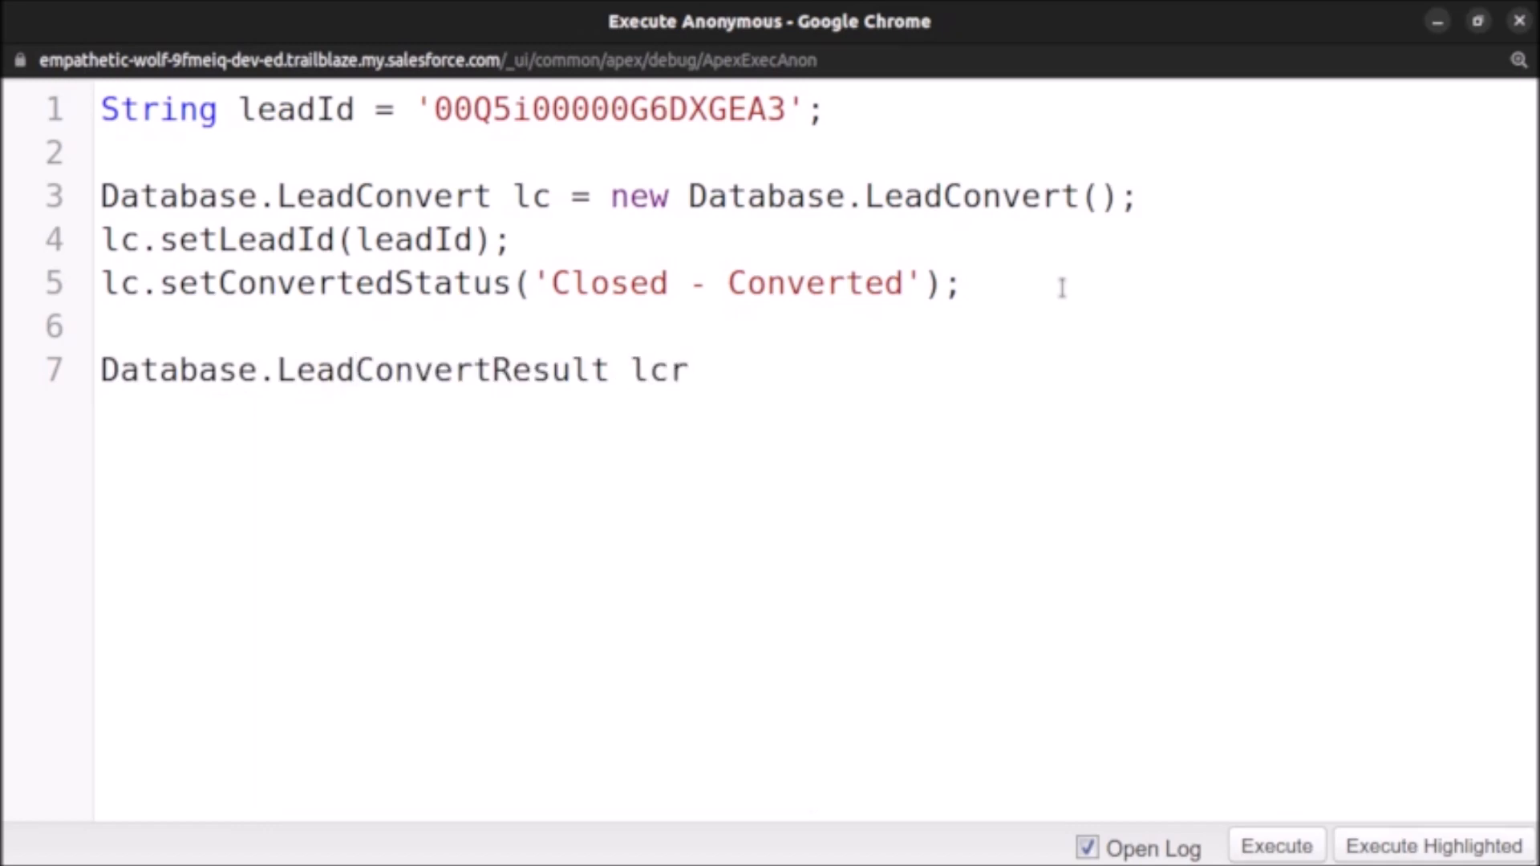
text(= Database.c)
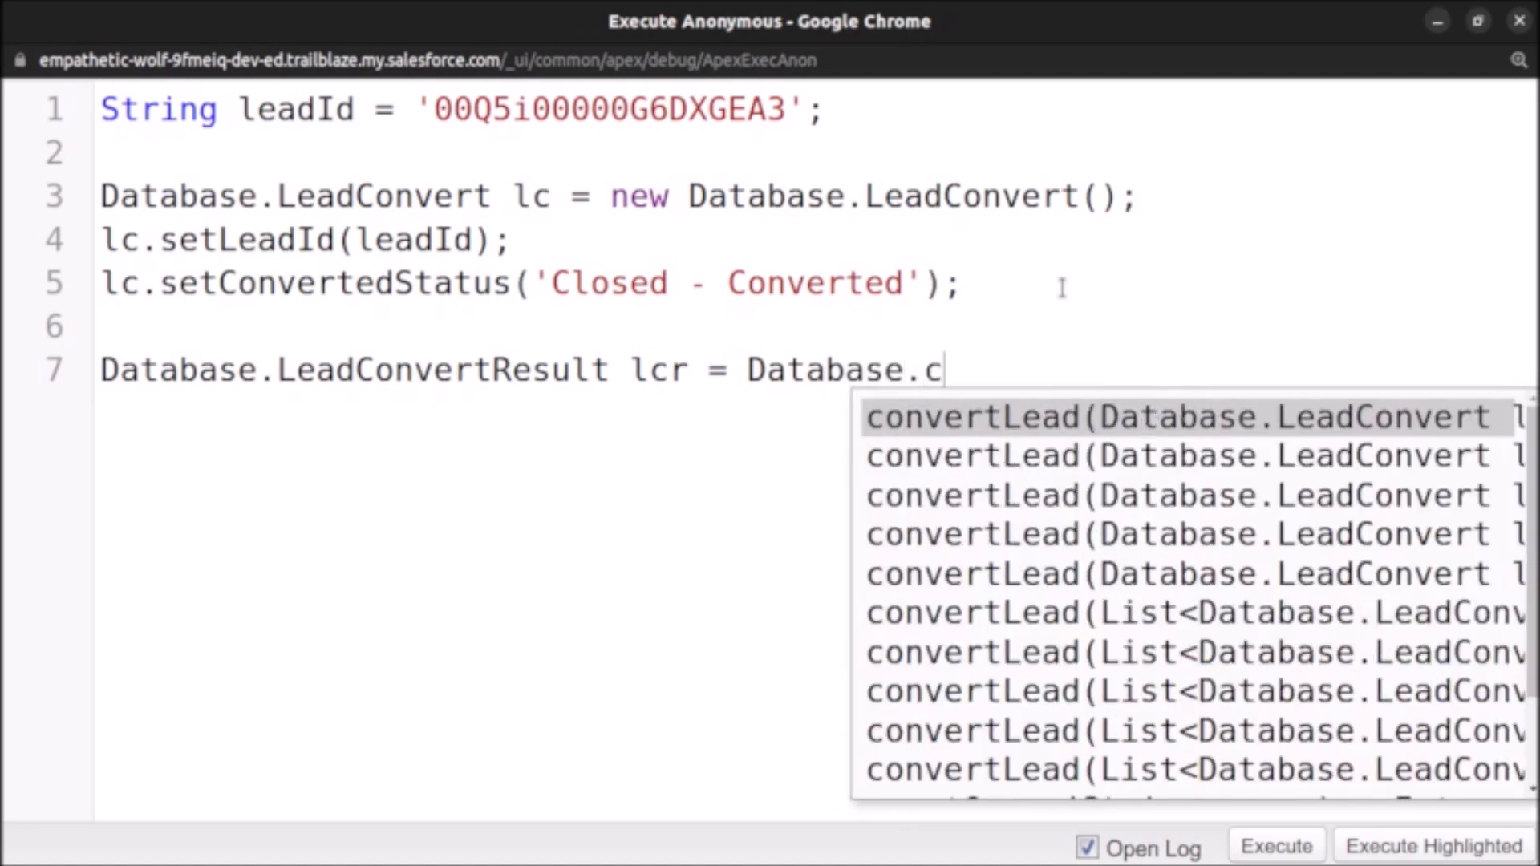
text(ob)
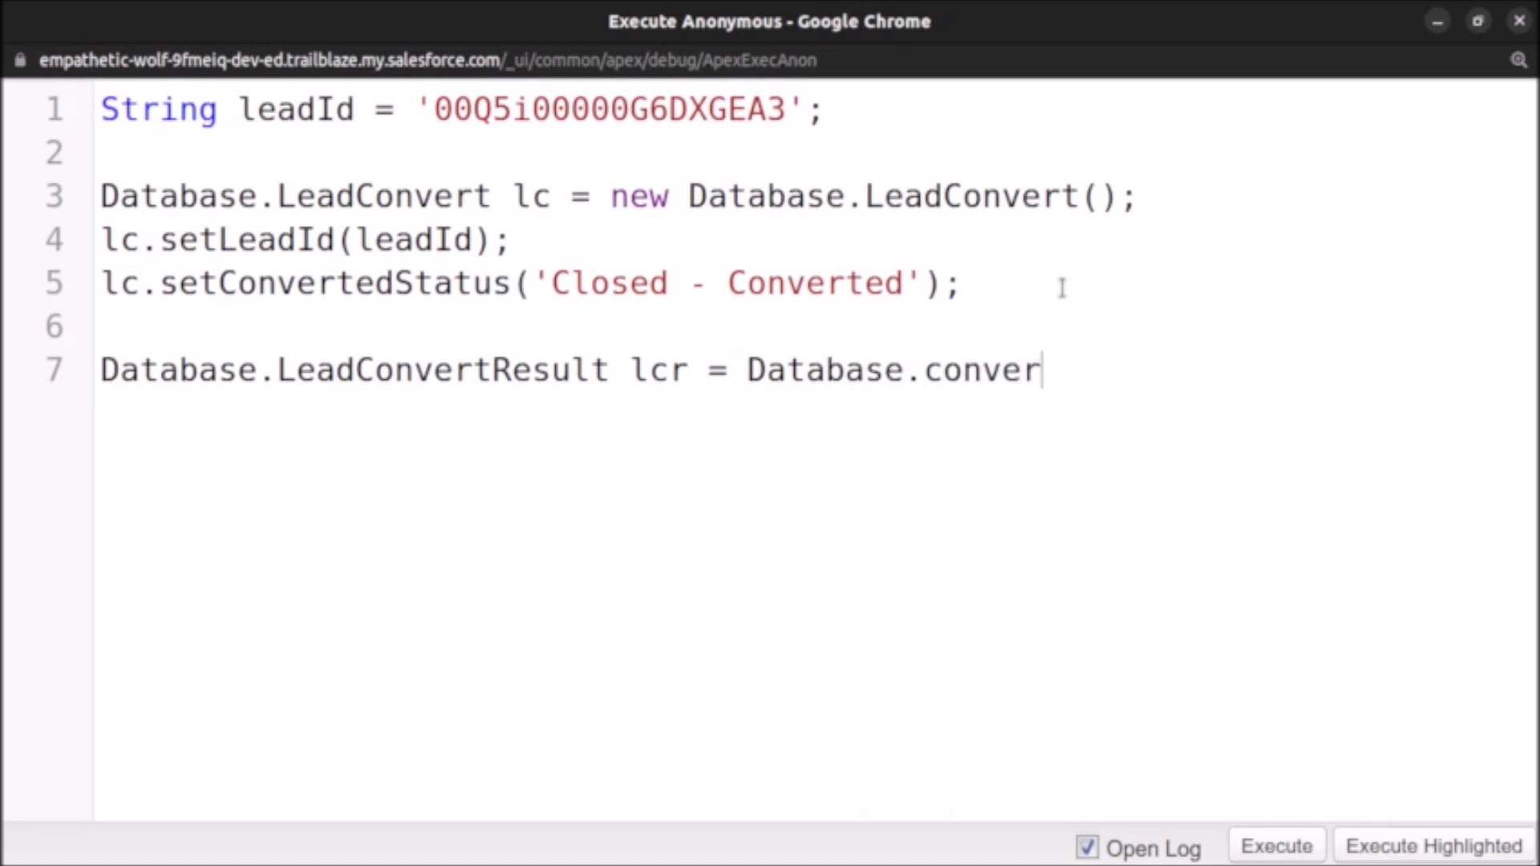
text(tLead)
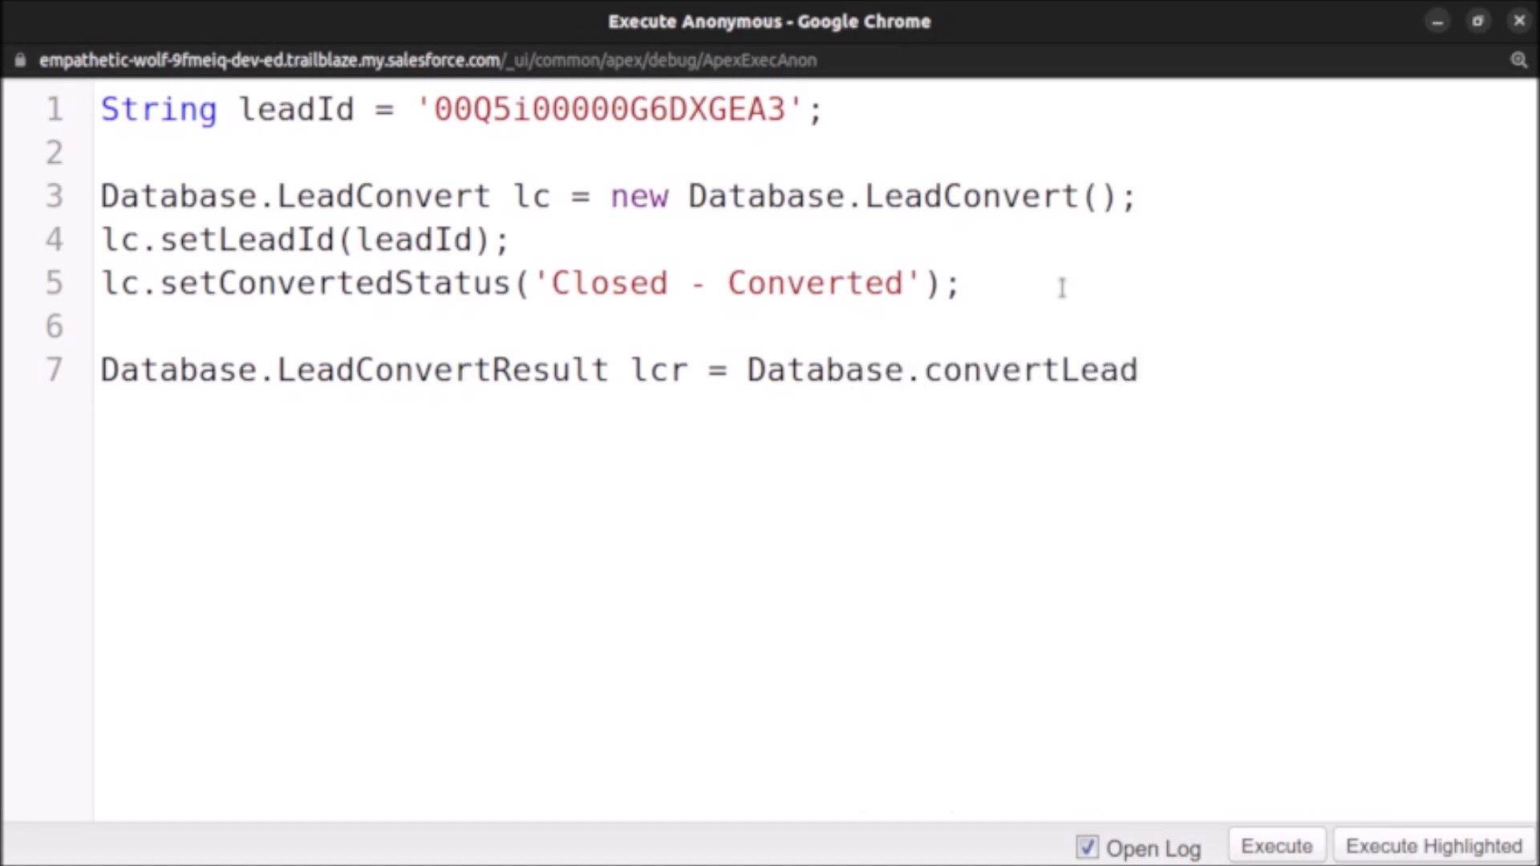
text(())
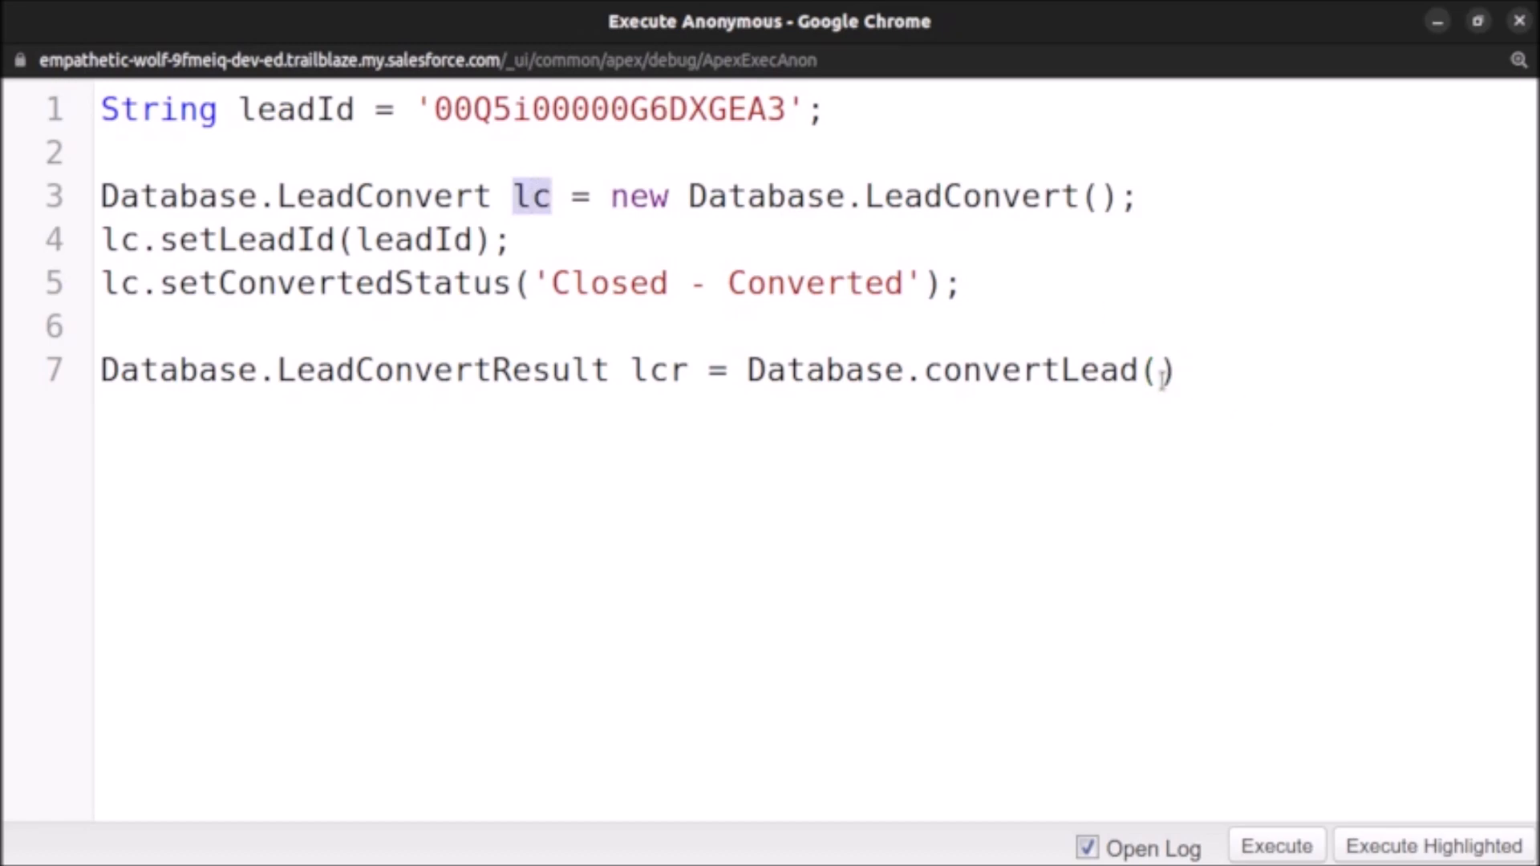
text(lc)
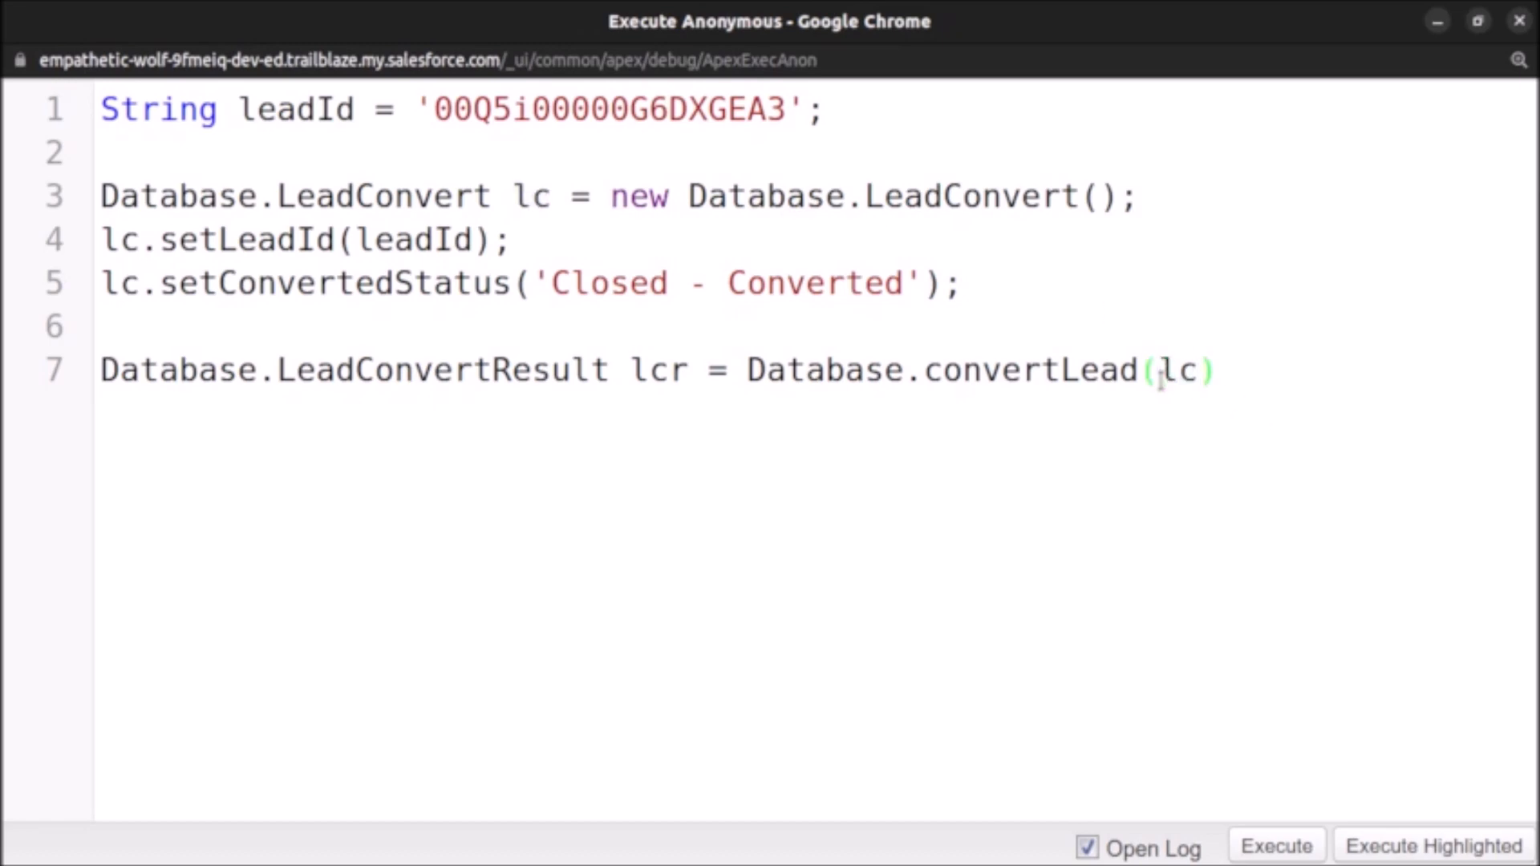
text(;)
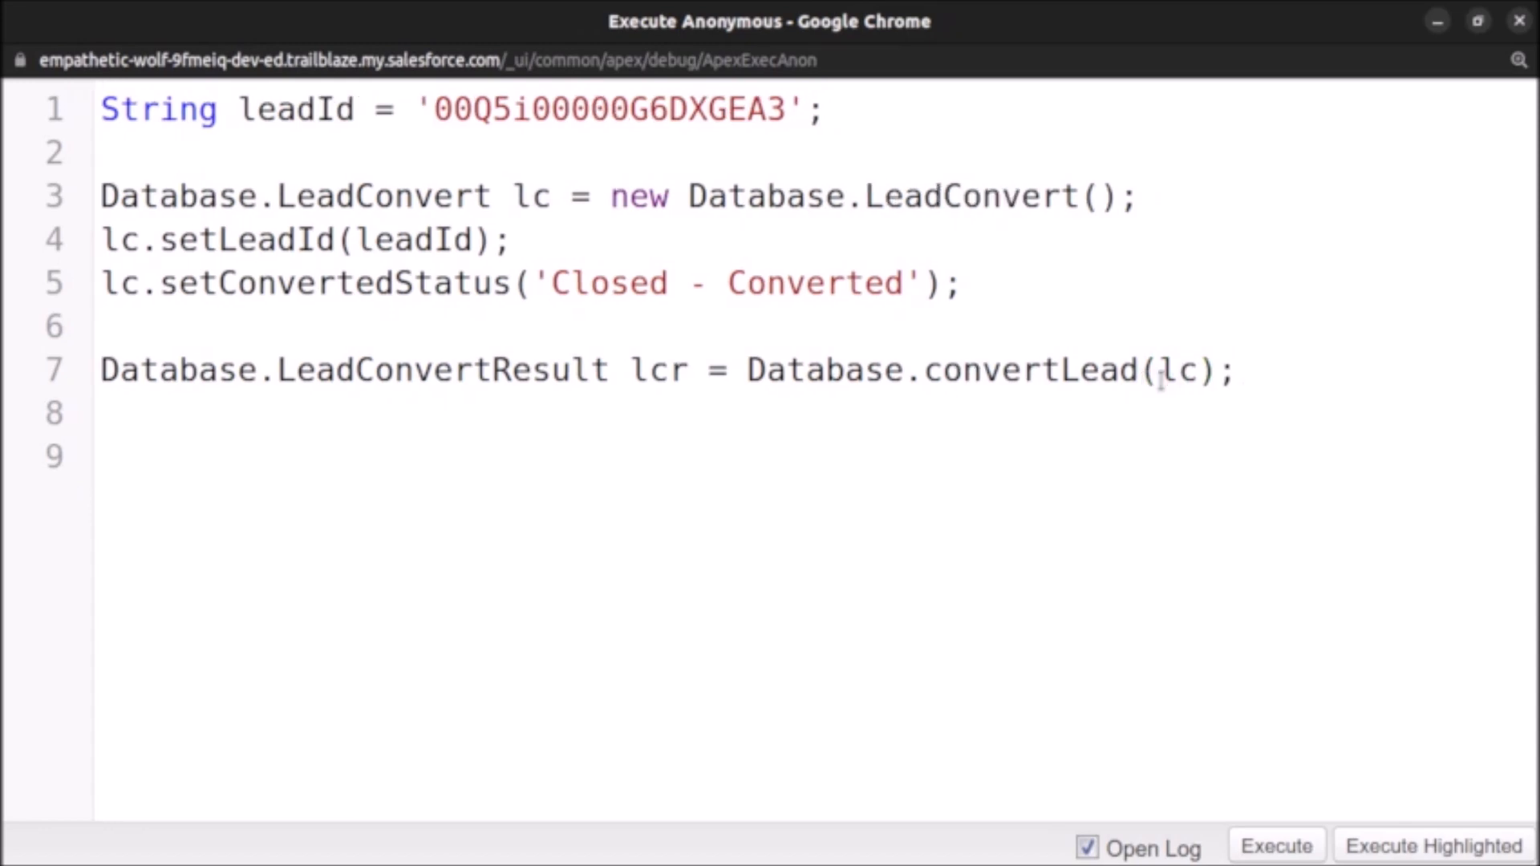
Step: Add System.debug('Account Id '+lcr.getAccountId()); to log the new Account Id
text(Syste)
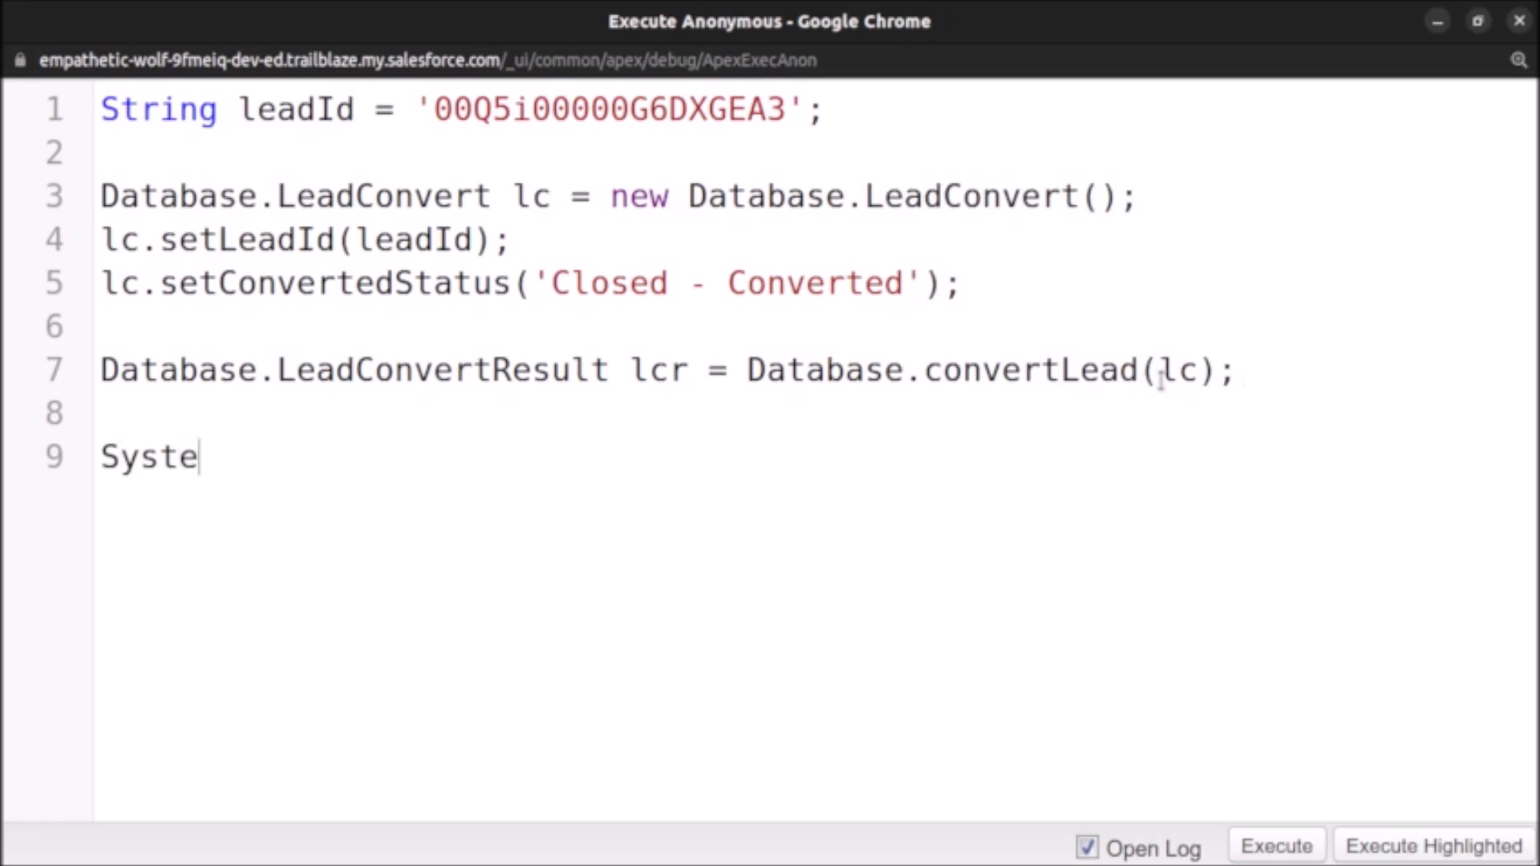
text(m.debug)
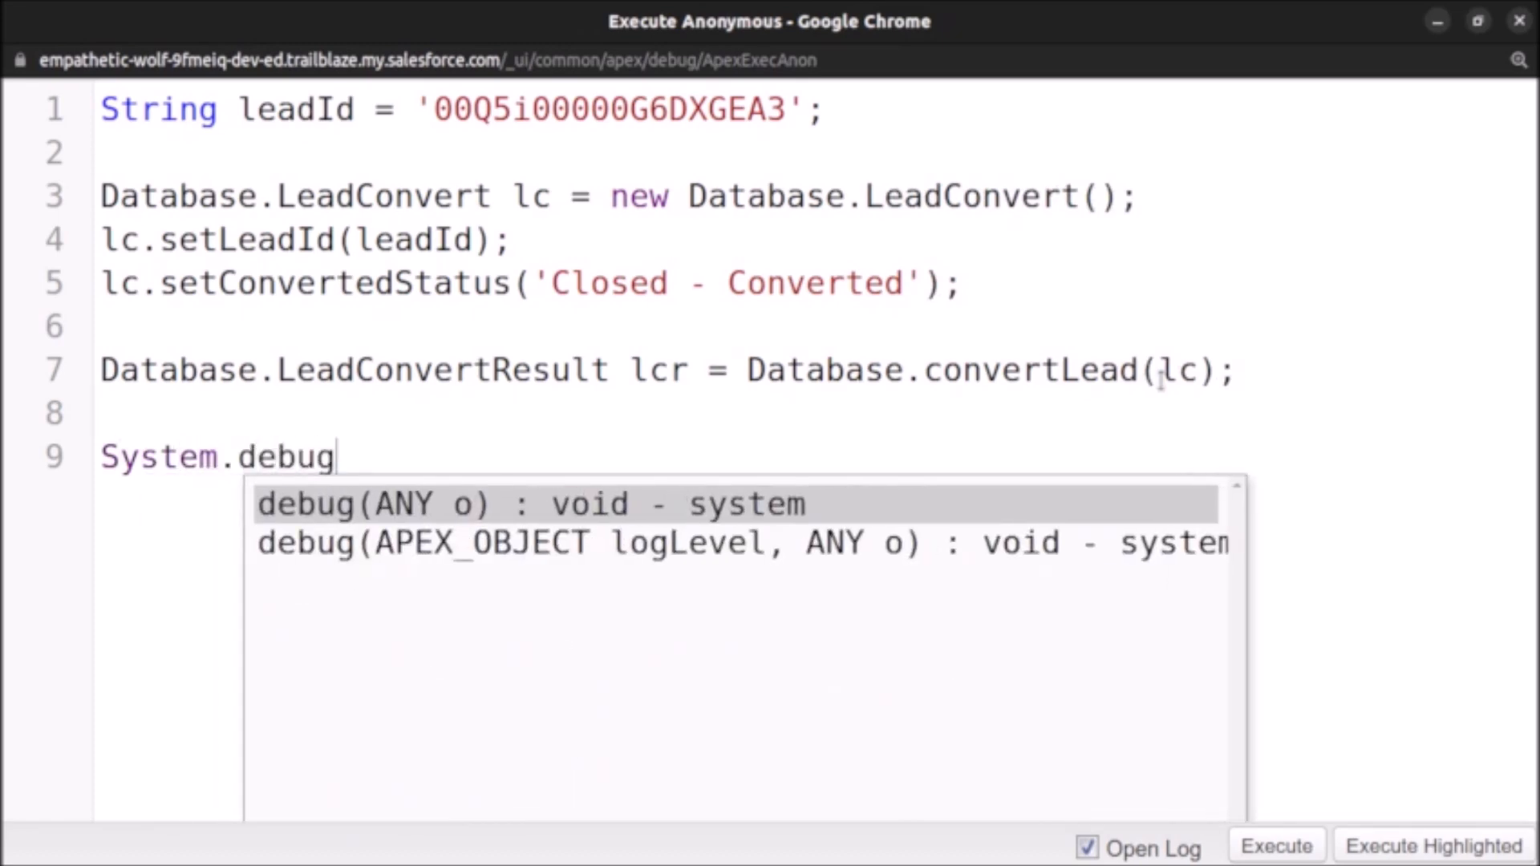
text(9)
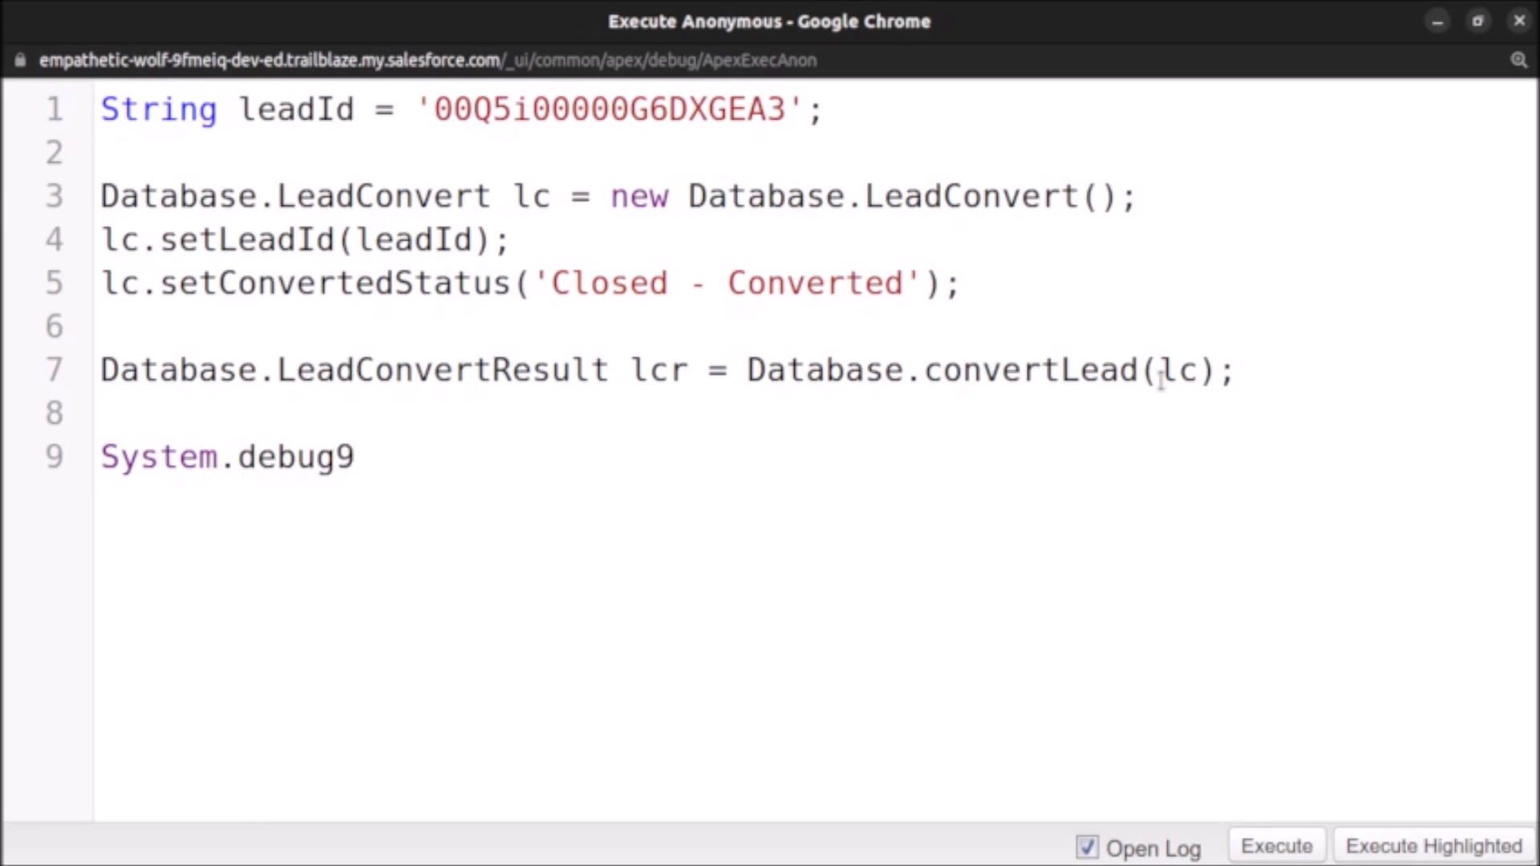
text(()
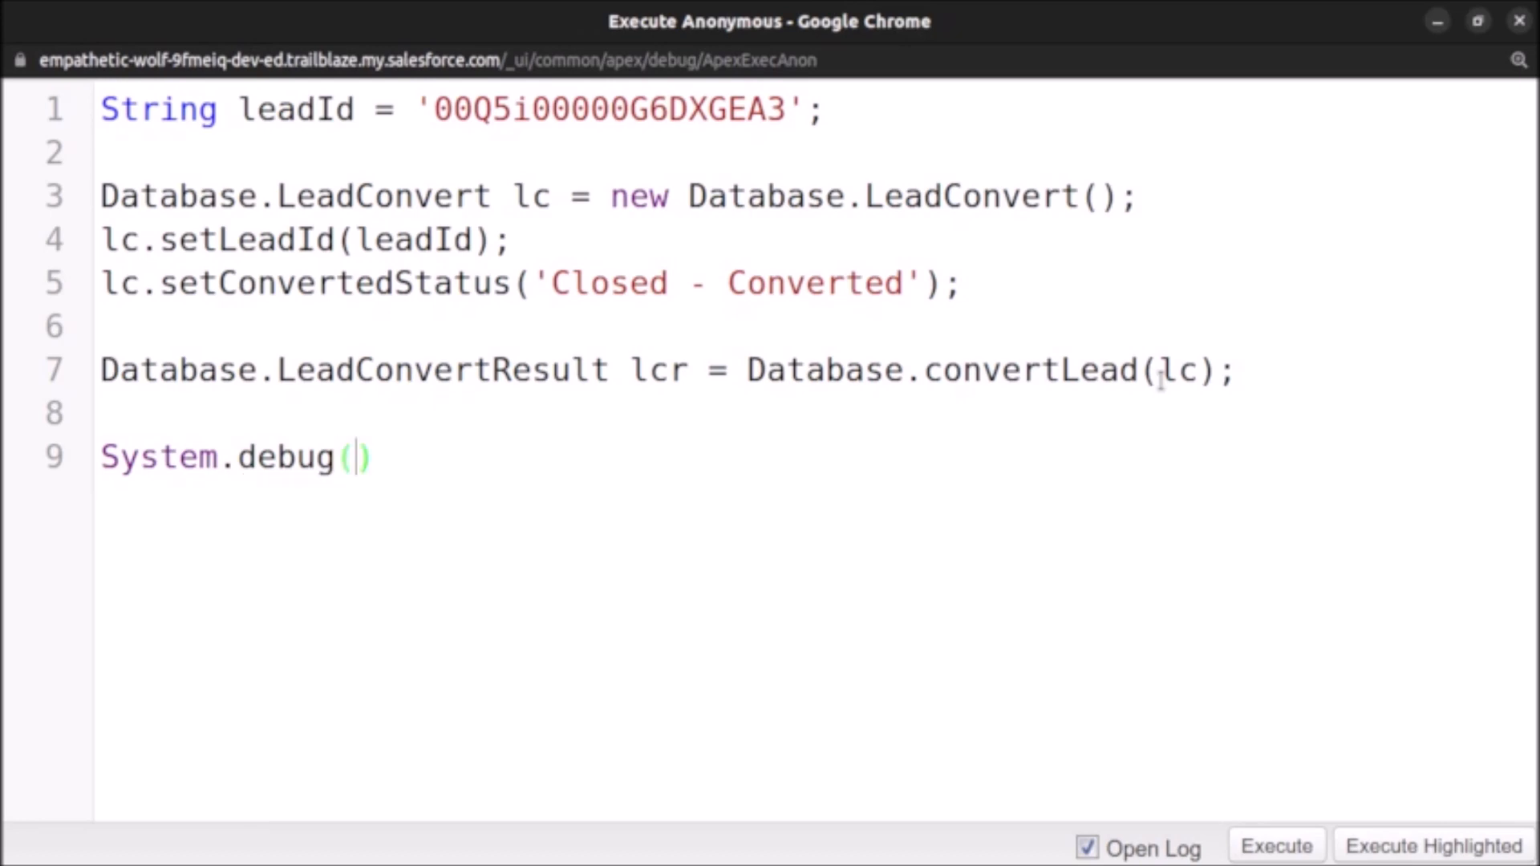
text('Acco)
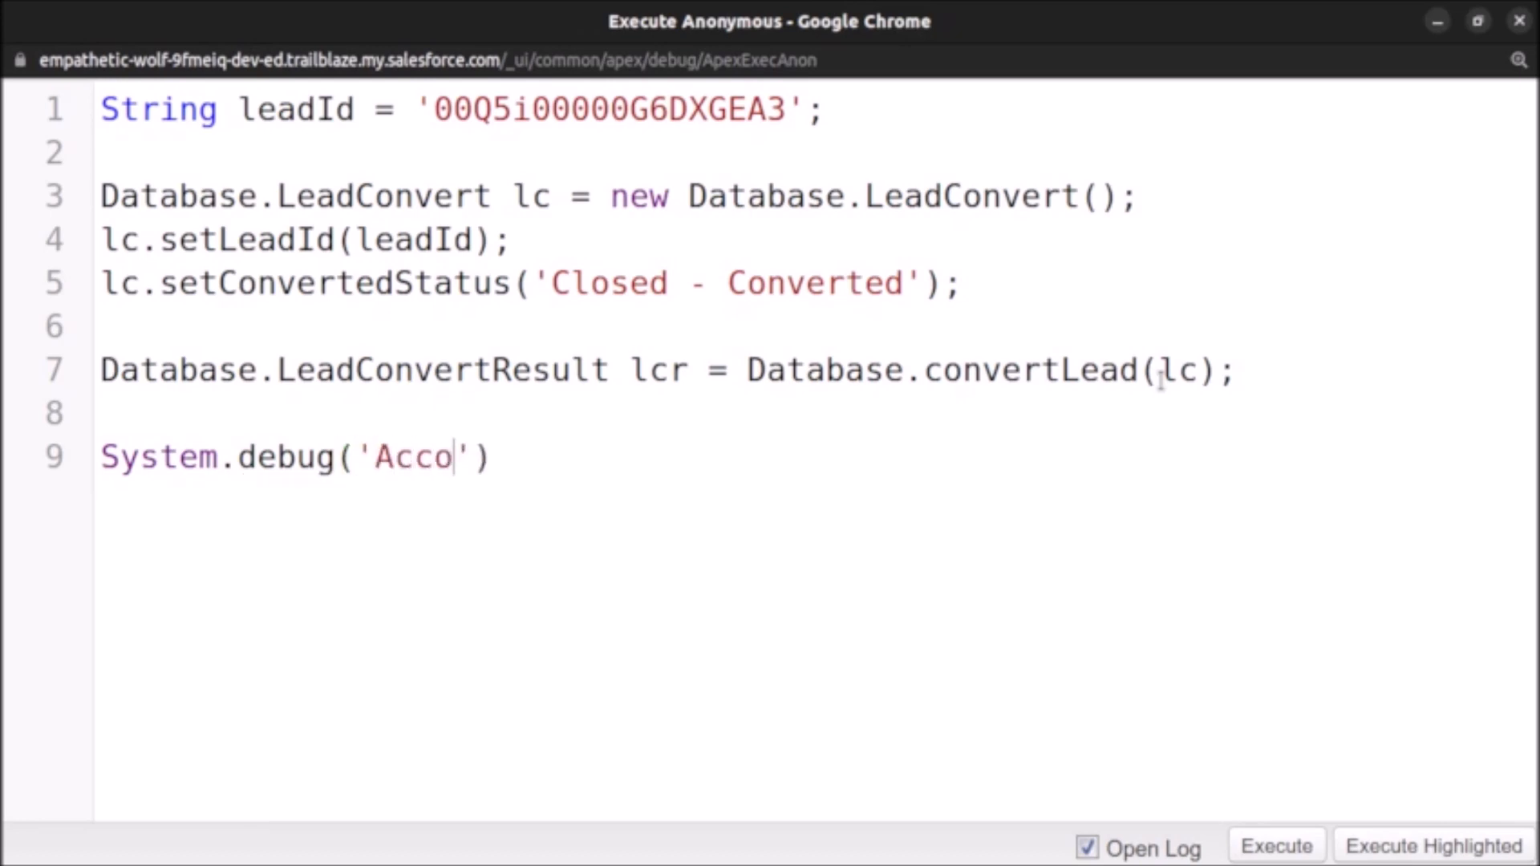
text(unt Id)
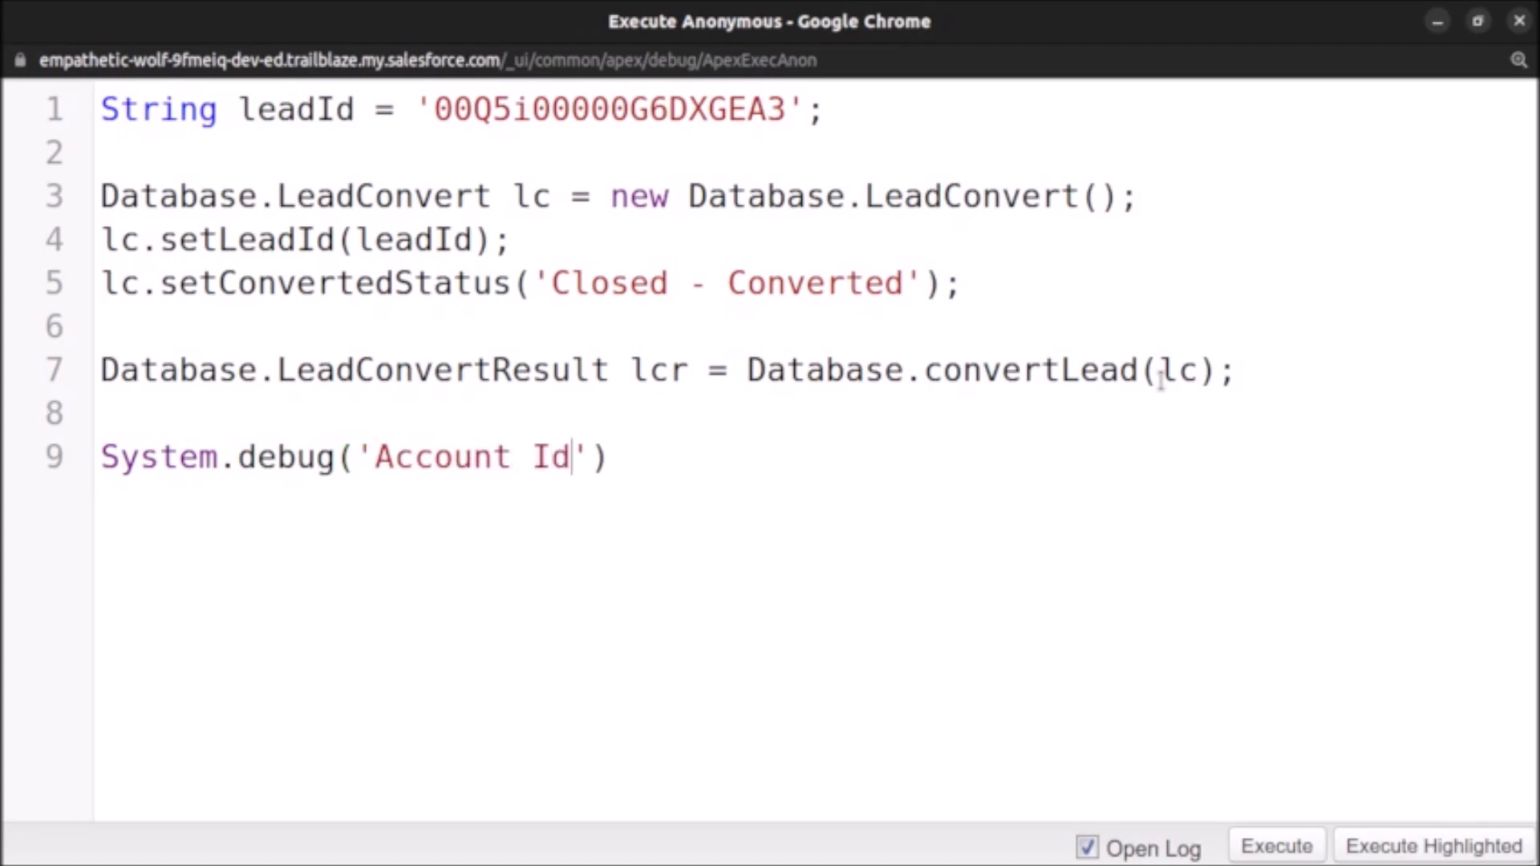
text(" ")
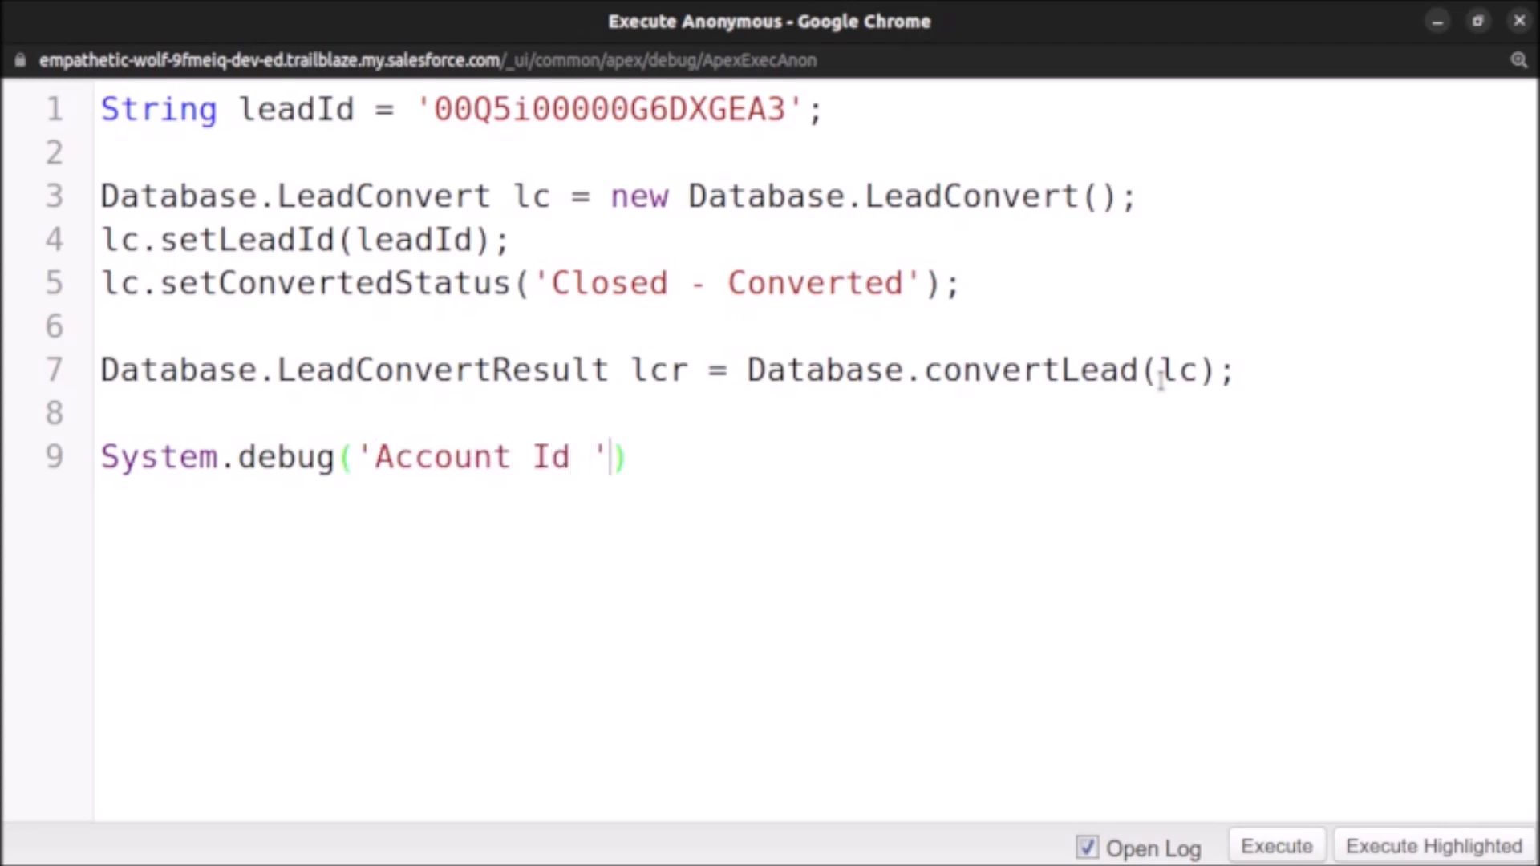
text(+)
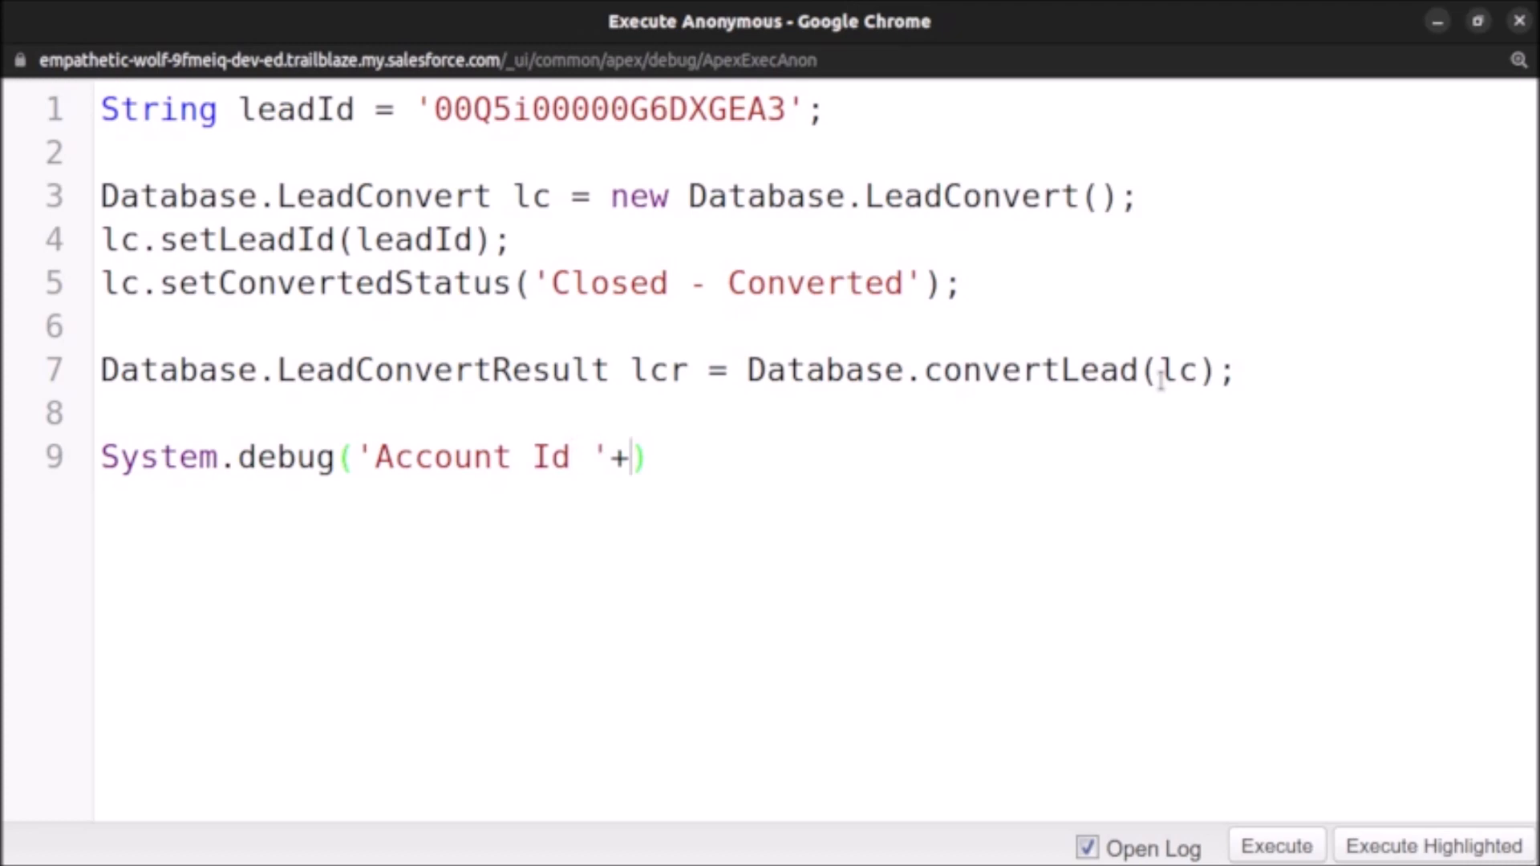
text(lcr.)
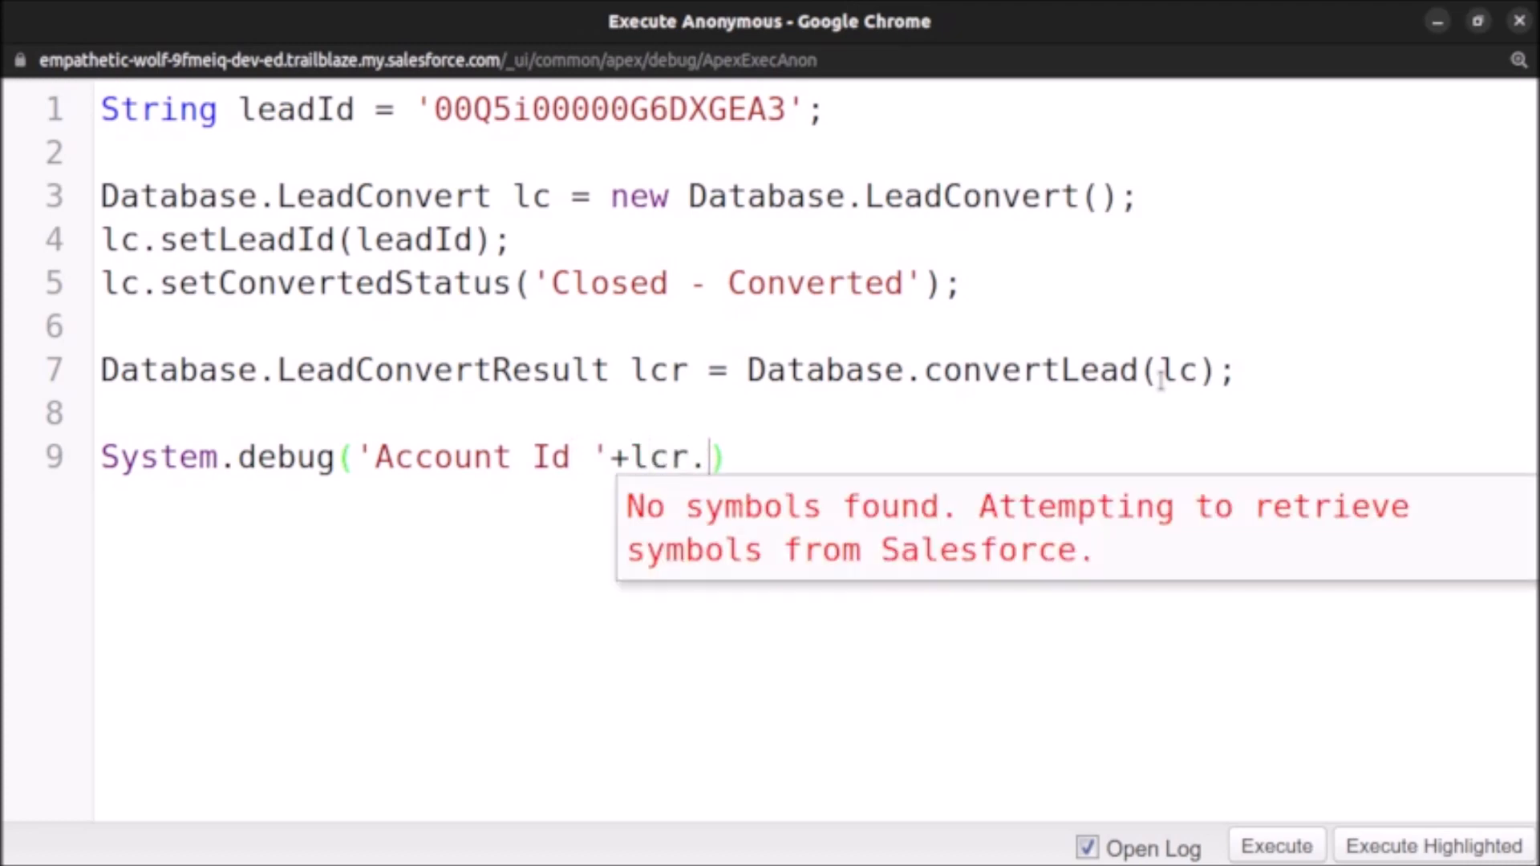
text(get)
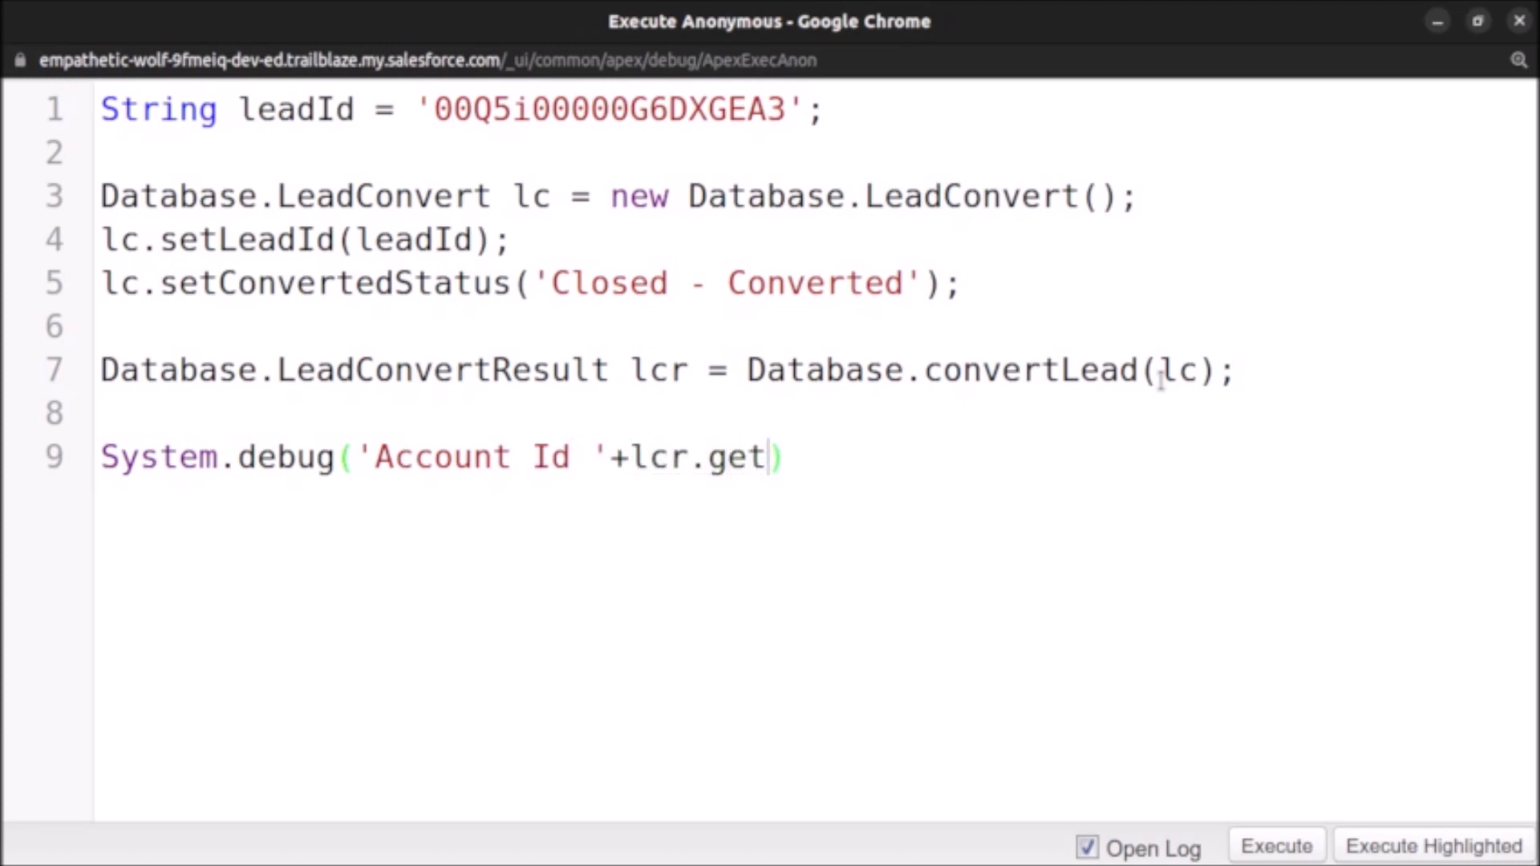
text(AccountId)
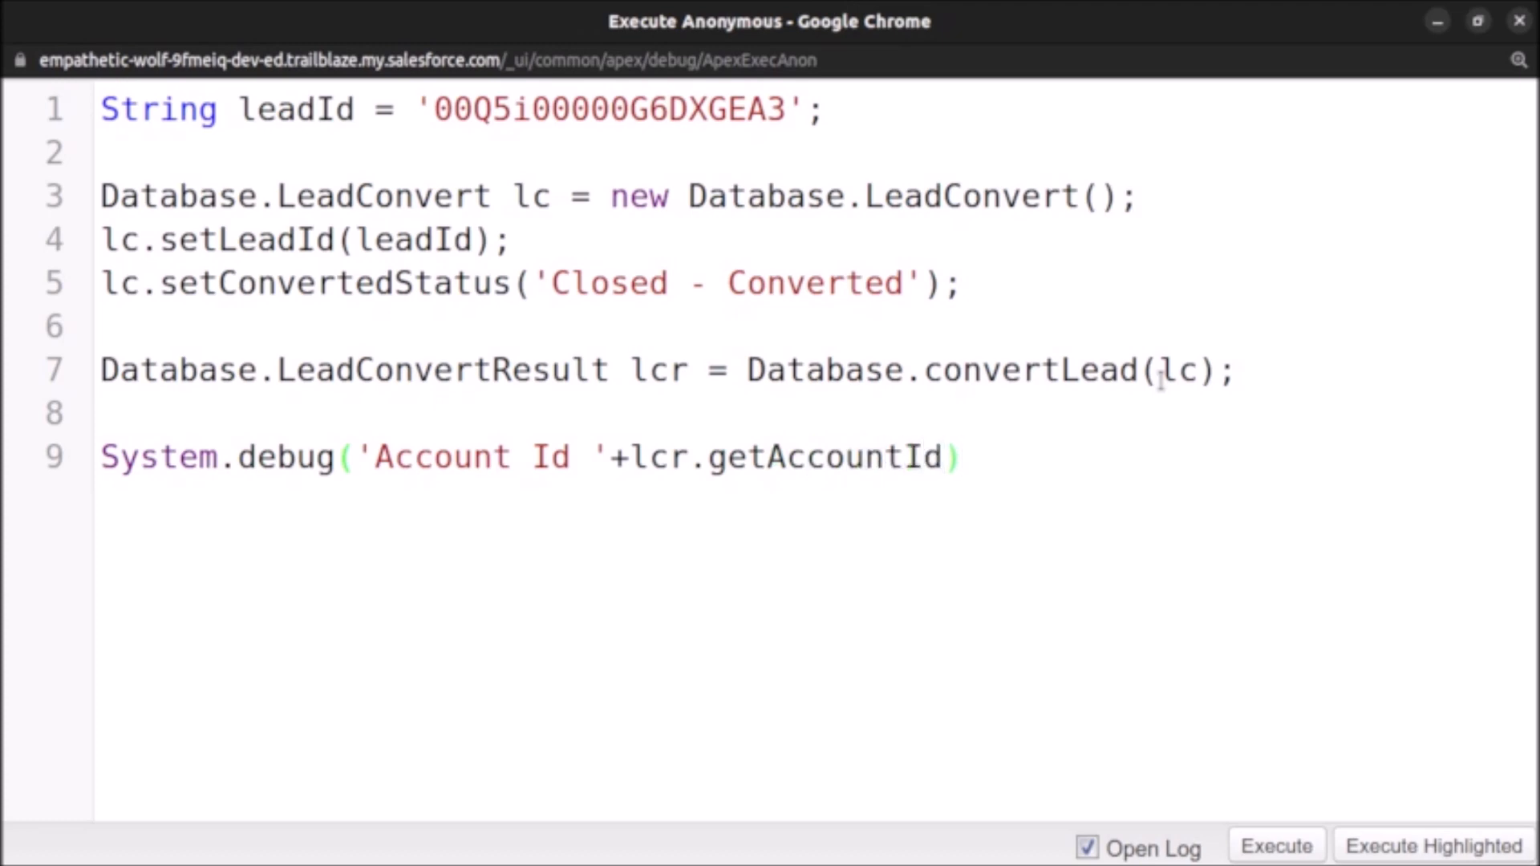
text(())
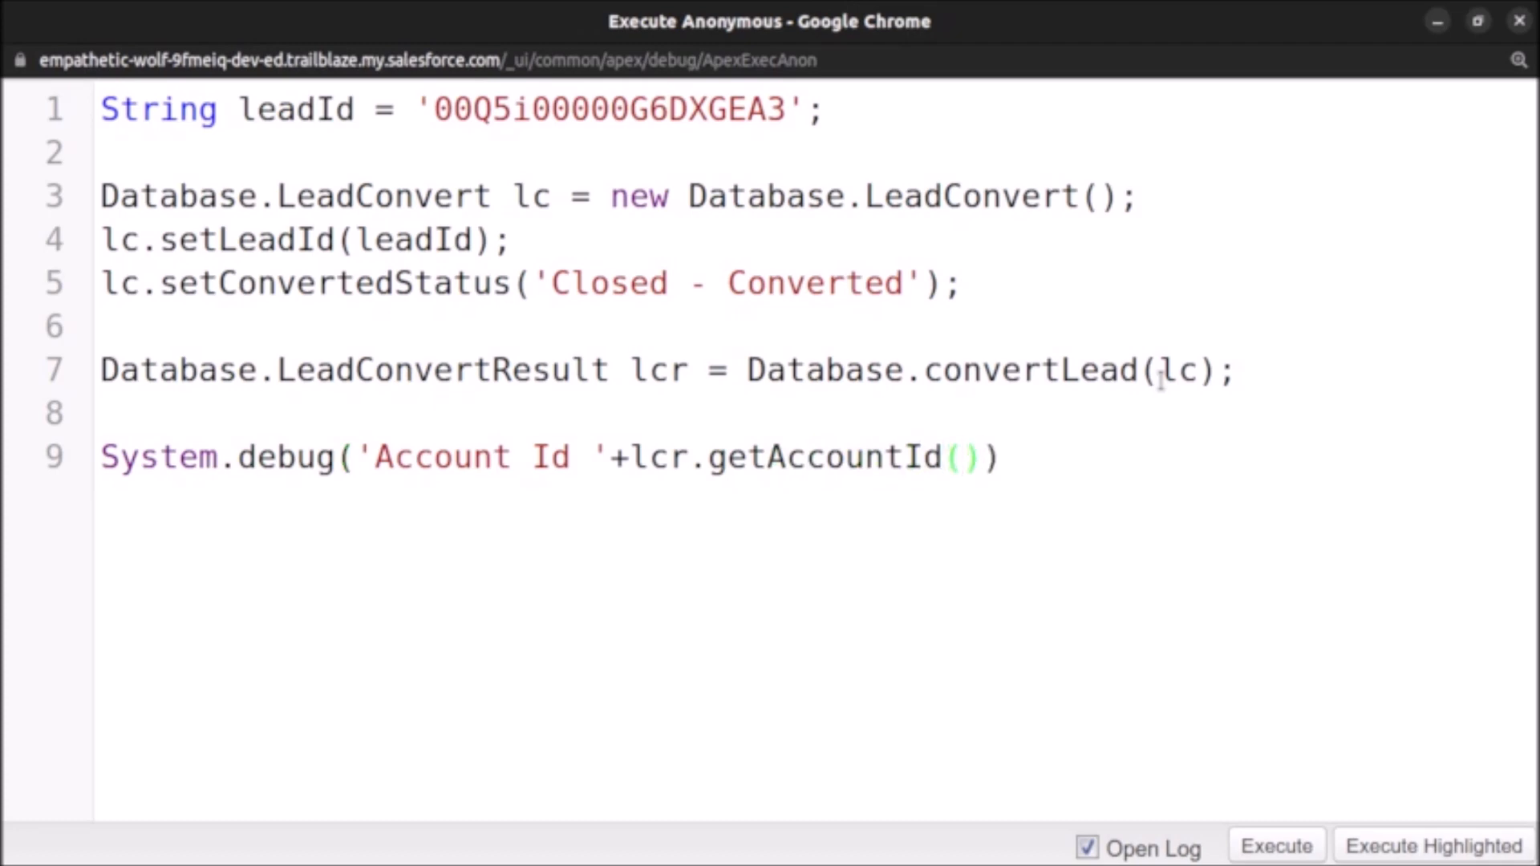
text(;)
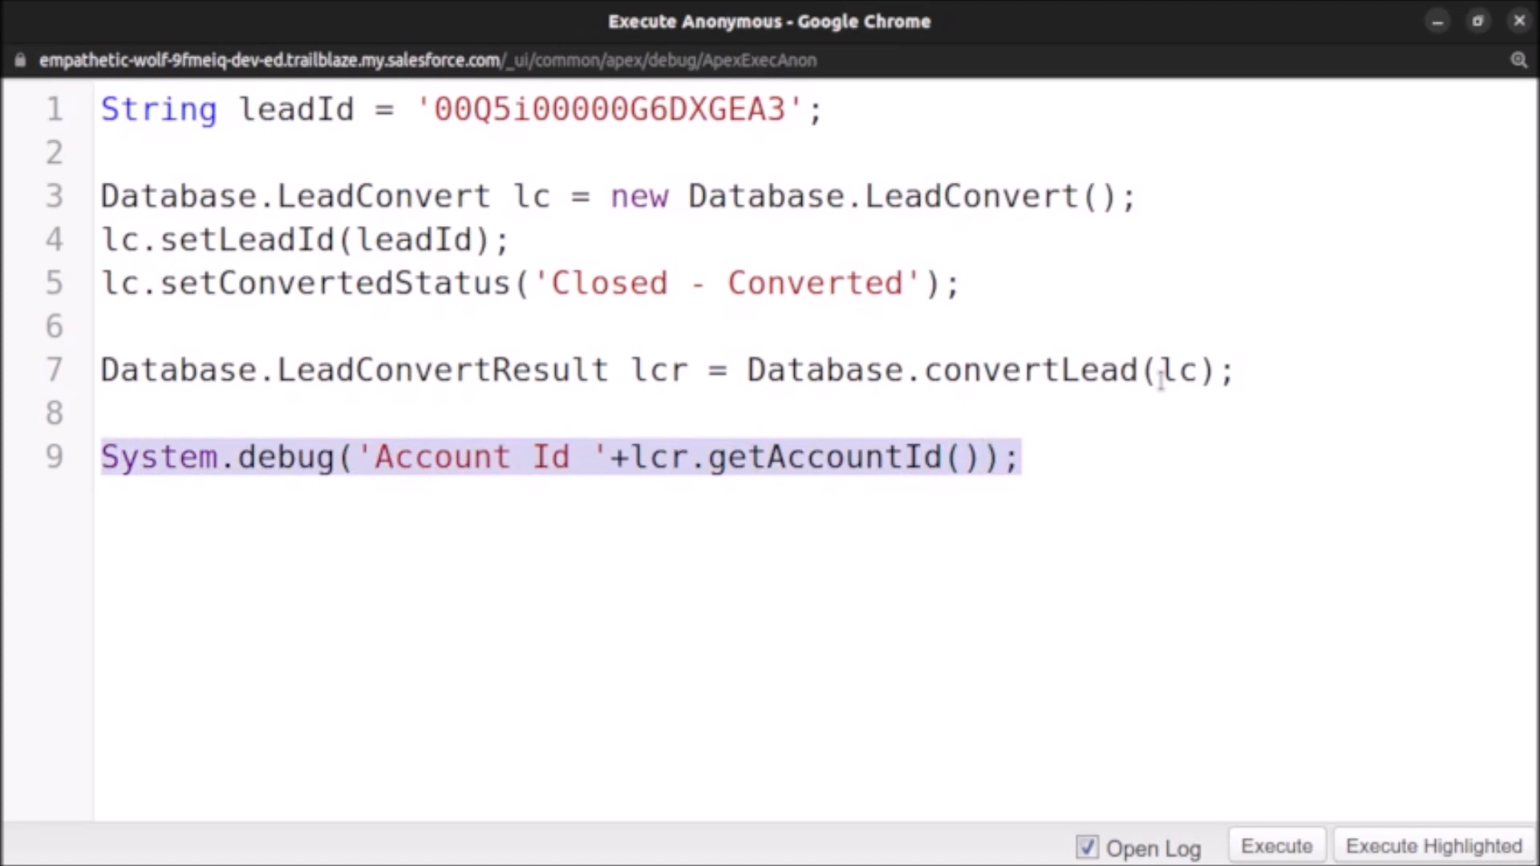
mouse_move(1007, 510)
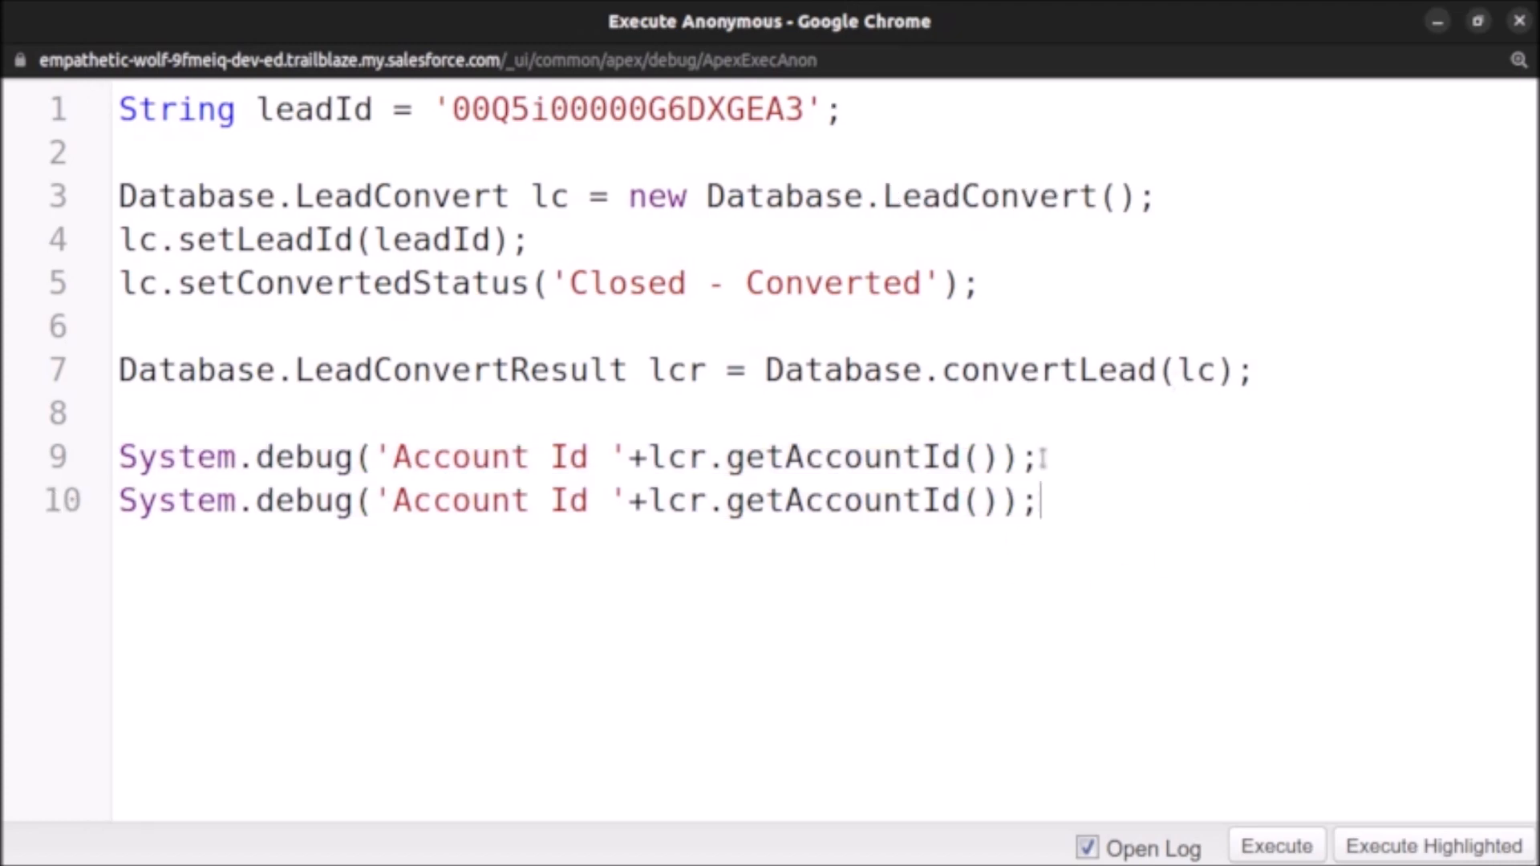
Step: Add debug lines printing the converted Contact Id and Opportunity Id from lcr
text(System.debug('Account Id '+lcr.getAccountId());)
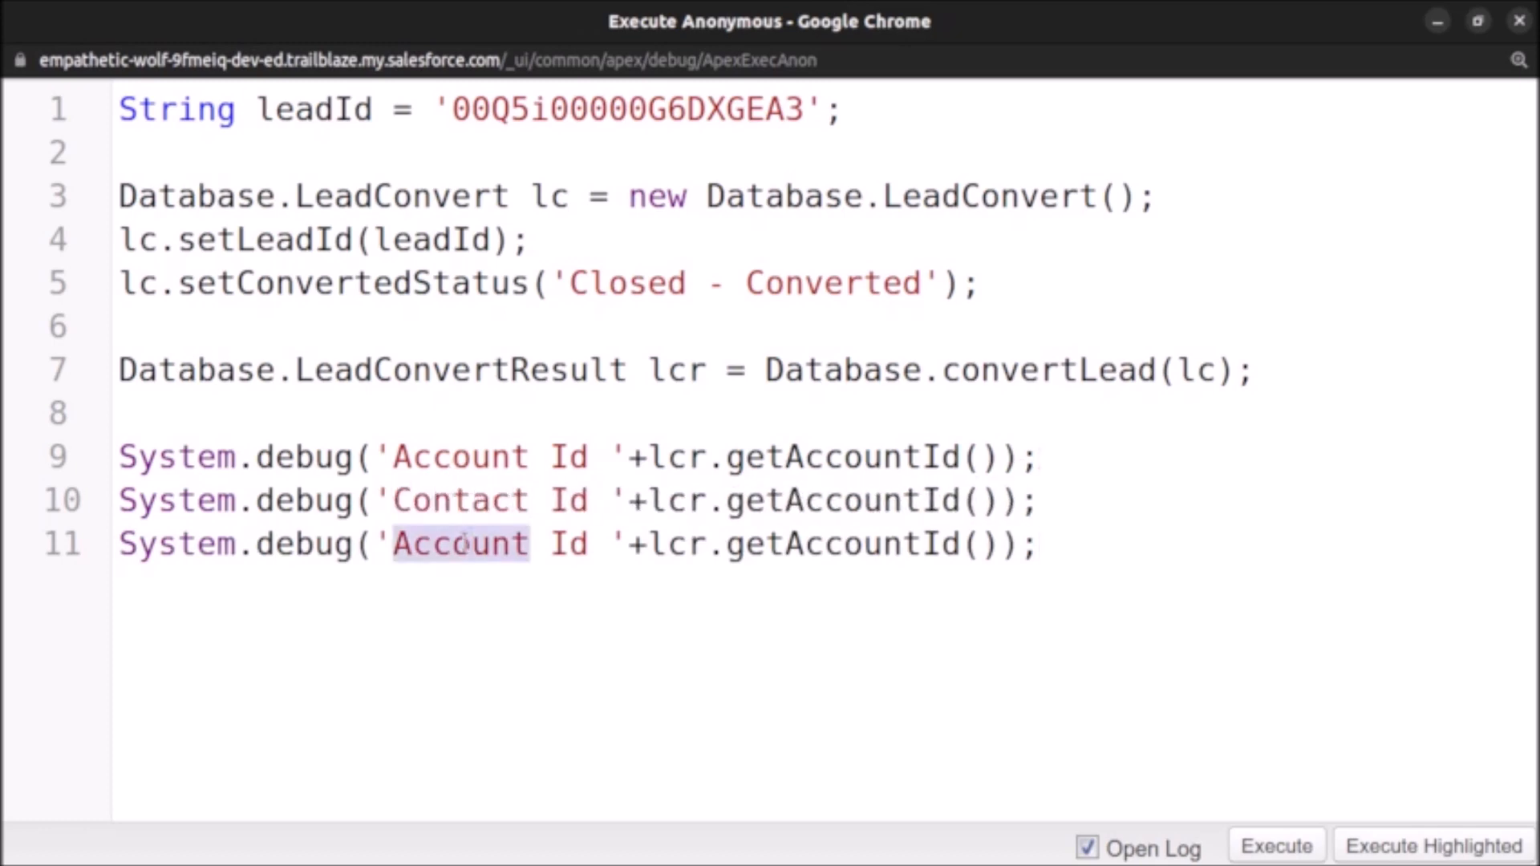
text(Opportunity)
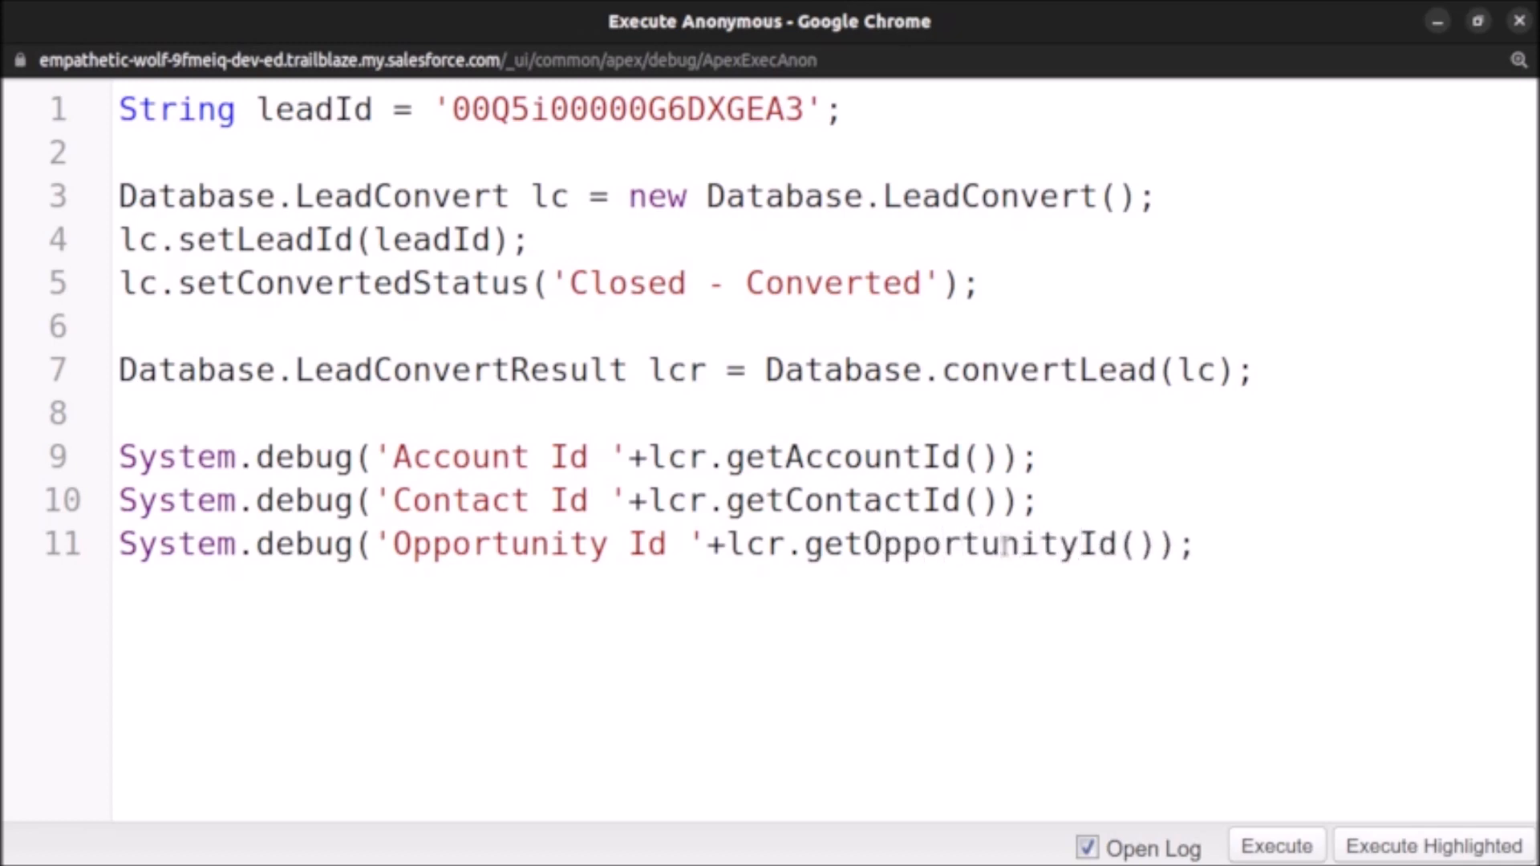
Step: Select the whole conversion script and execute it as anonymous Apex with Open Log checked
key(ctrl+a)
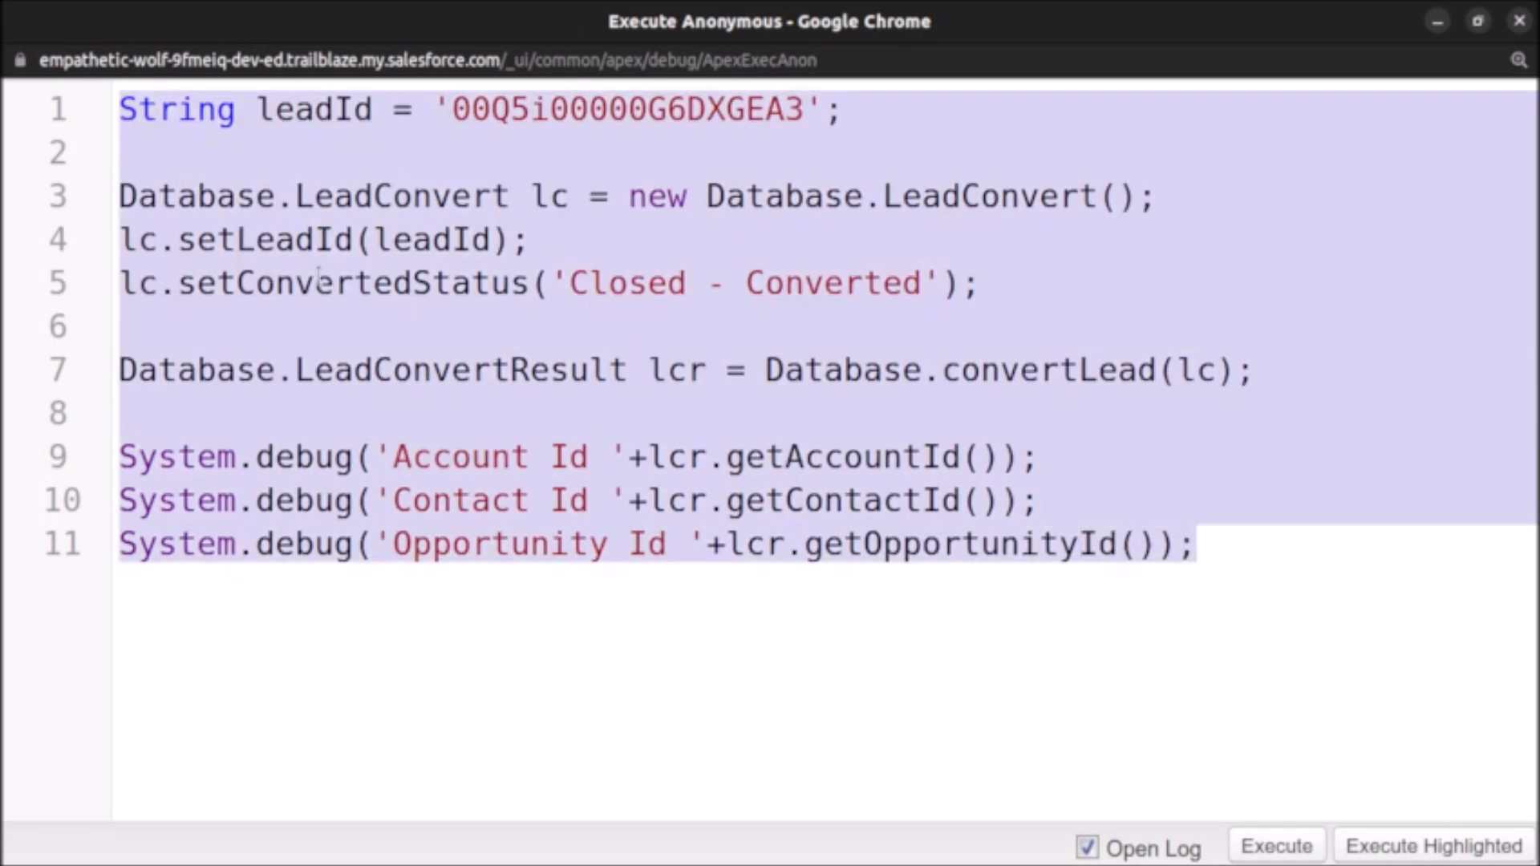
mouse_move(1294, 685)
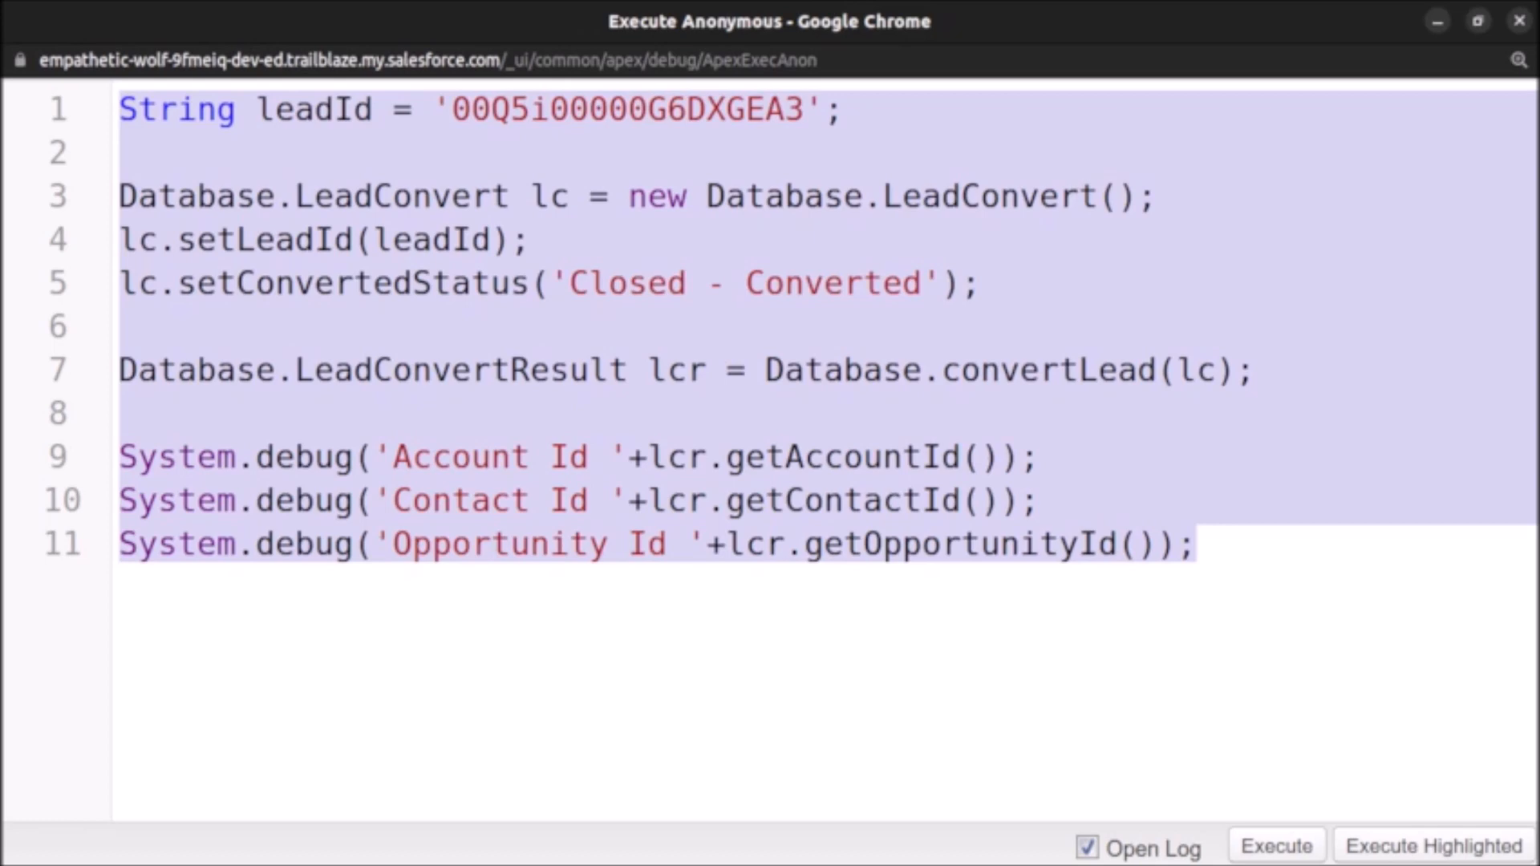
mouse_move(1240, 685)
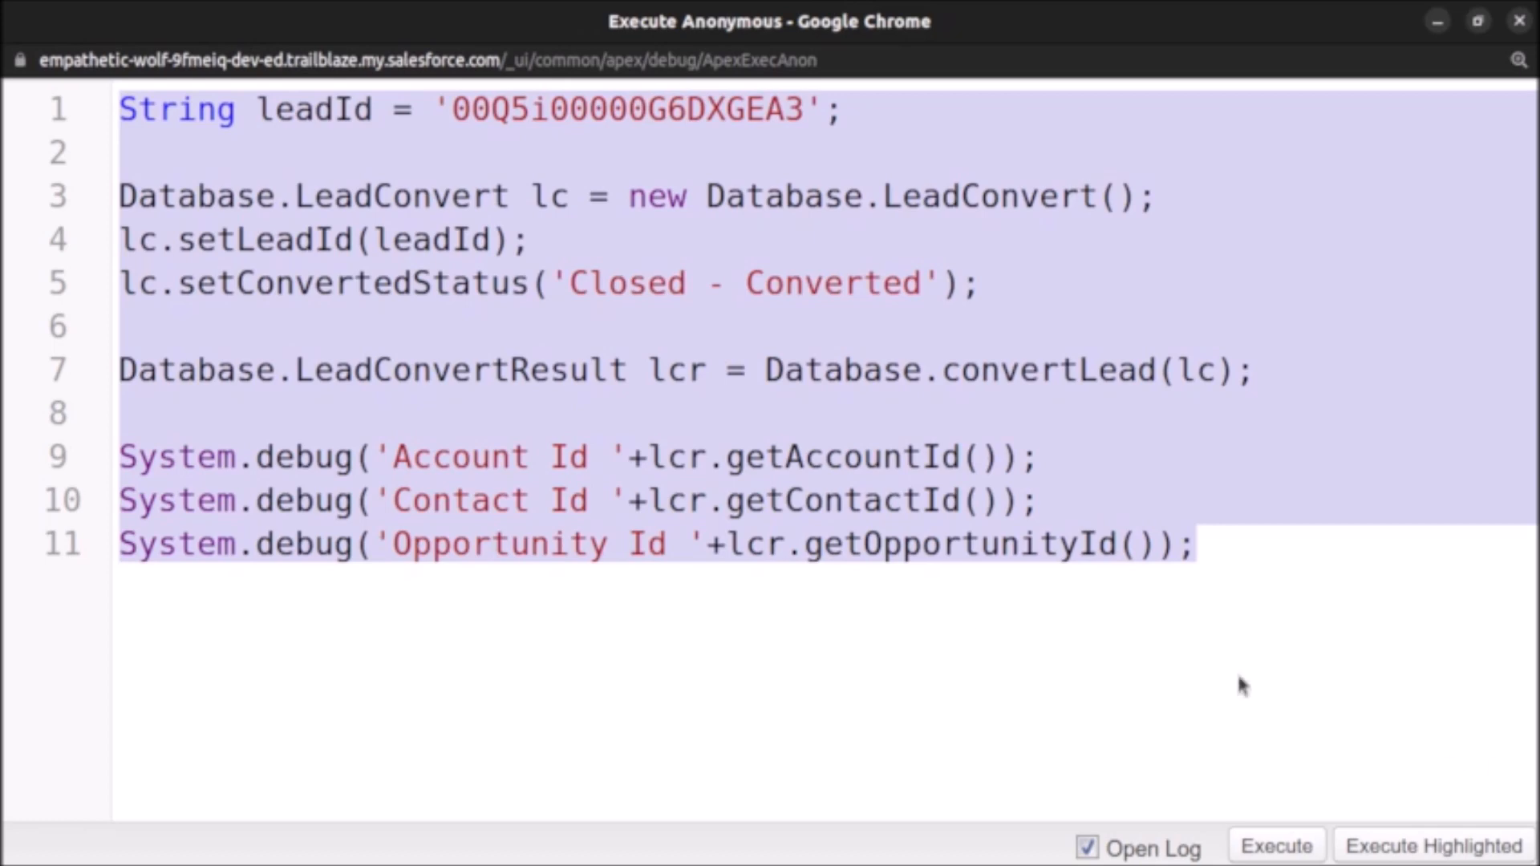
click(1275, 845)
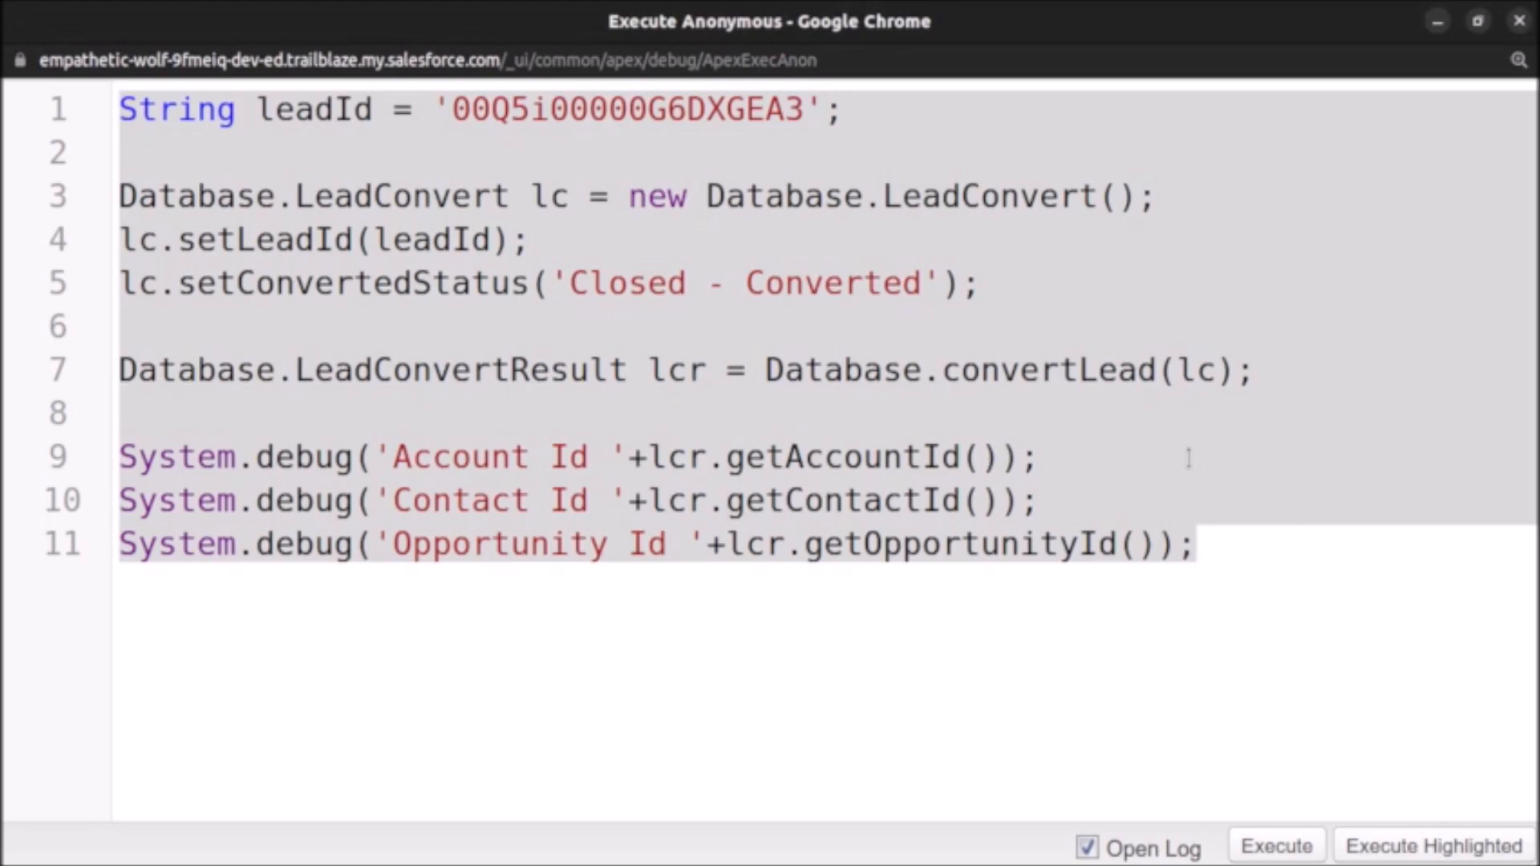
click(629, 19)
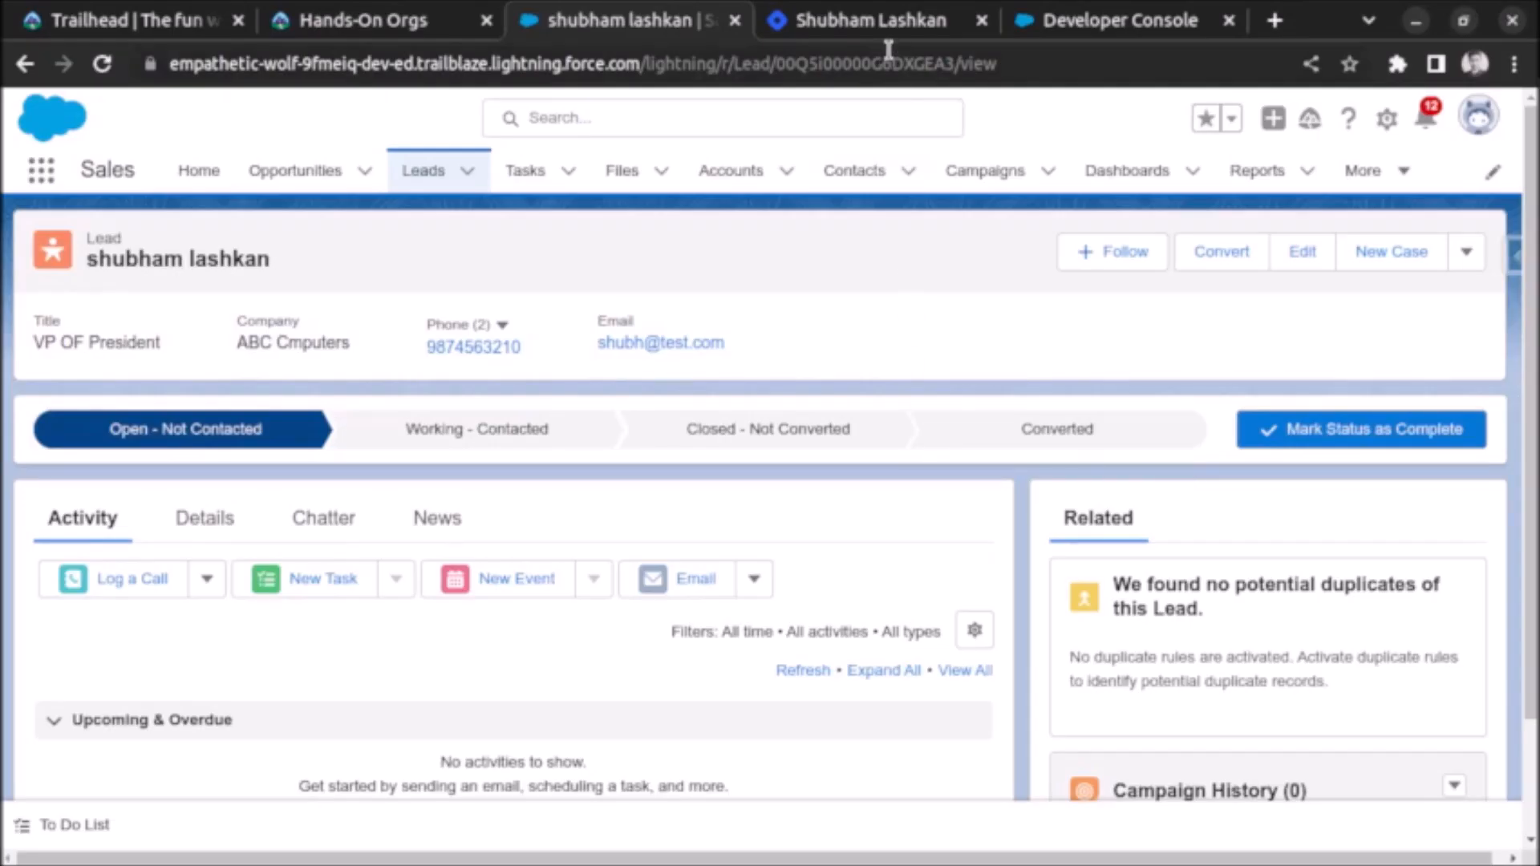
Step: Filter the execution log to Debug Only lines showing the new Ids, then return to the lead
click(1123, 20)
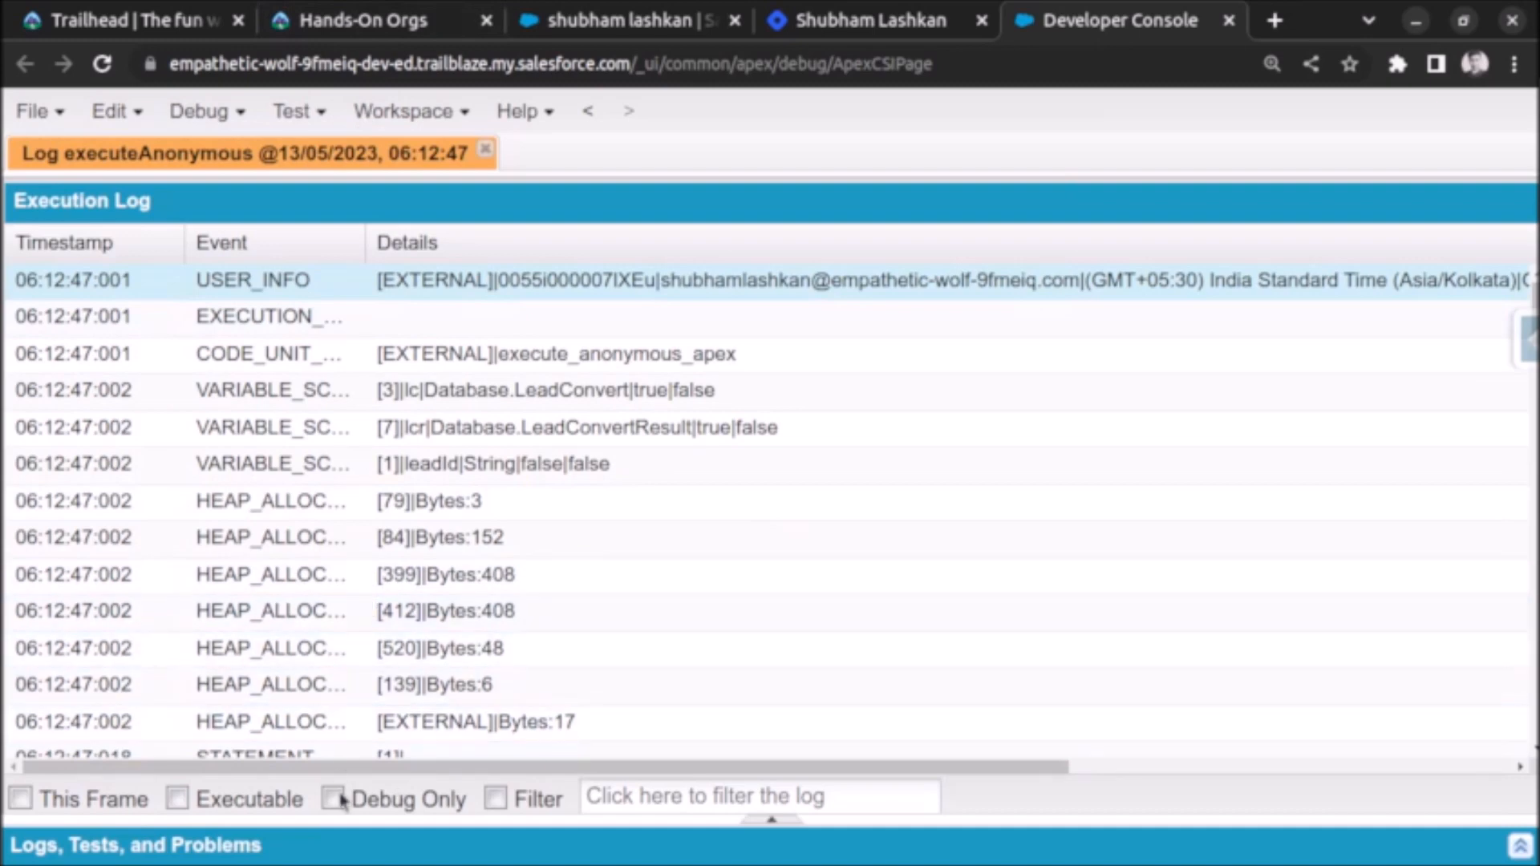
click(332, 798)
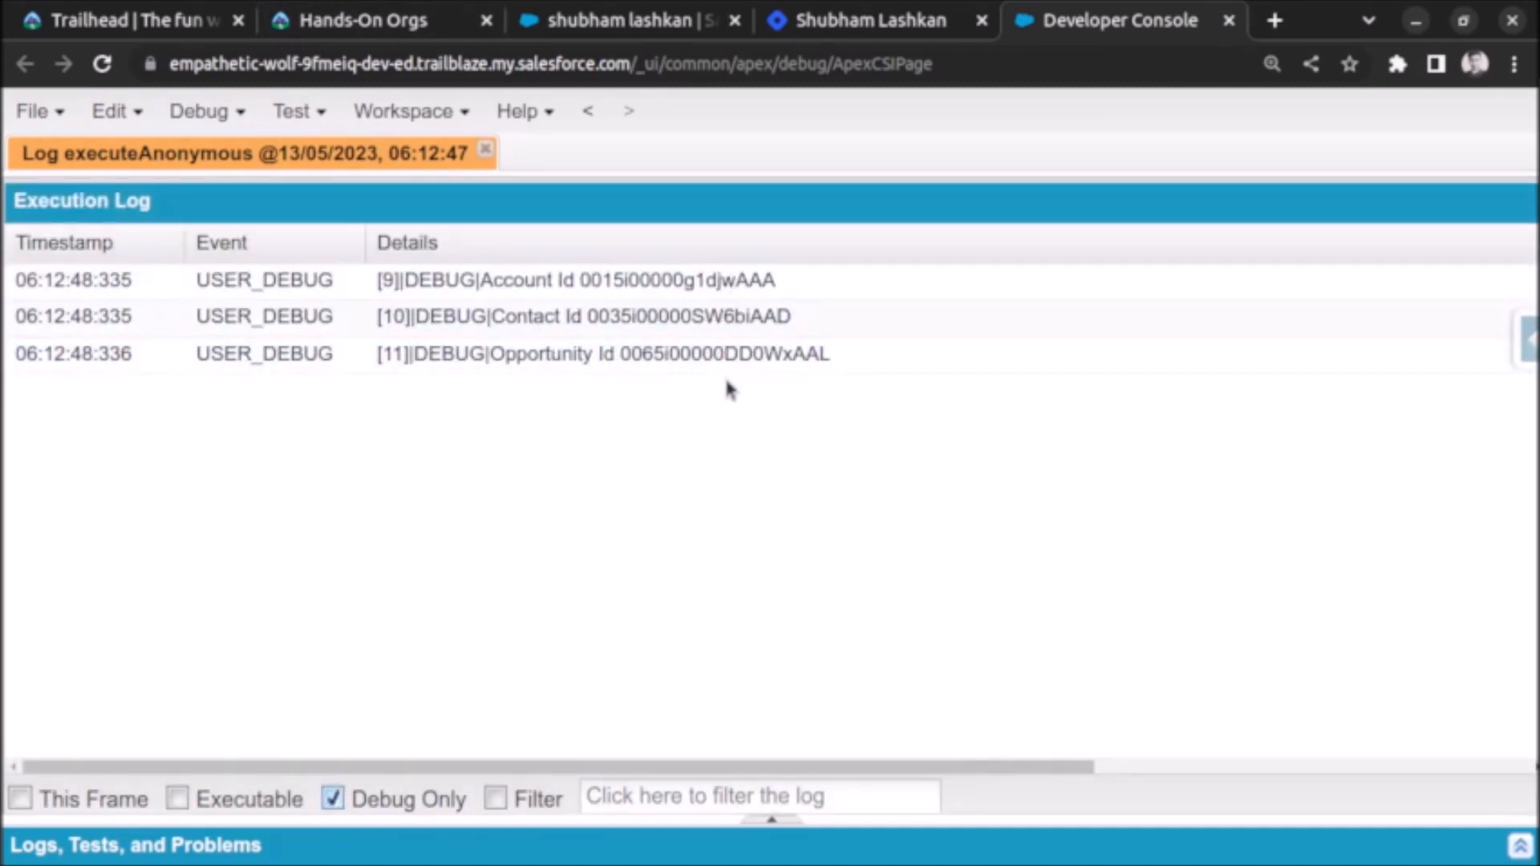
click(610, 19)
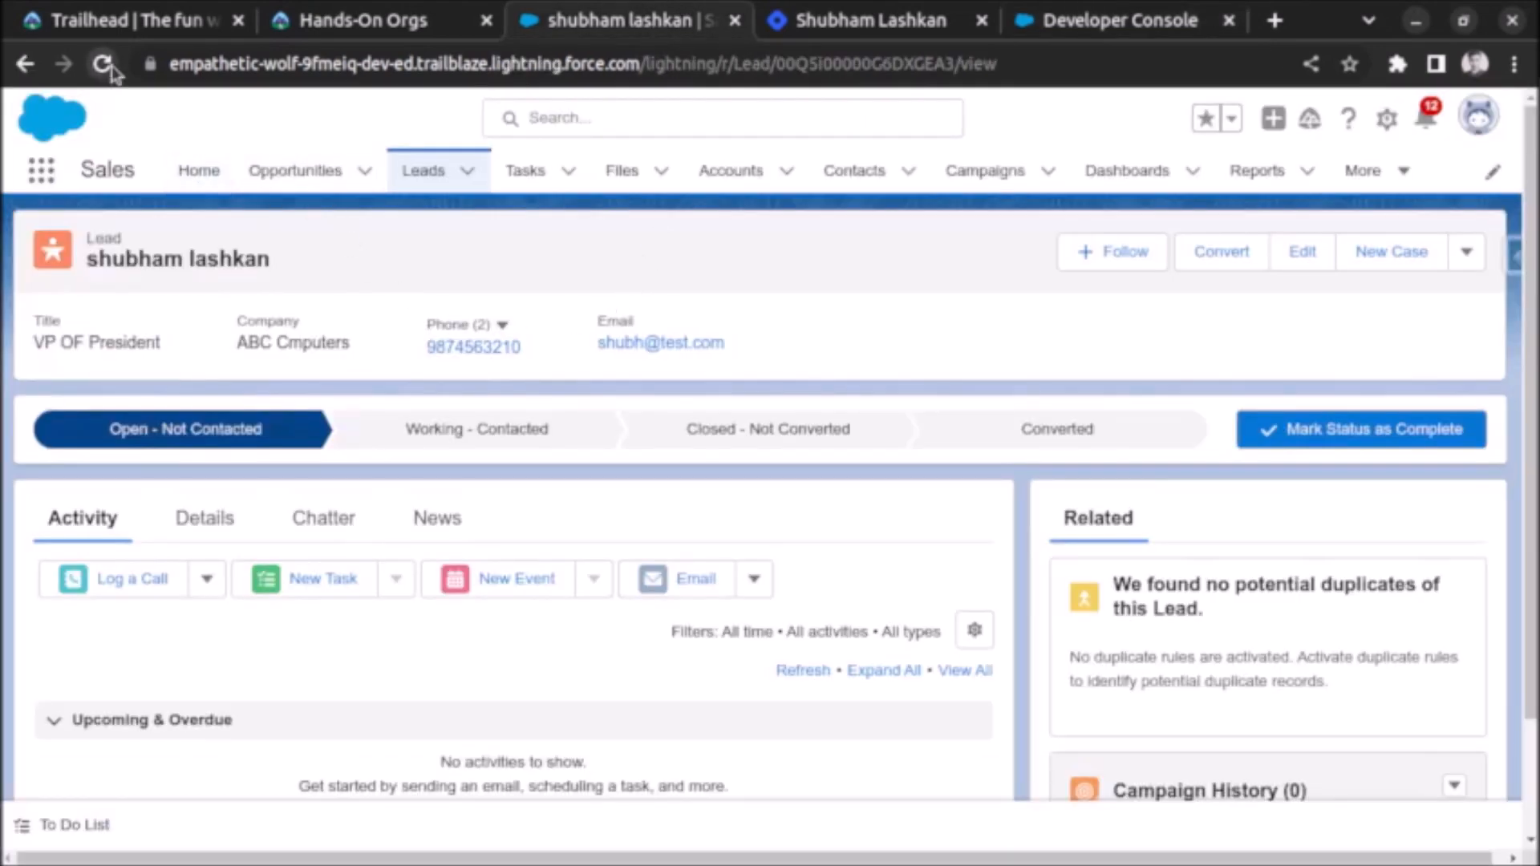
Step: Reload the lead, view the new contact and ABC Cmputers account's Contacts and Opportunities lists
click(102, 64)
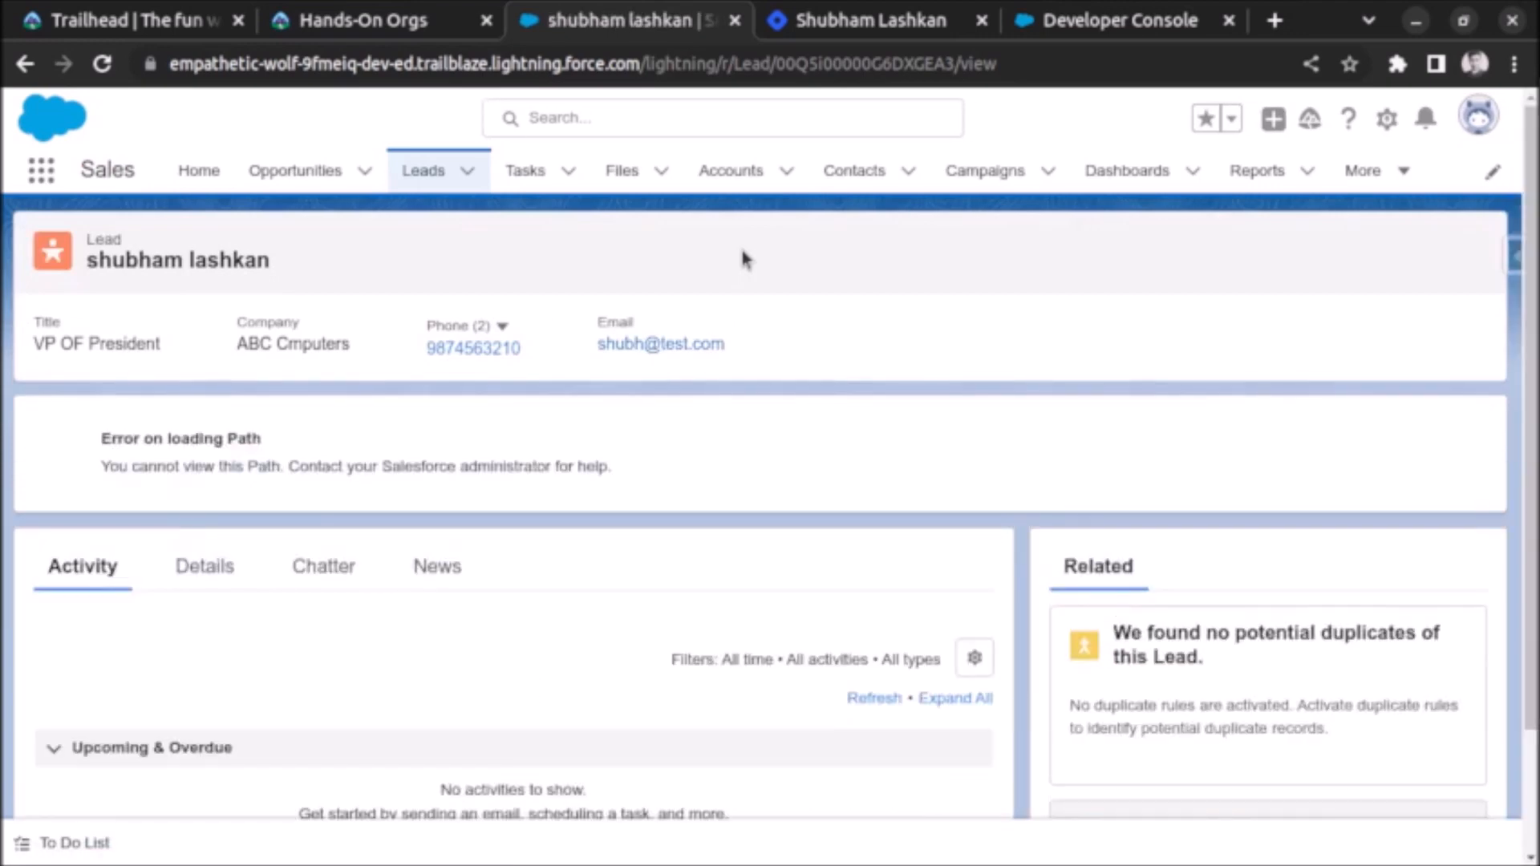
click(853, 170)
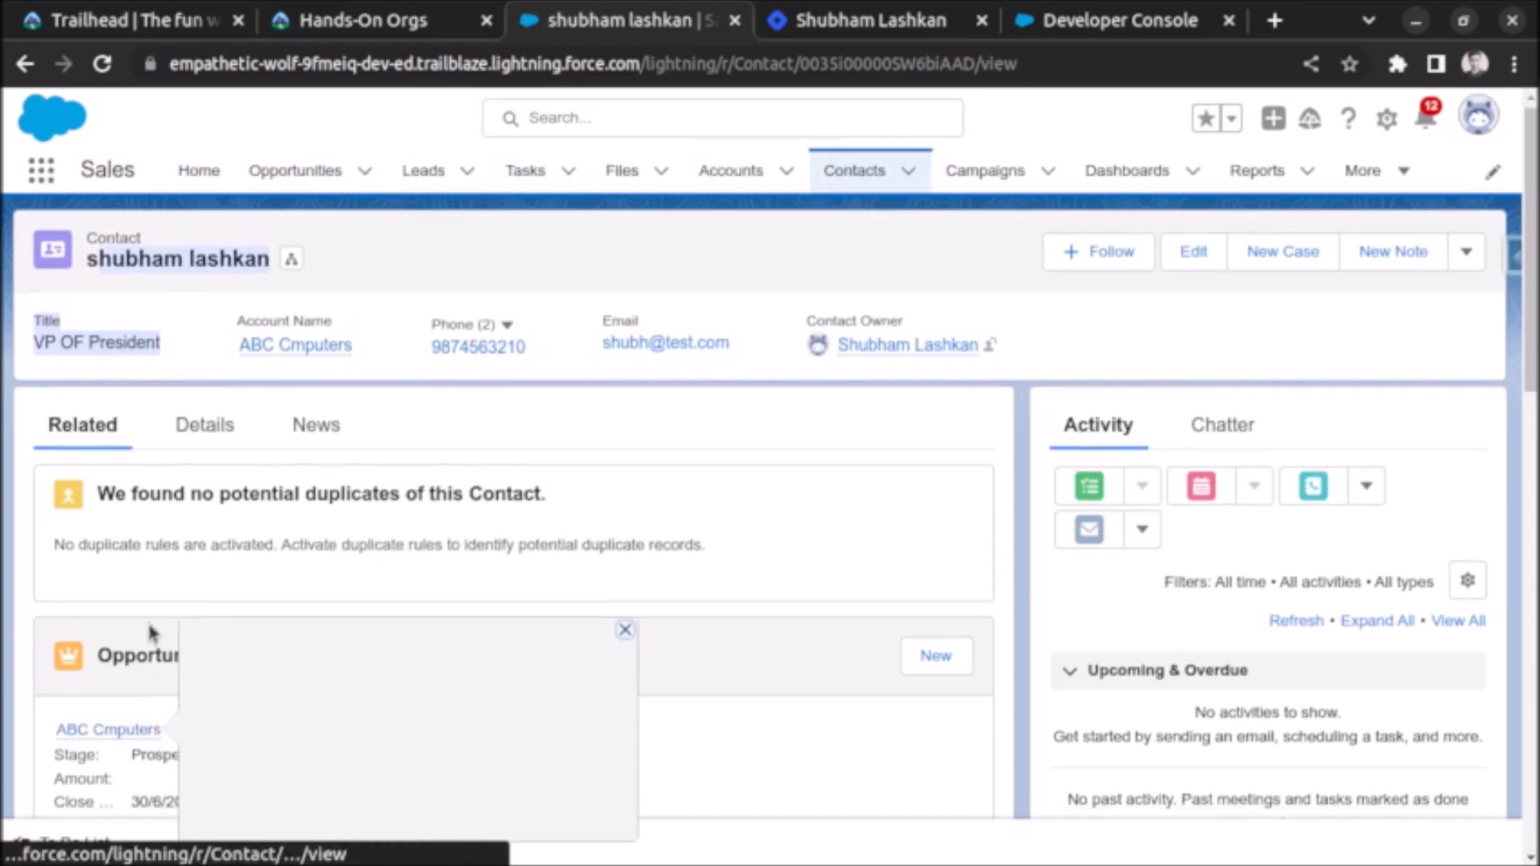
scroll(down, 3)
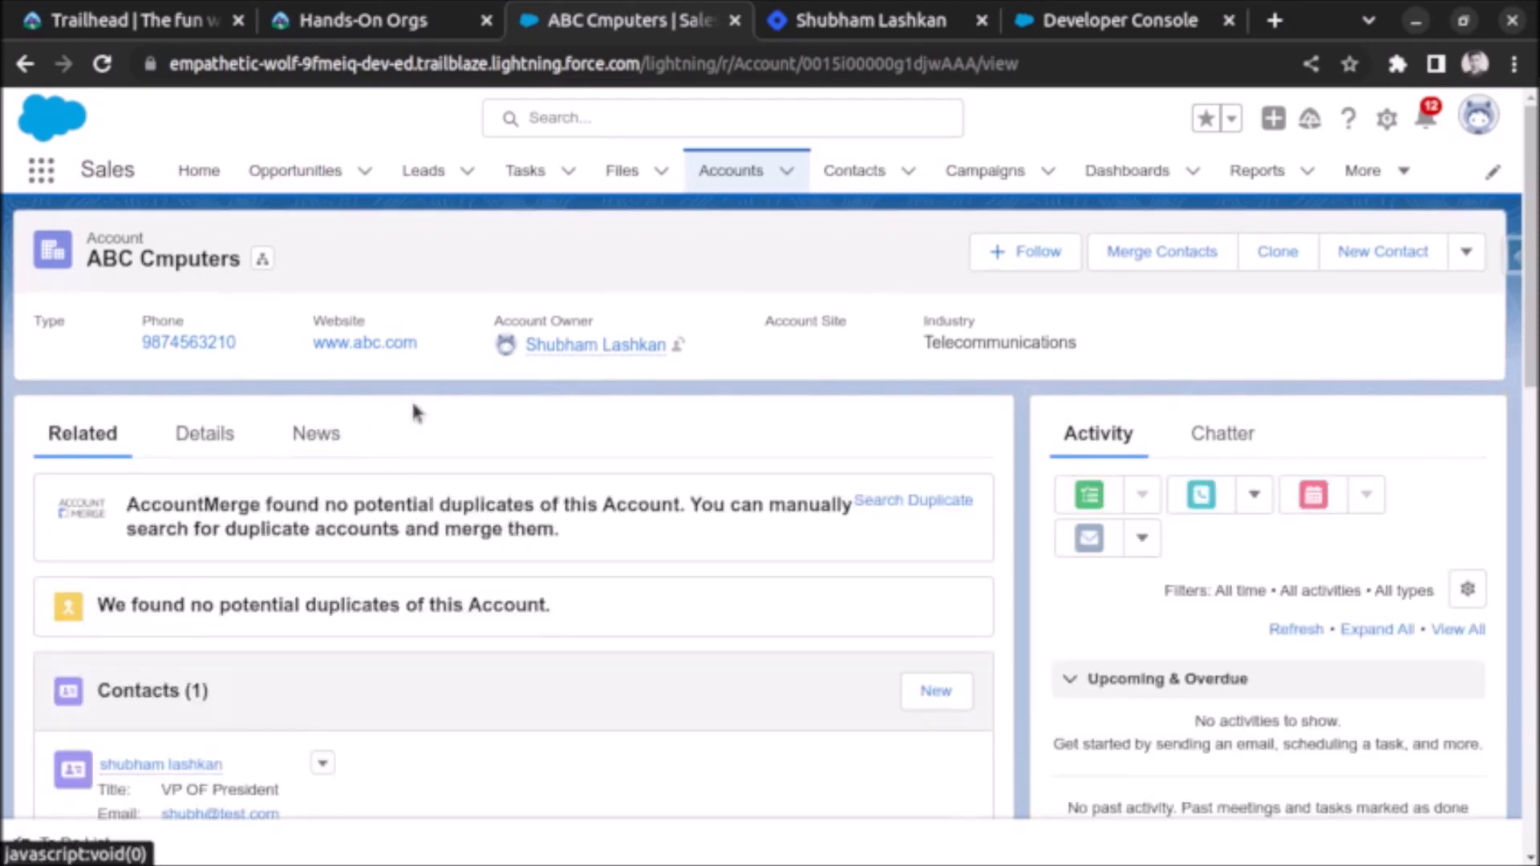
scroll(down, 3)
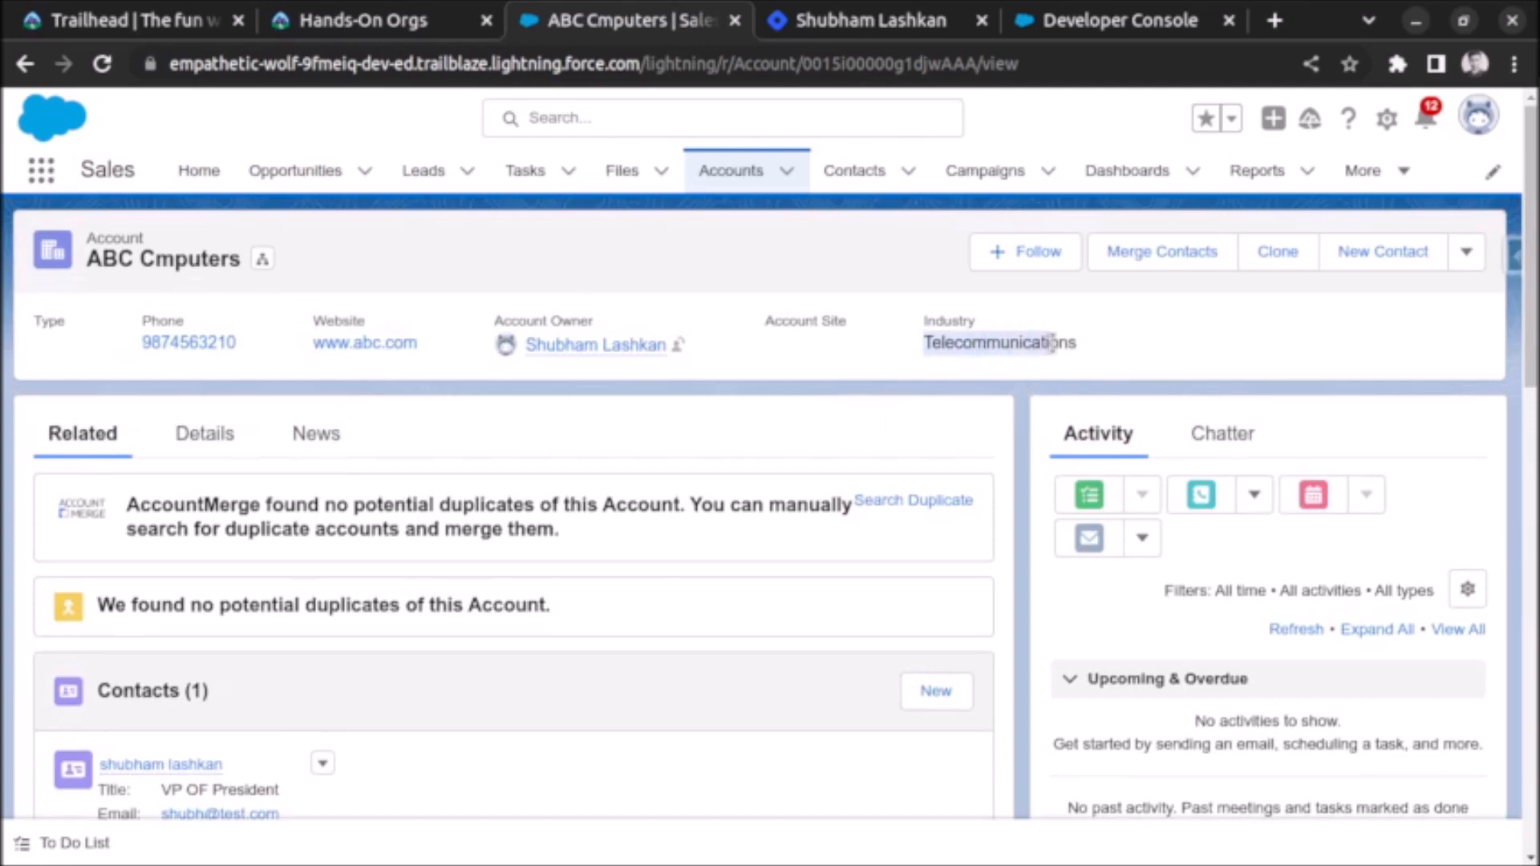
scroll(down, 3)
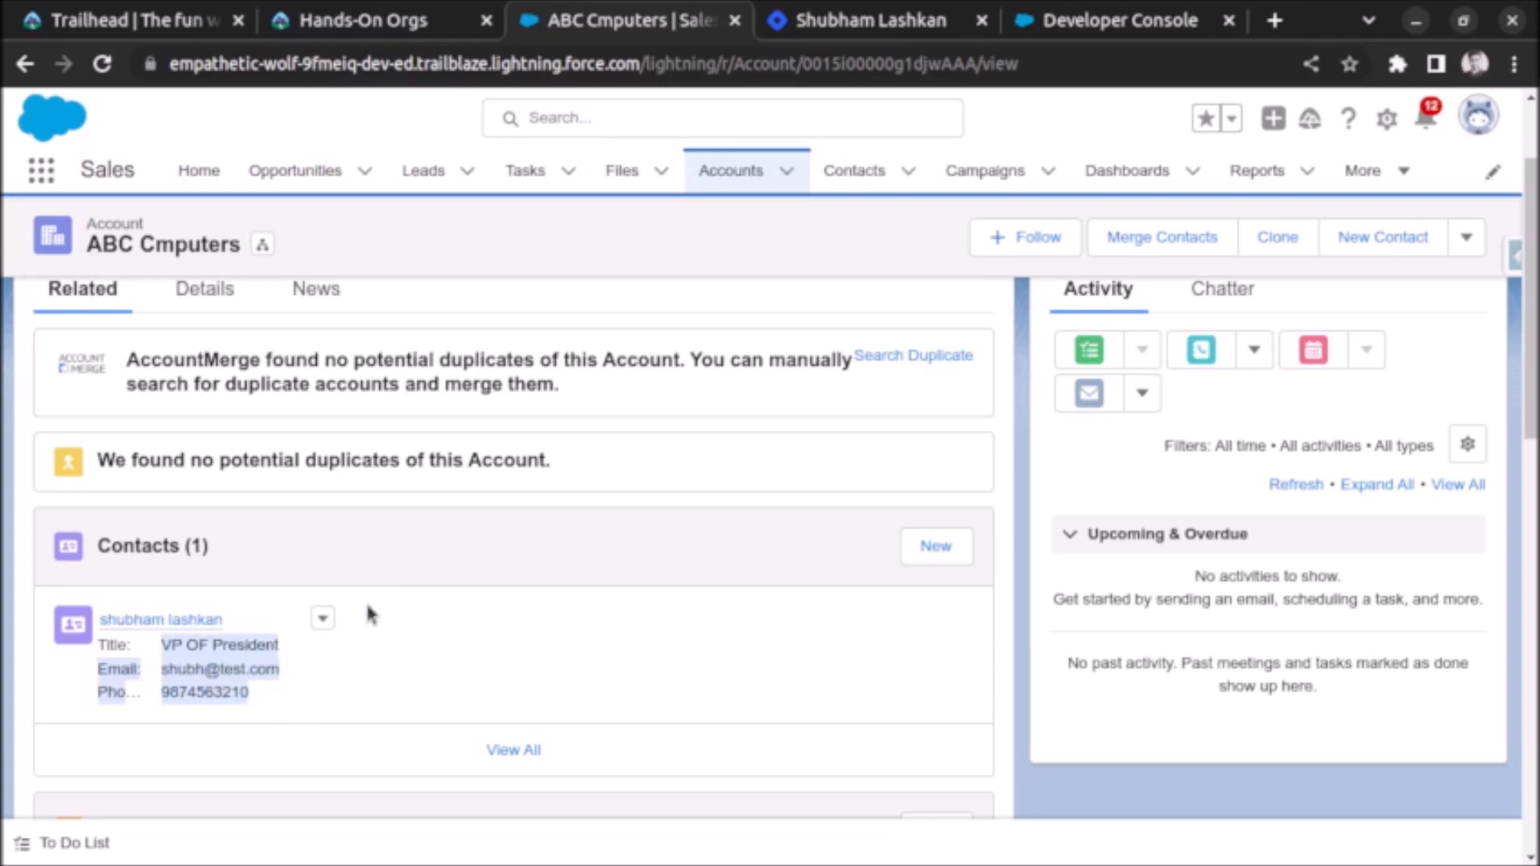
mouse_move(508, 423)
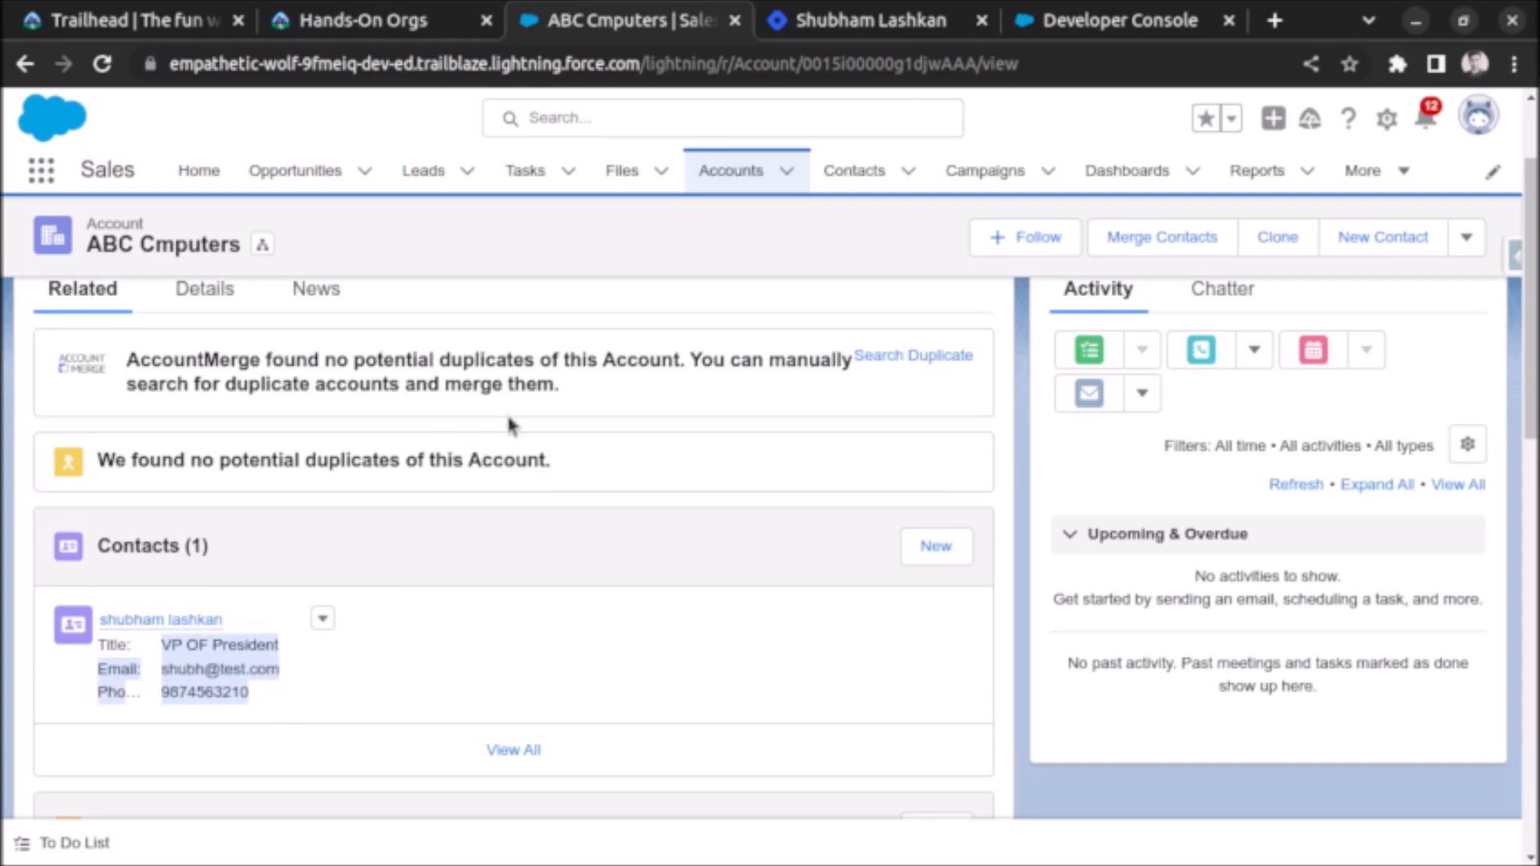
scroll(down, 3)
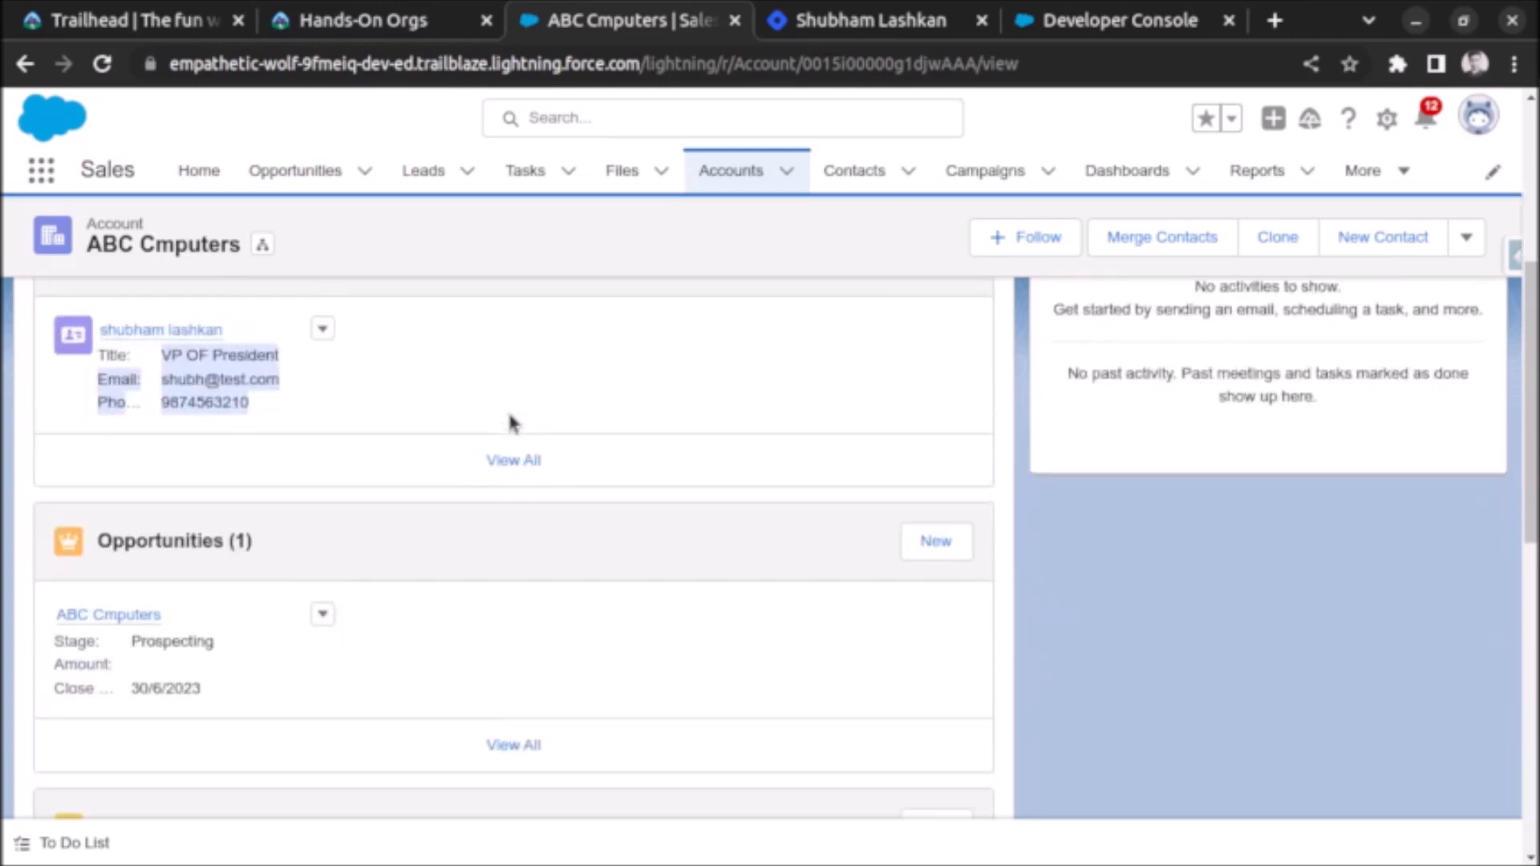
mouse_move(508, 406)
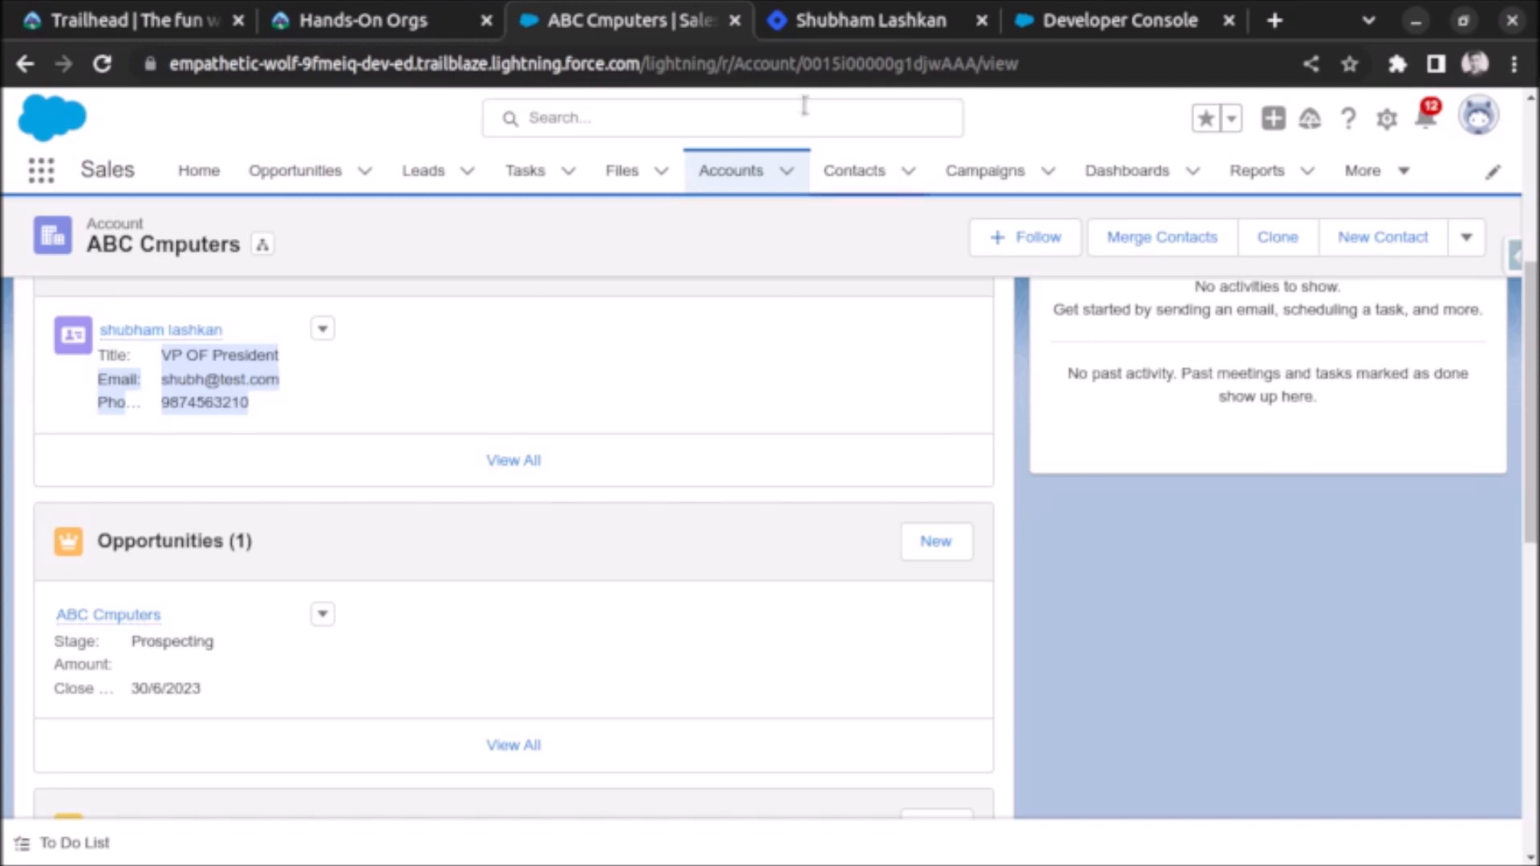
mouse_move(1134, 286)
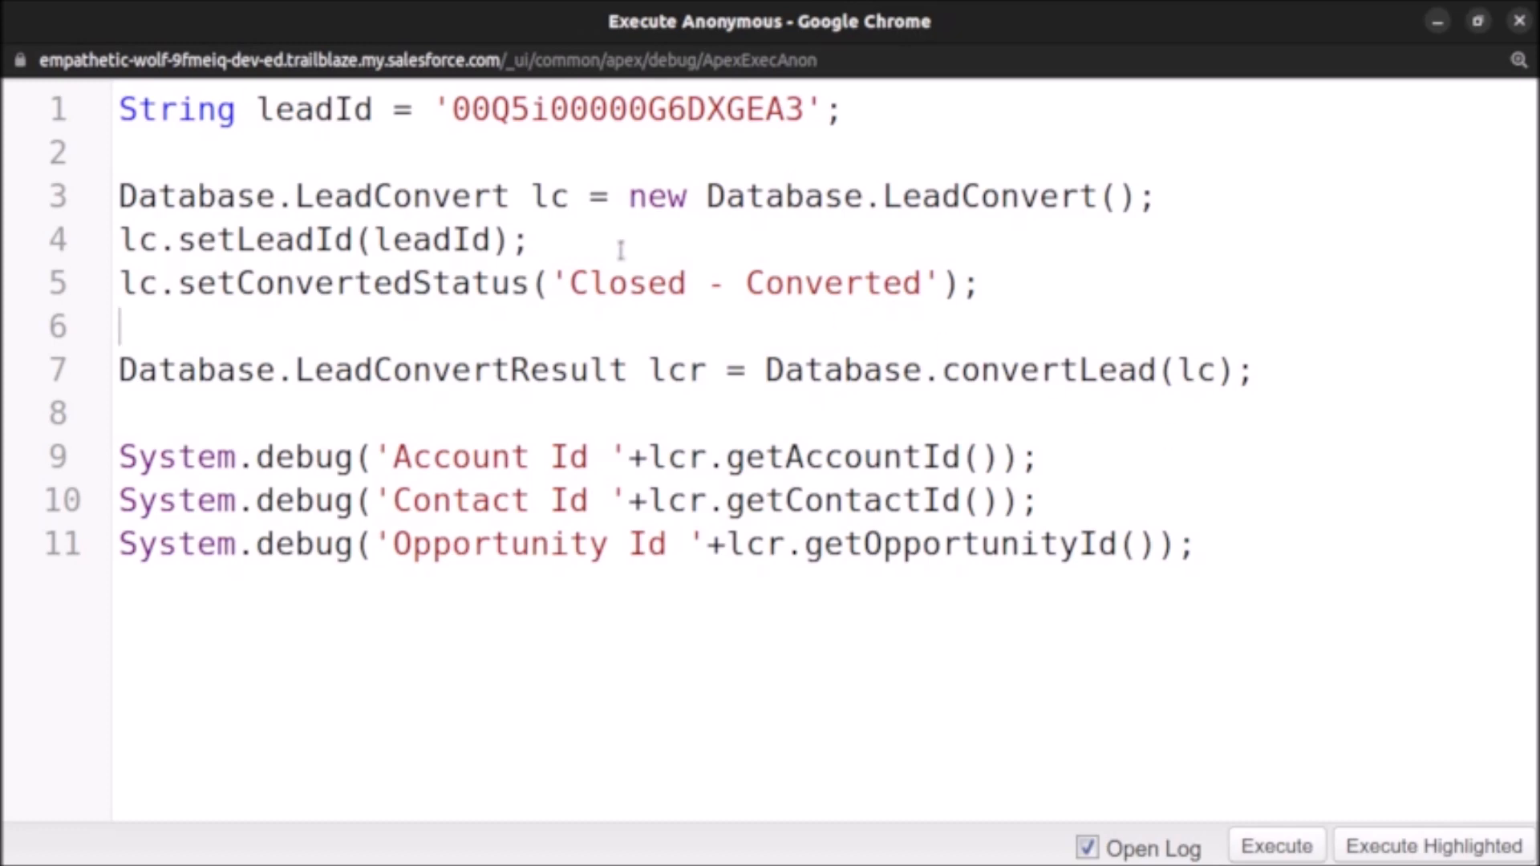
mouse_move(550, 221)
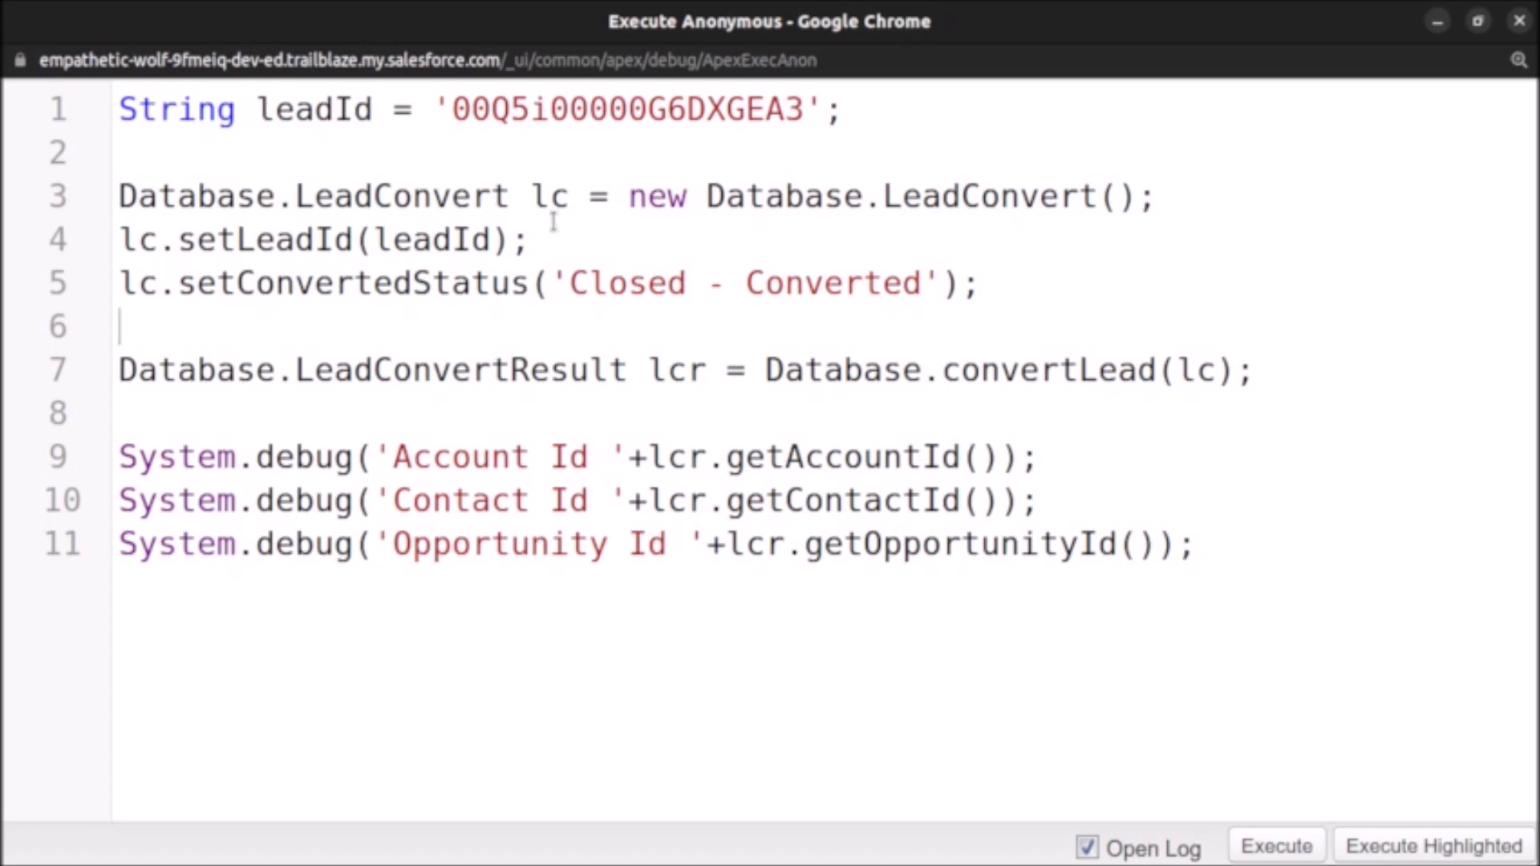
mouse_move(313, 241)
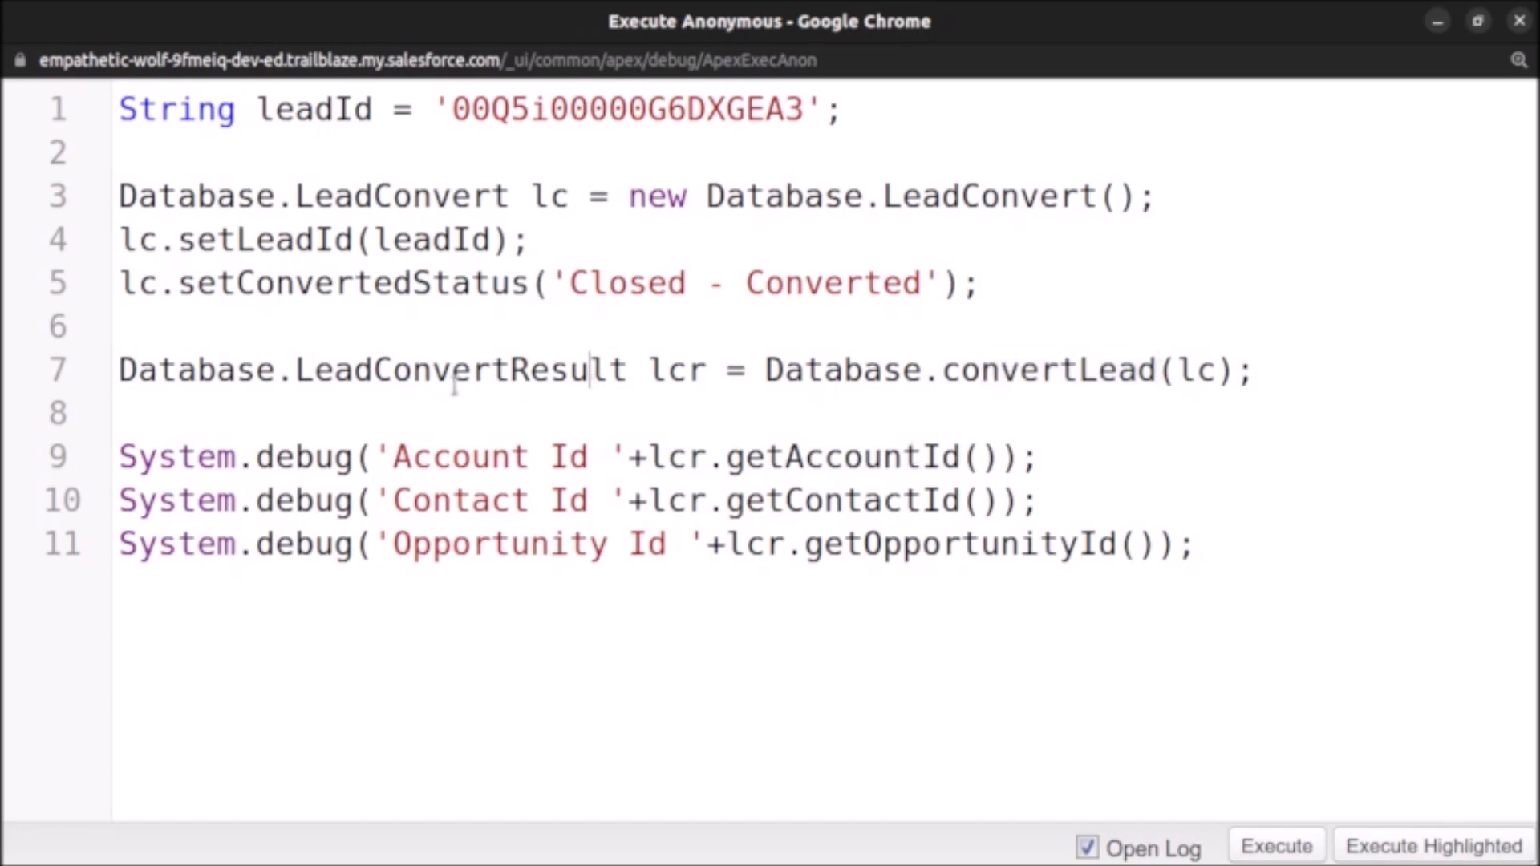
Step: Highlight the Database.LeadConvertResult line in the script to explain it
drag(120, 457, 1194, 544)
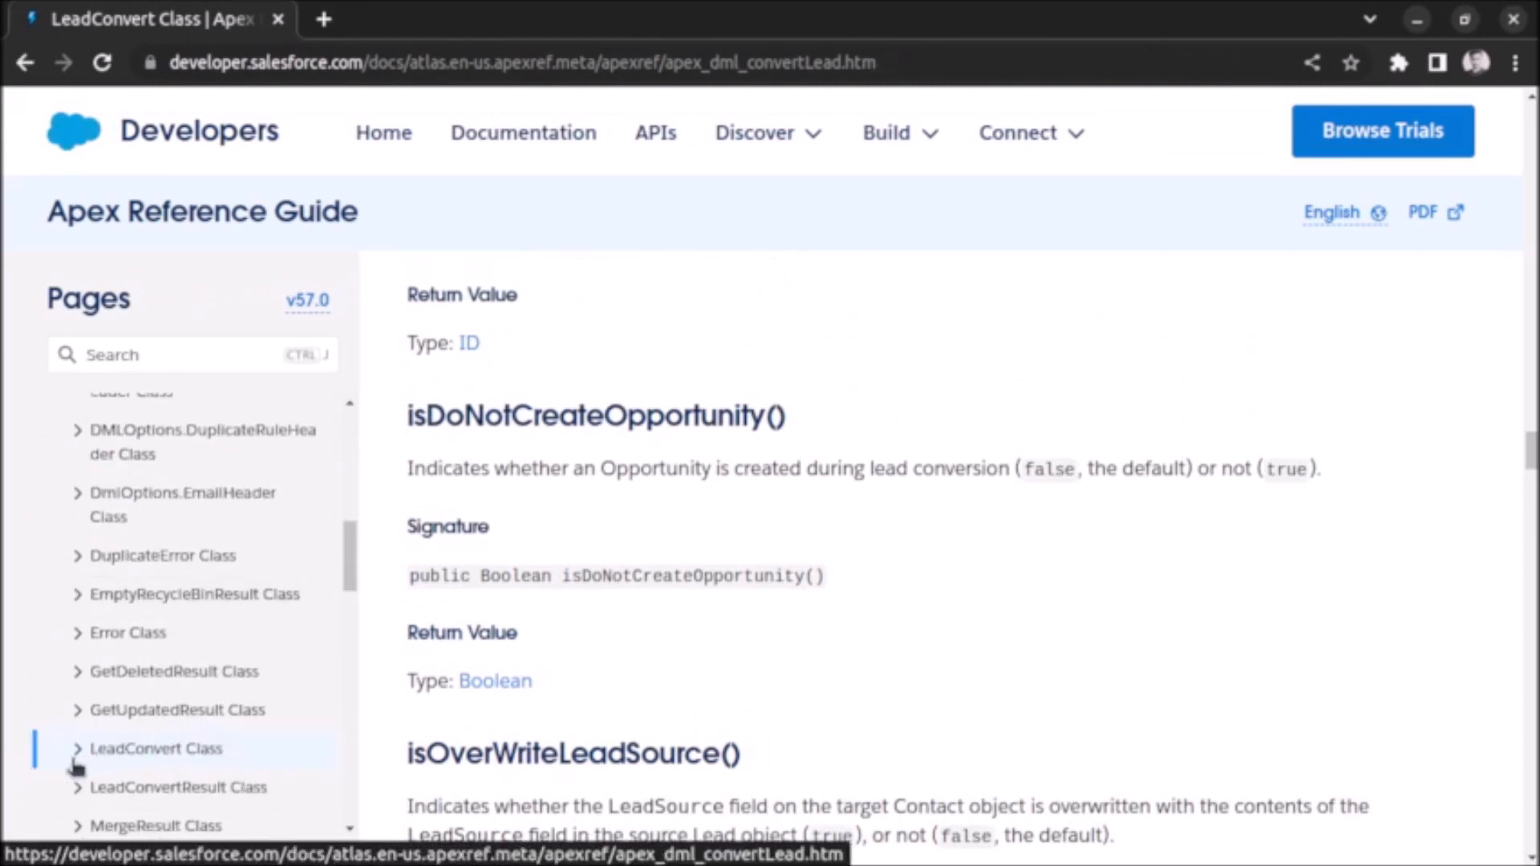
Step: Show the LeadConvert Methods list under LeadConvert Class, including getAccountId and isDoNotCreateOpportunity
click(155, 748)
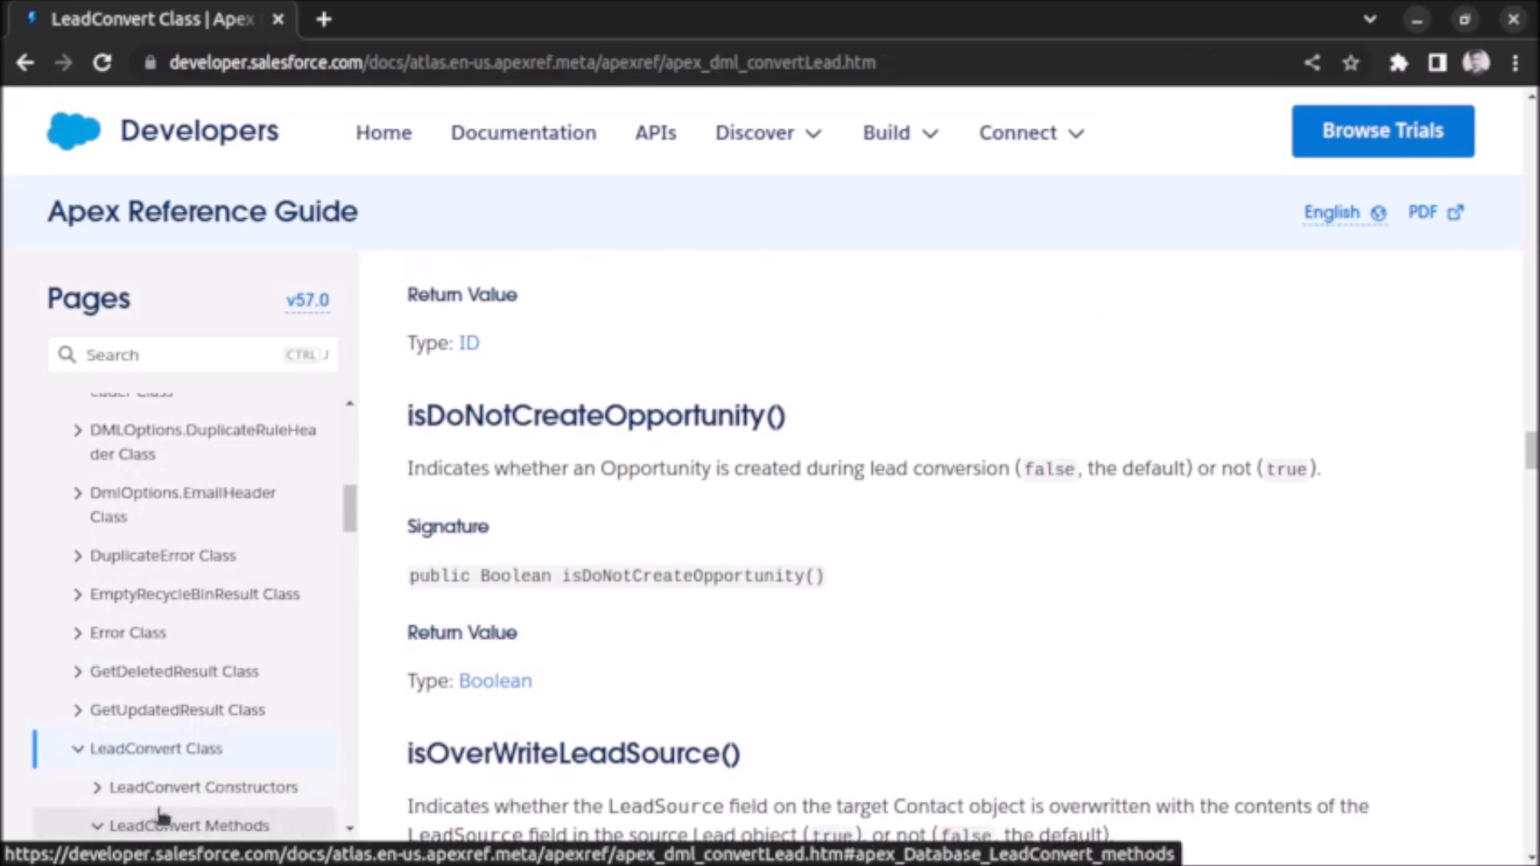
click(193, 825)
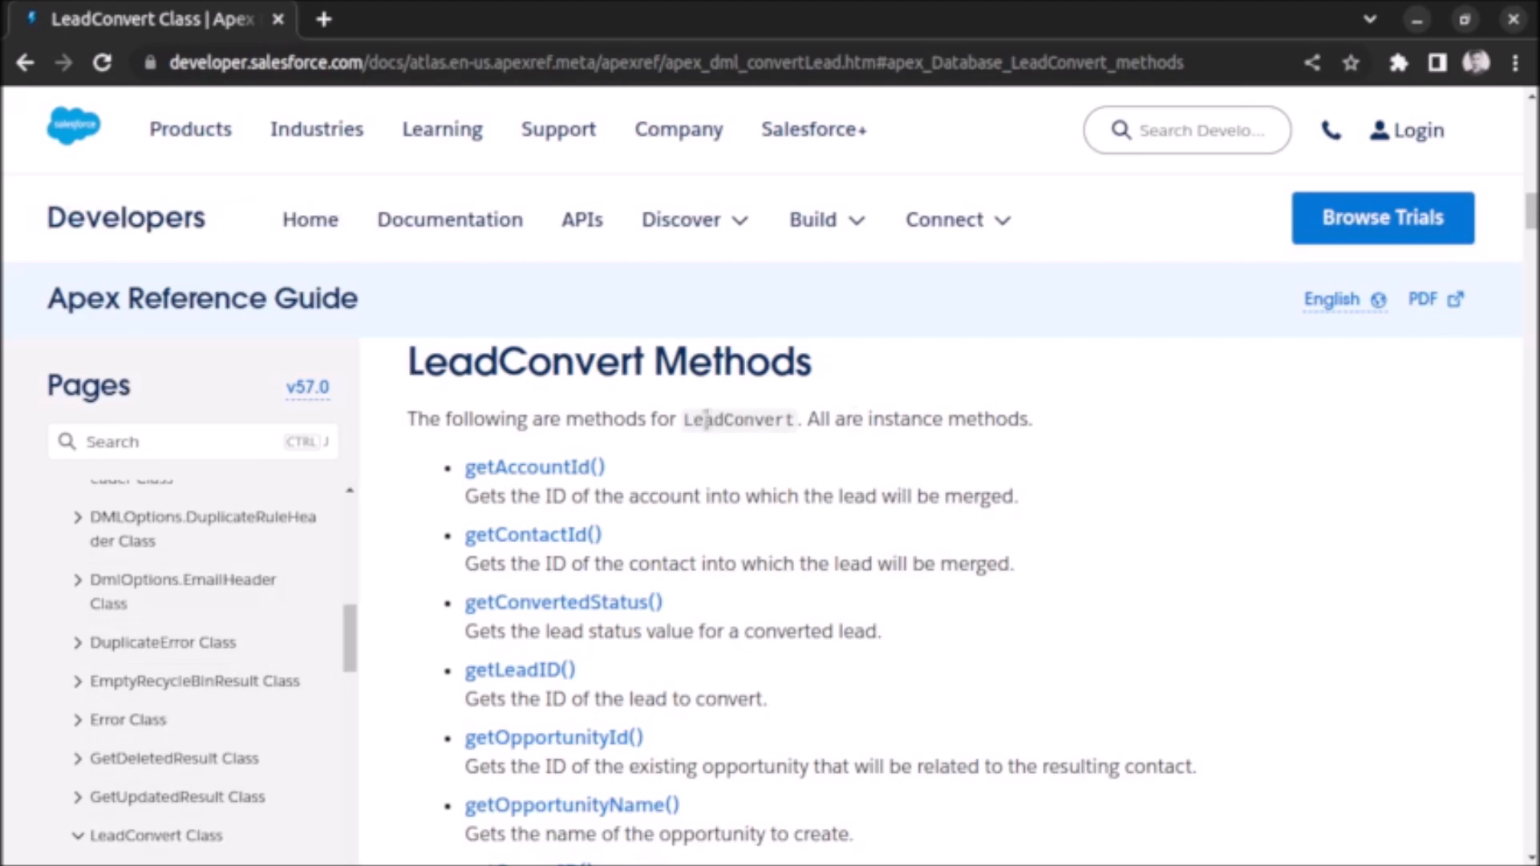
mouse_move(535, 555)
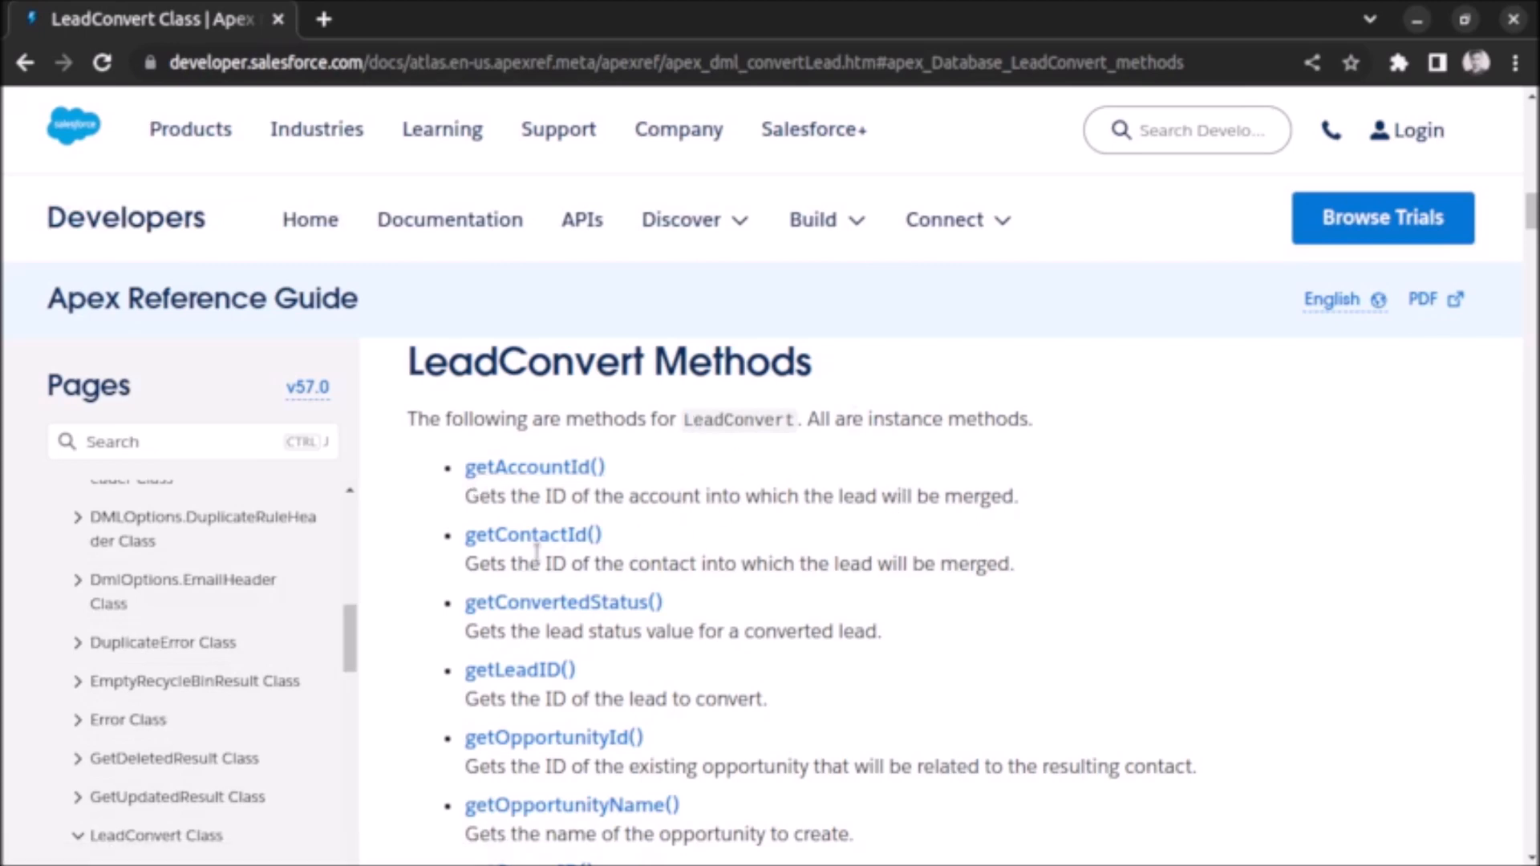
mouse_move(903, 634)
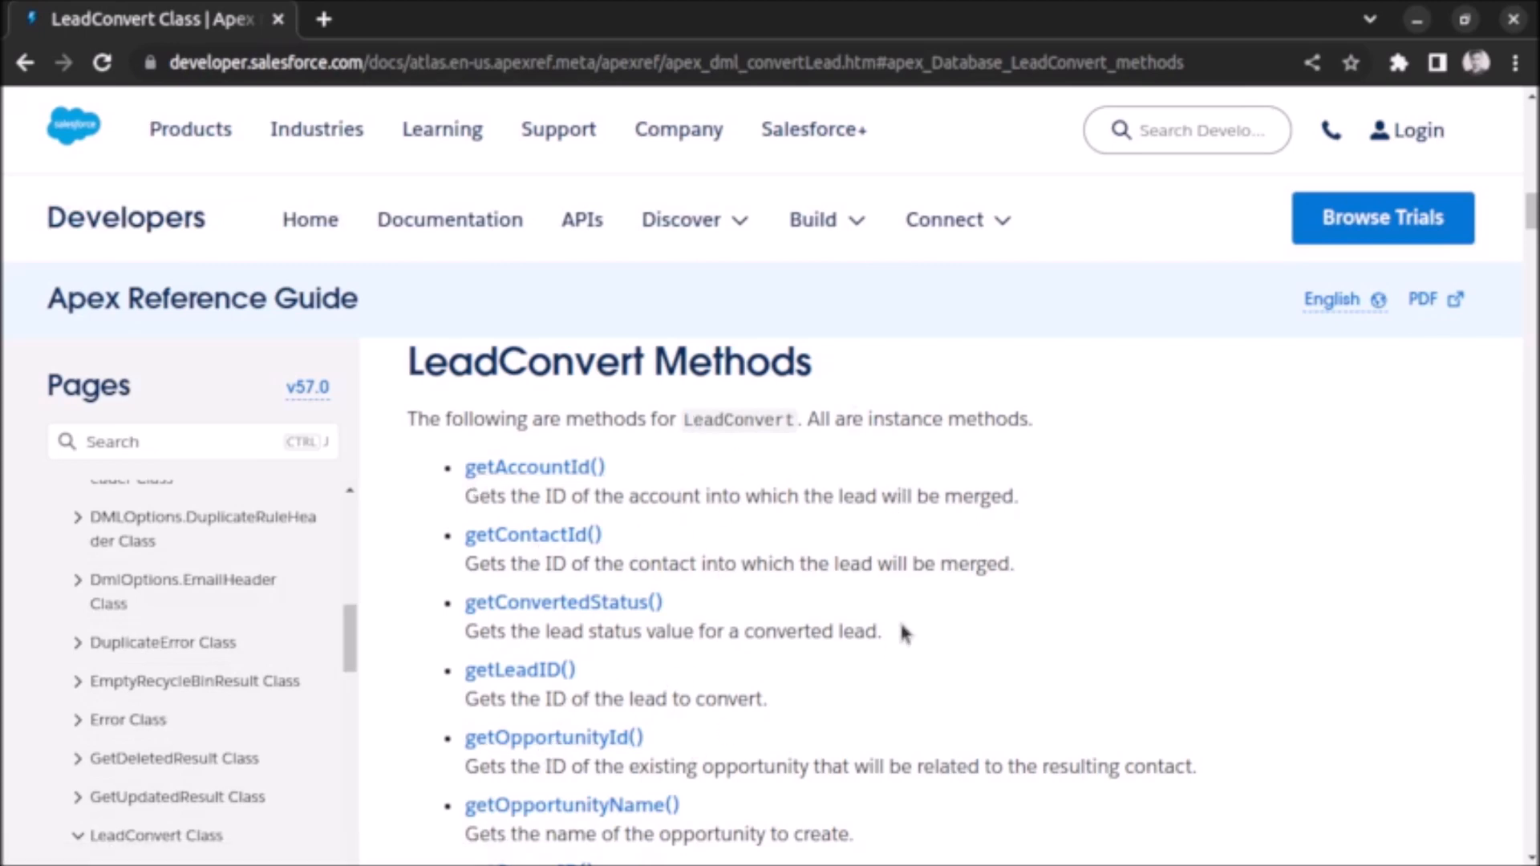
scroll(down, 3)
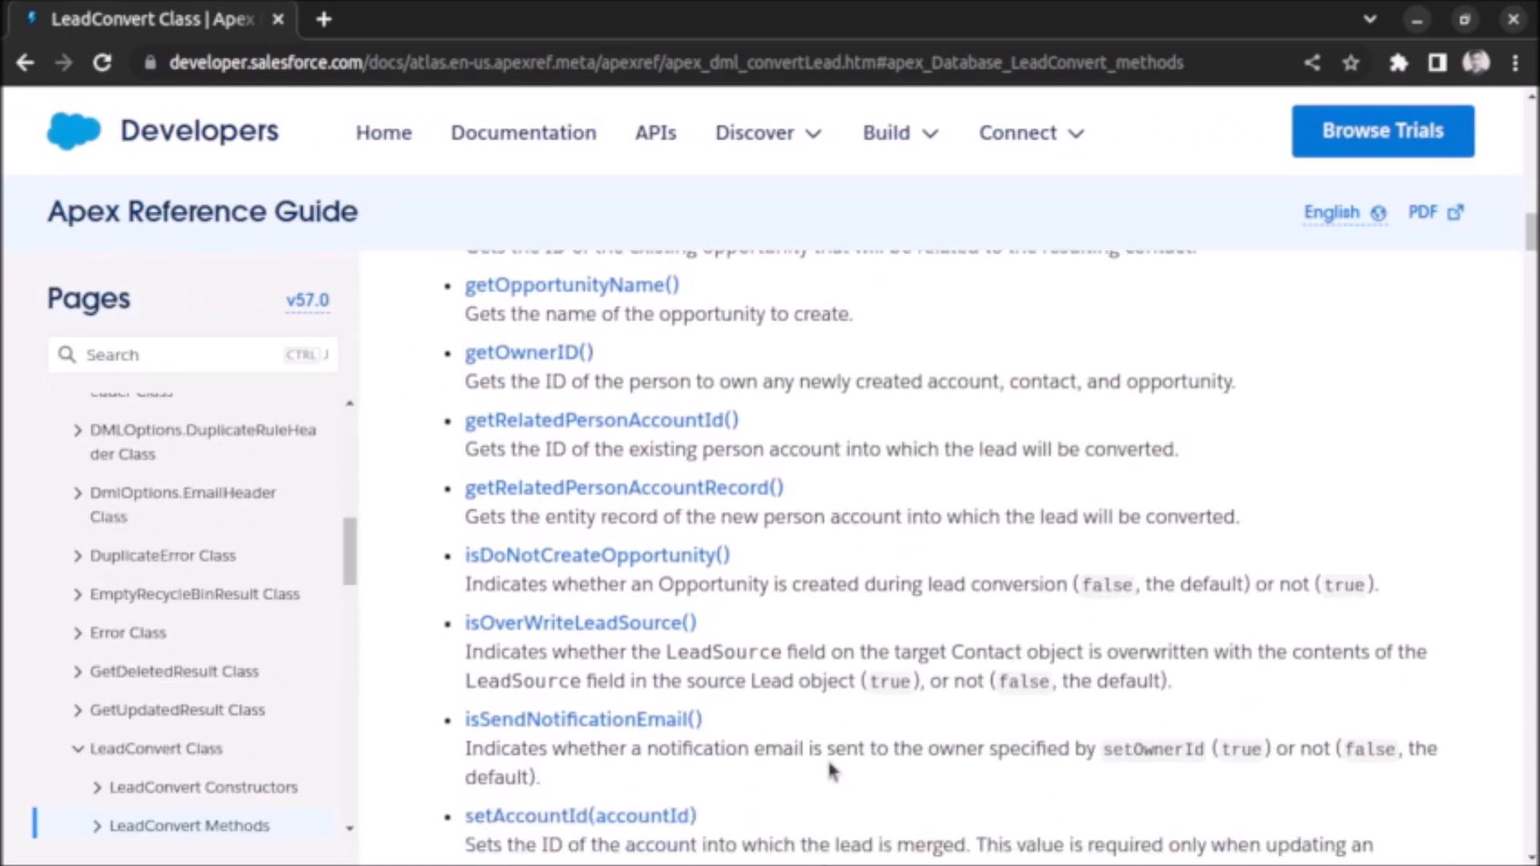
mouse_move(872, 458)
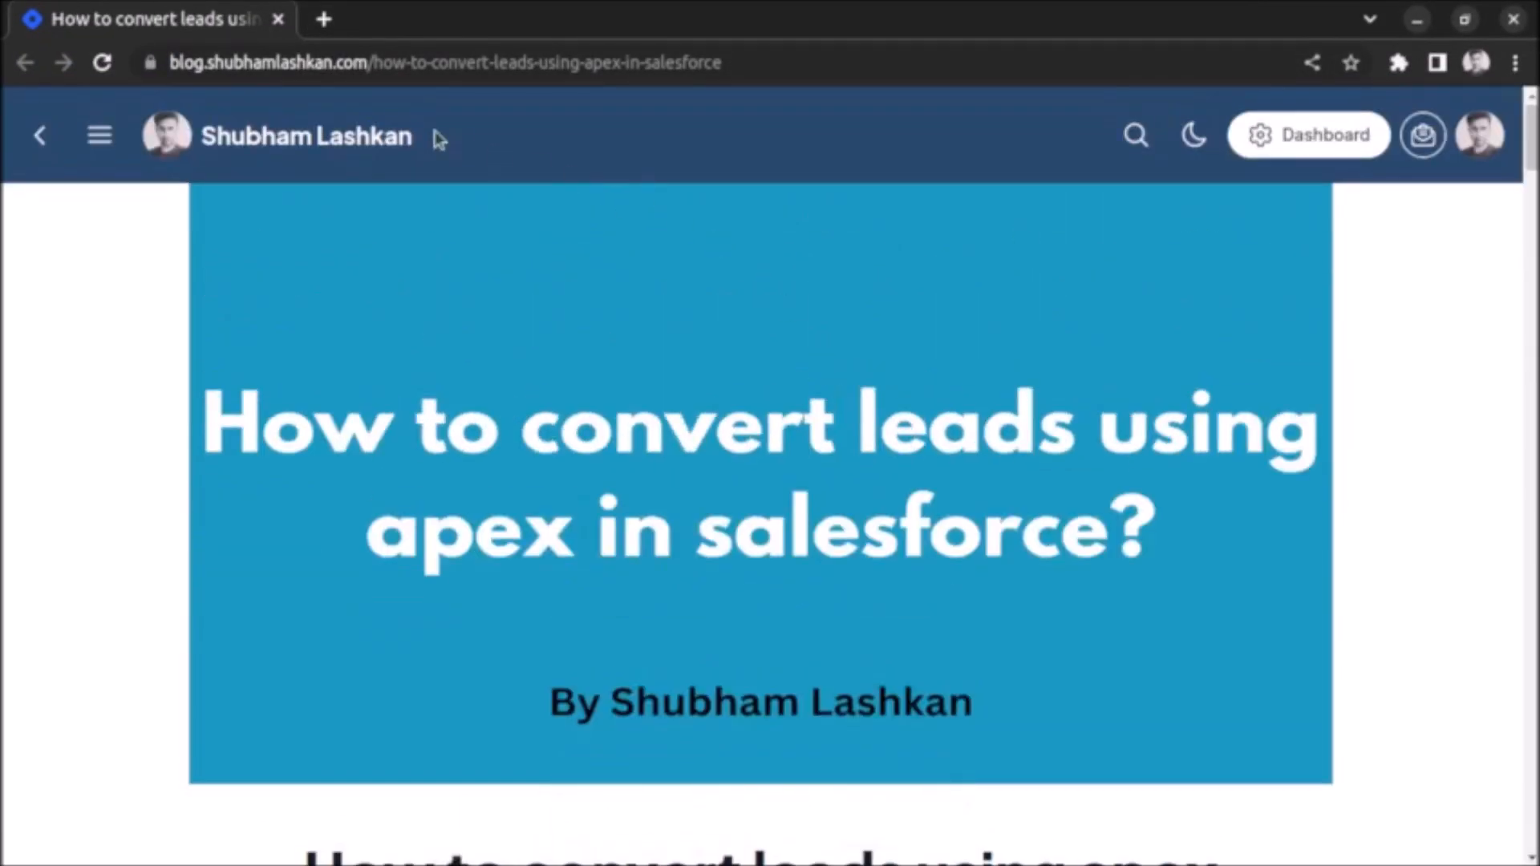
Step: Bring the blog post's 'How to convert Lead using Apex?' section into view
click(442, 63)
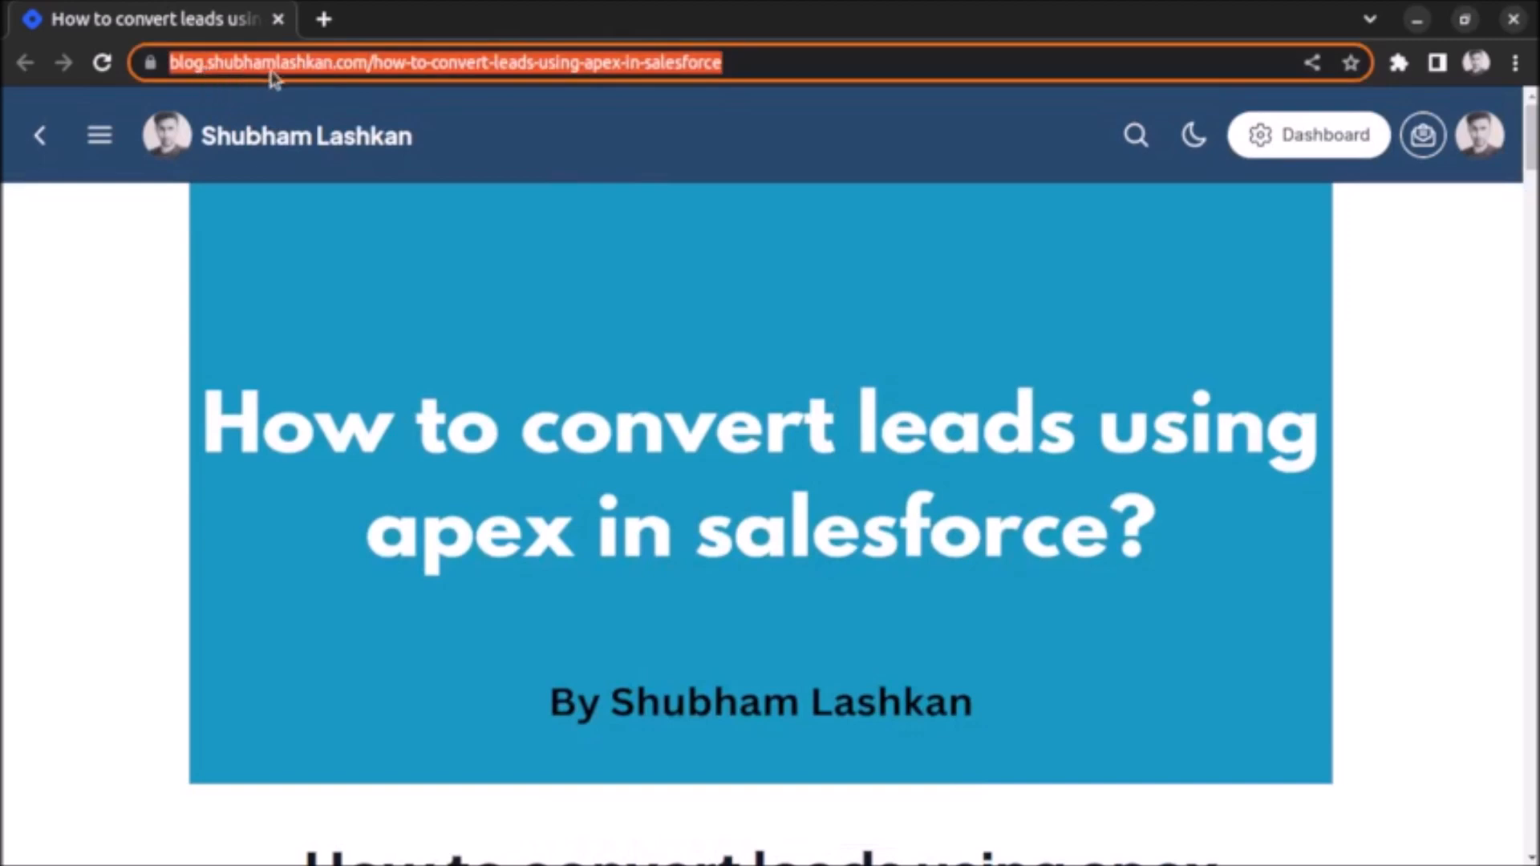
scroll(down, 3)
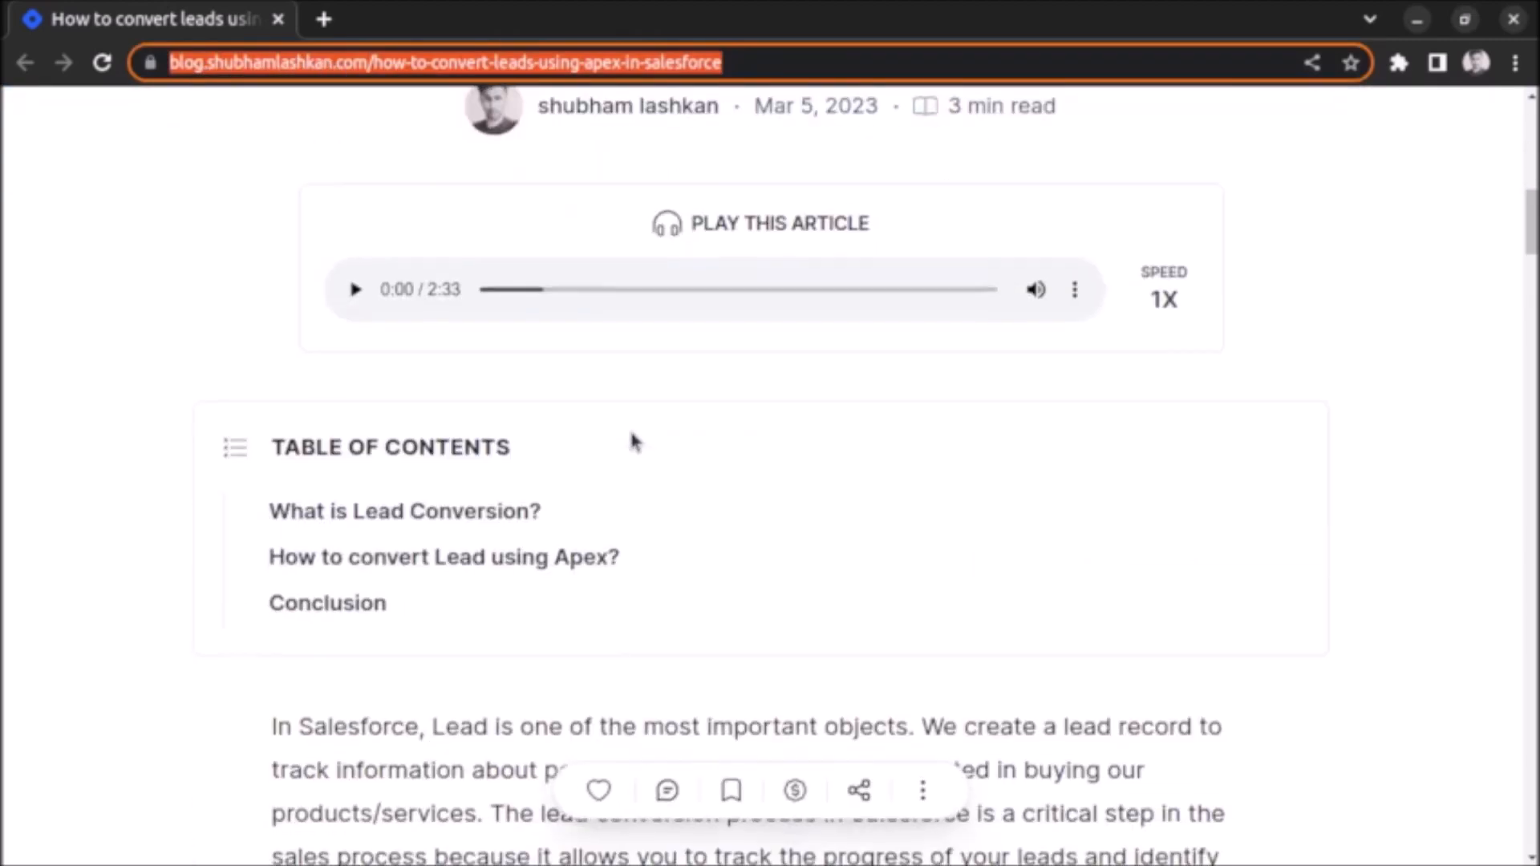
scroll(down, 3)
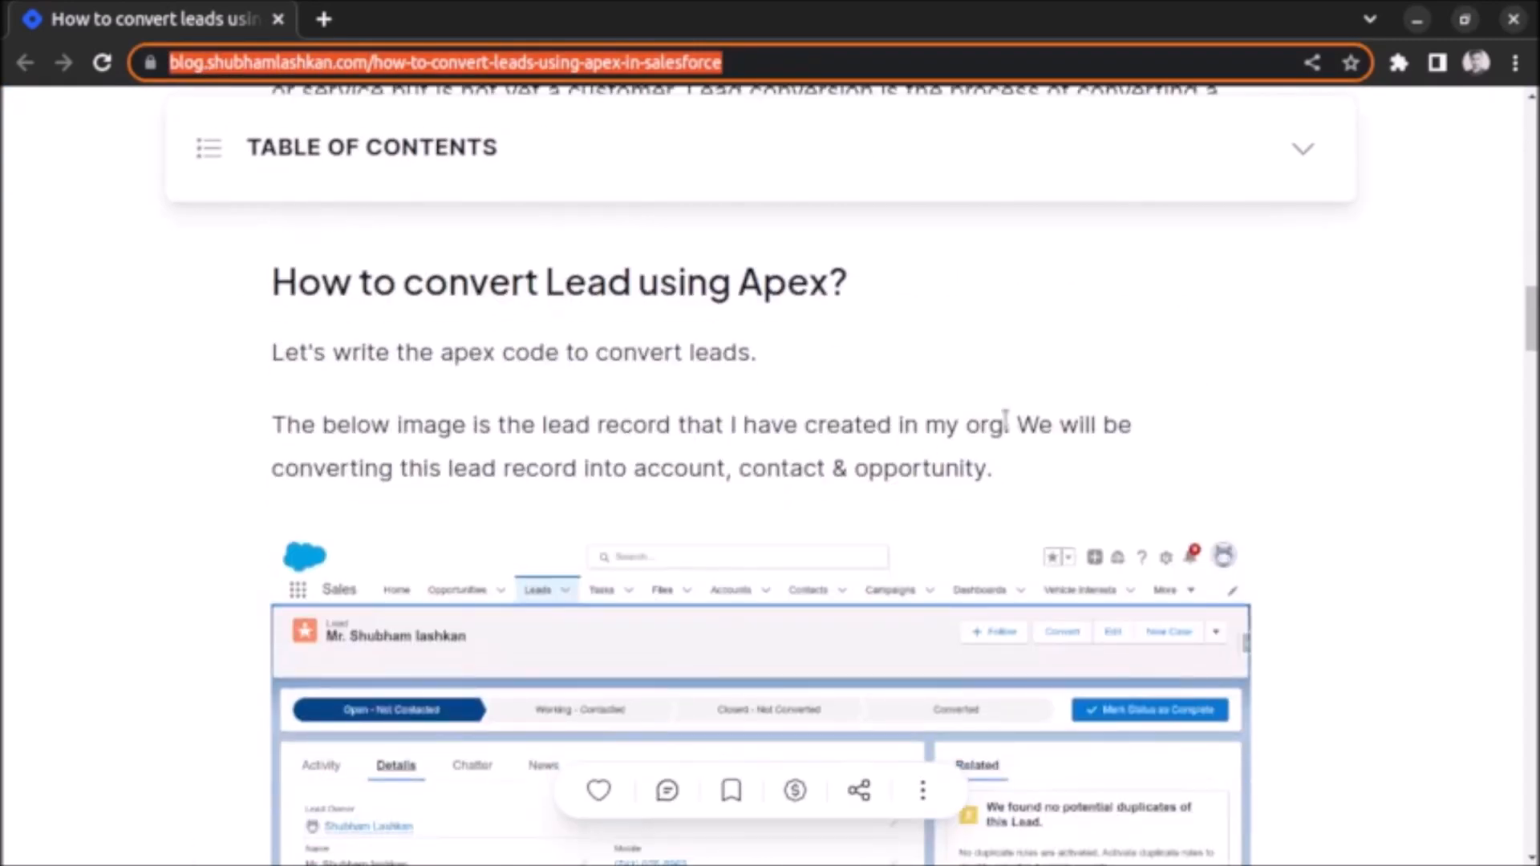